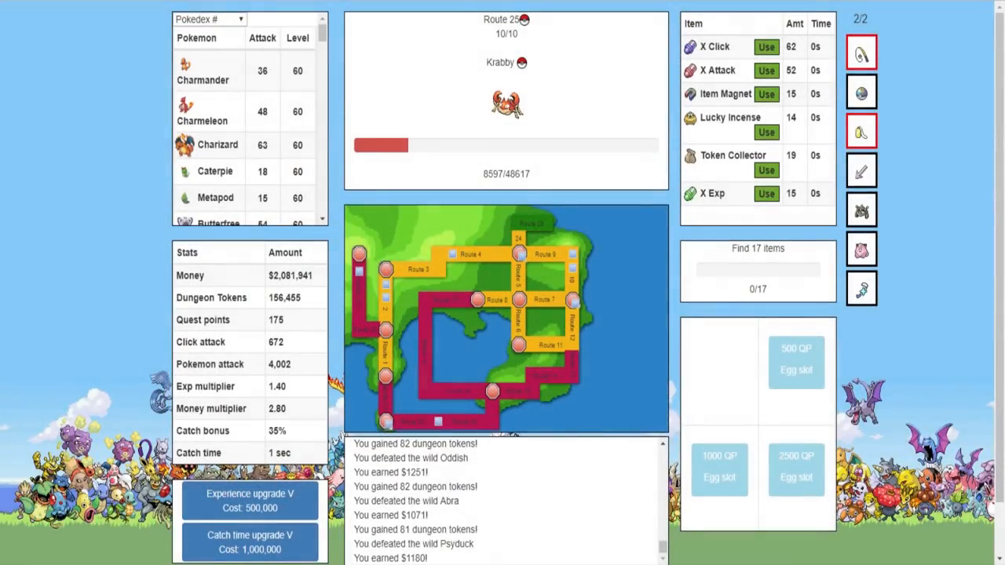
Browse the Pokémon list, keeping it sorted by Pokédex number
click(507, 106)
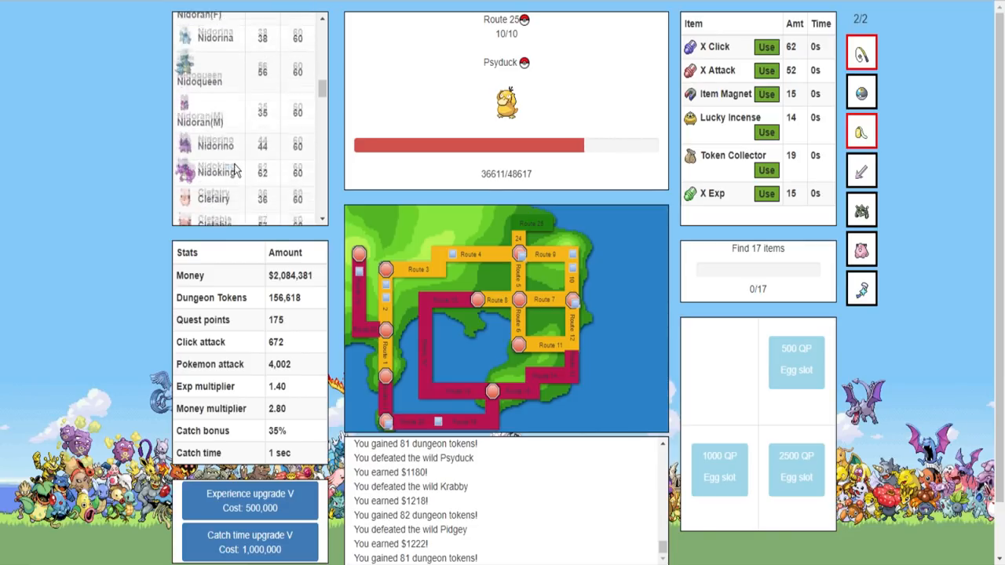
scroll(down, 3)
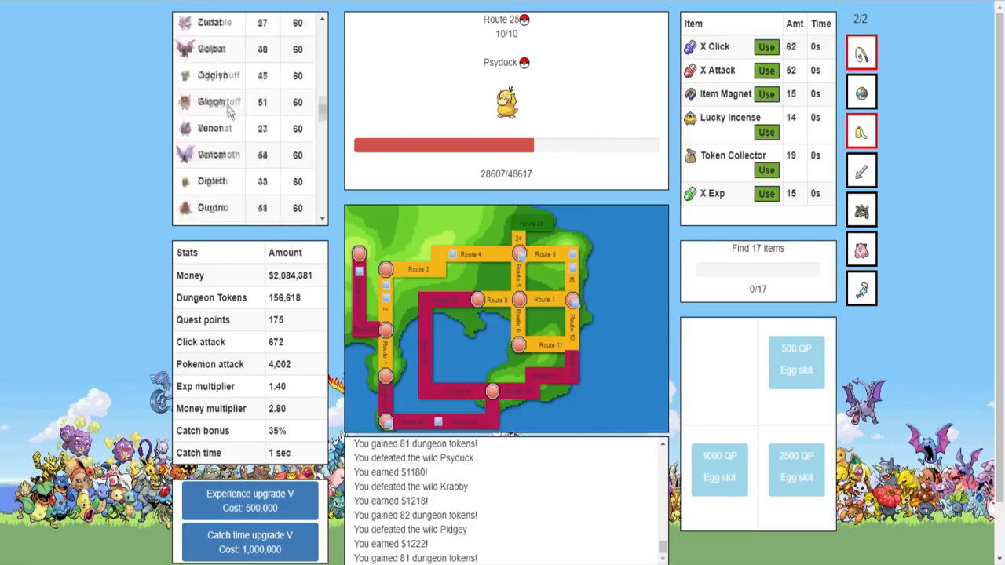
click(208, 19)
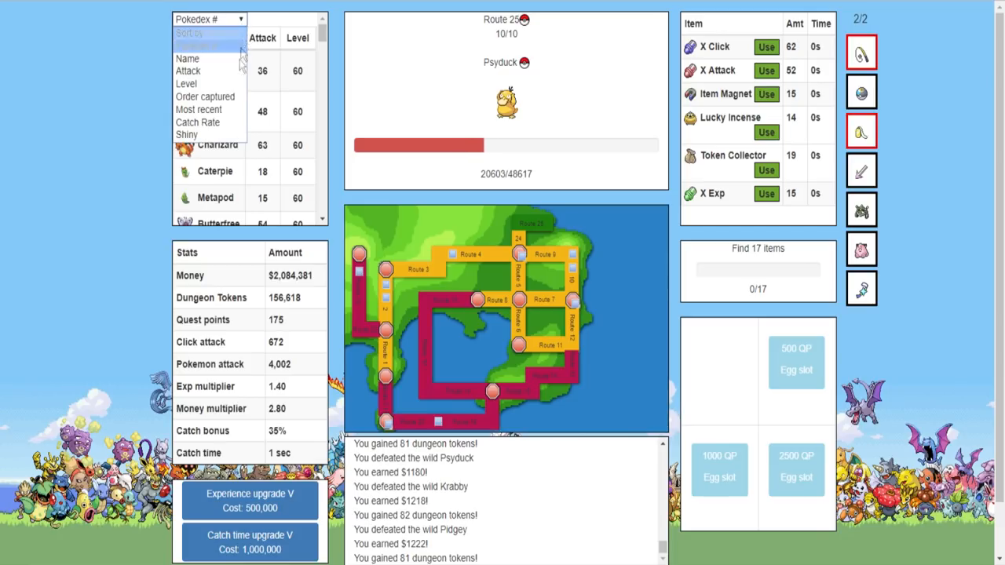
click(187, 134)
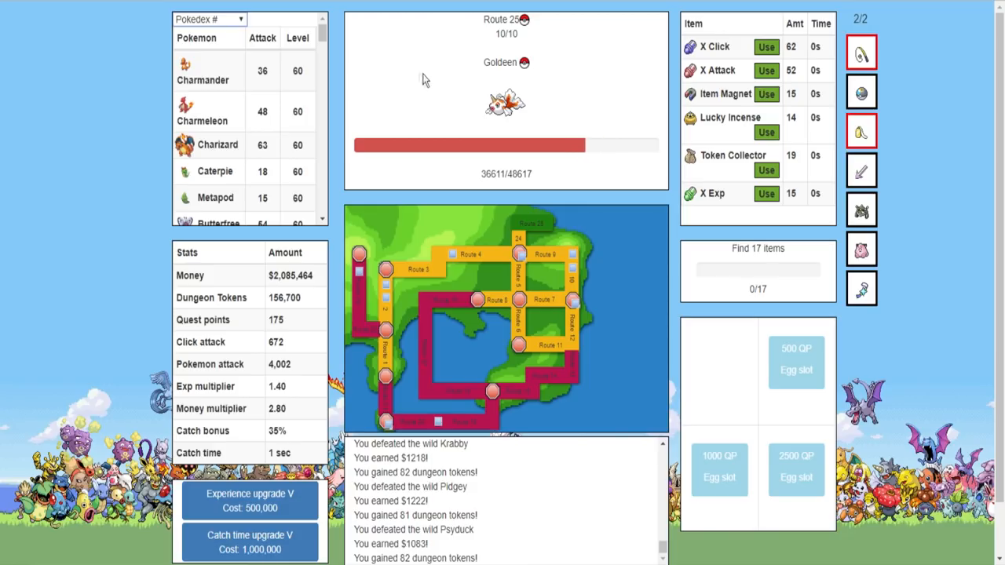
scroll(down, 3)
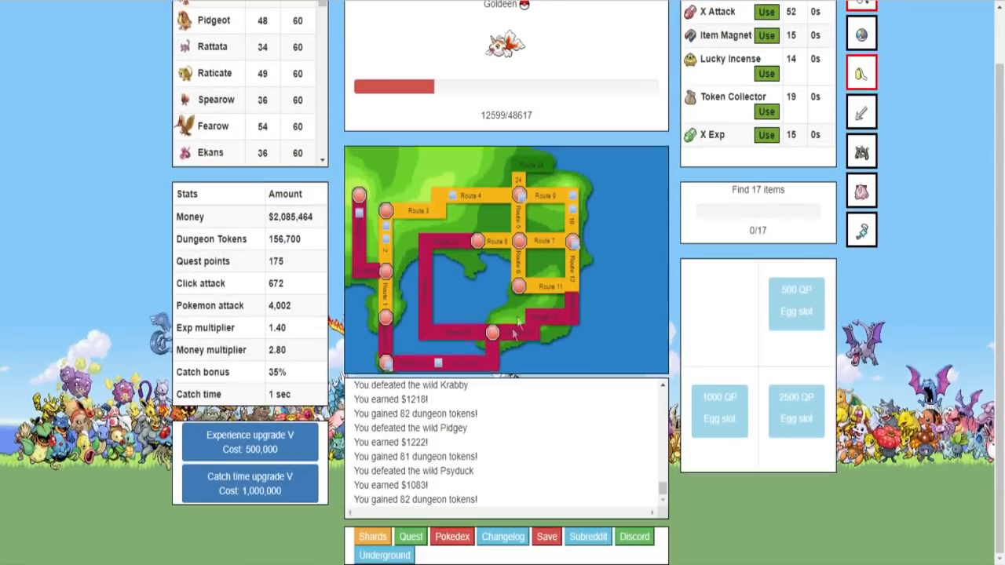
Scroll through the Pokédex, then review shards: 1,026 normal, 206 fire, 600 water
click(451, 536)
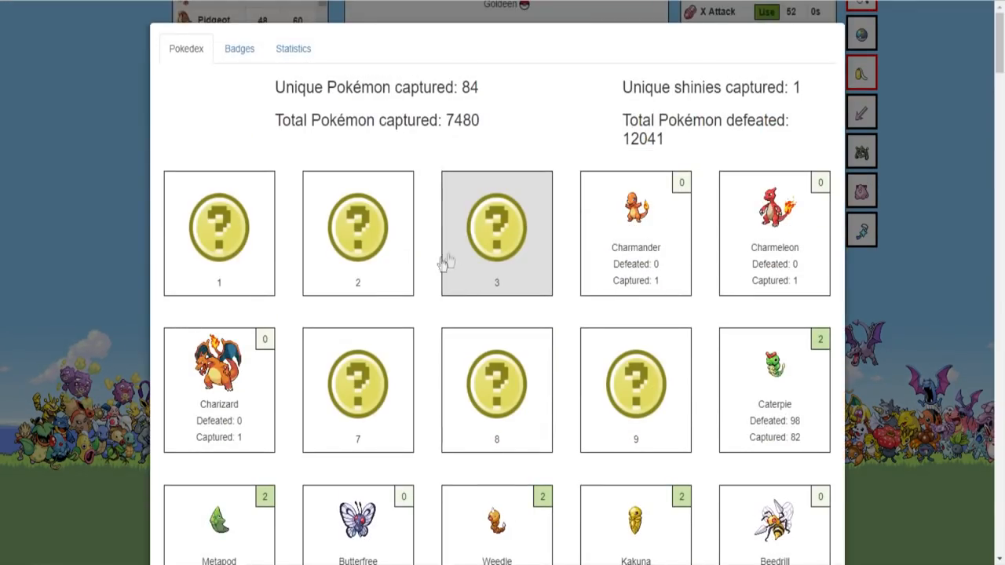
scroll(down, 3)
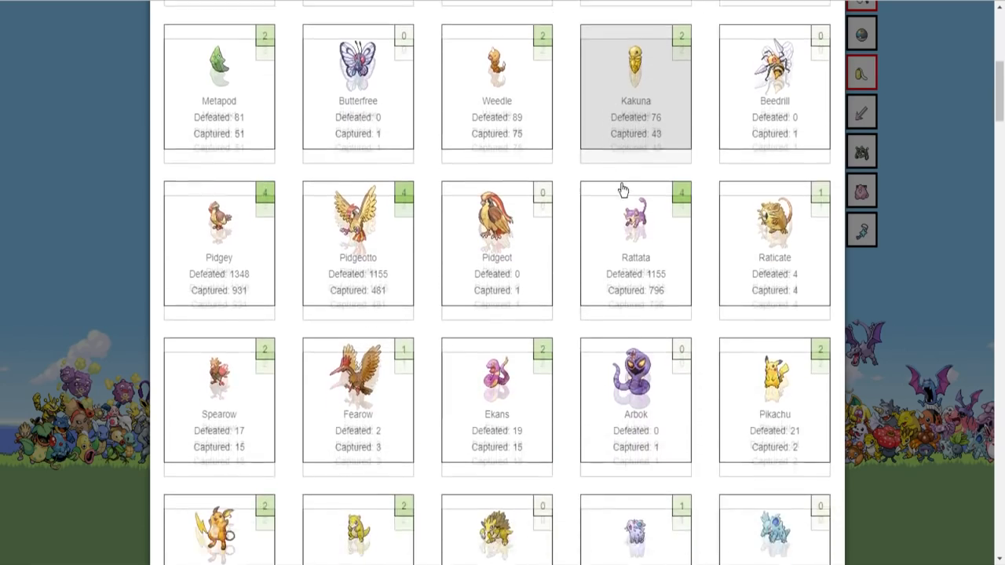
scroll(down, 3)
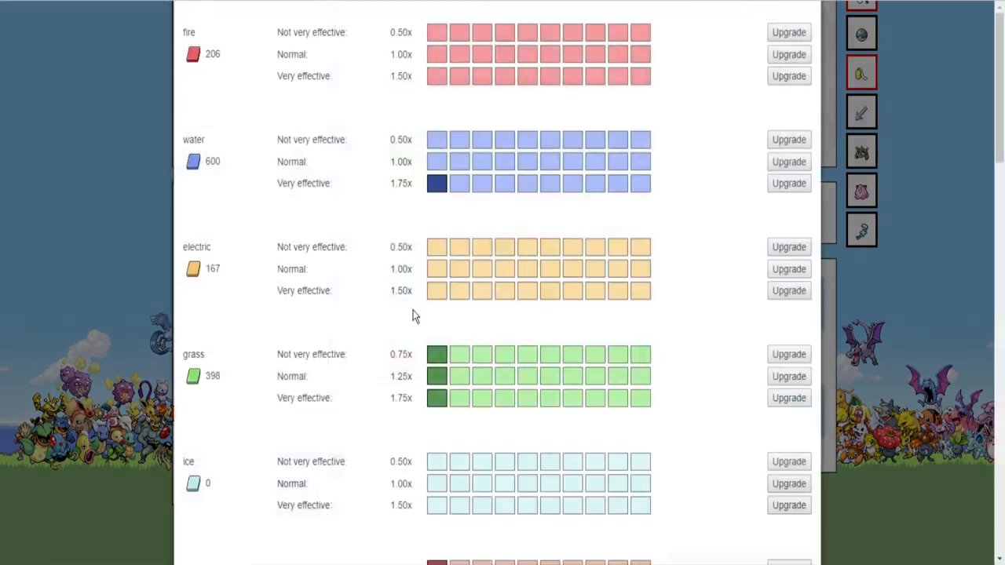
scroll(up, 3)
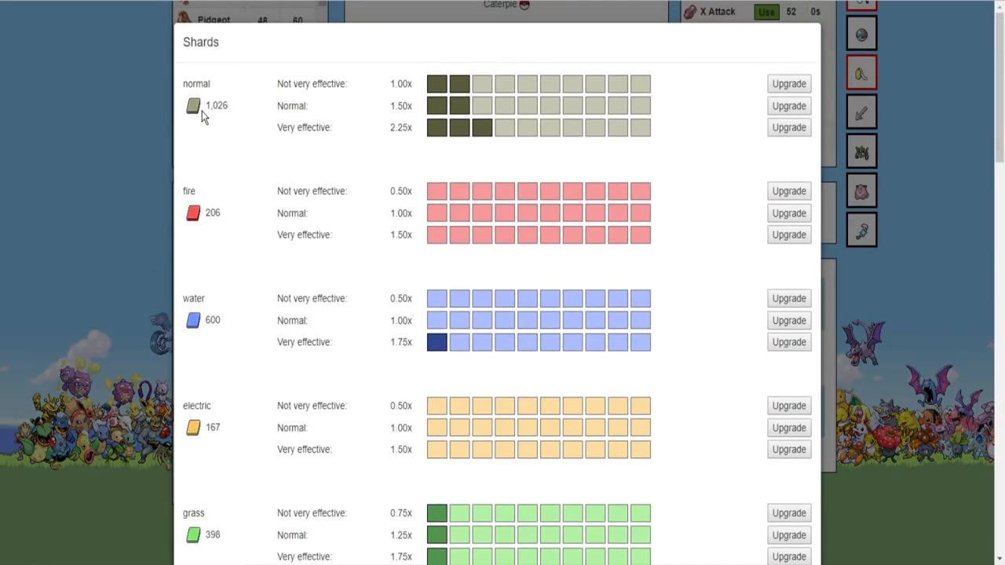
mouse_move(194, 161)
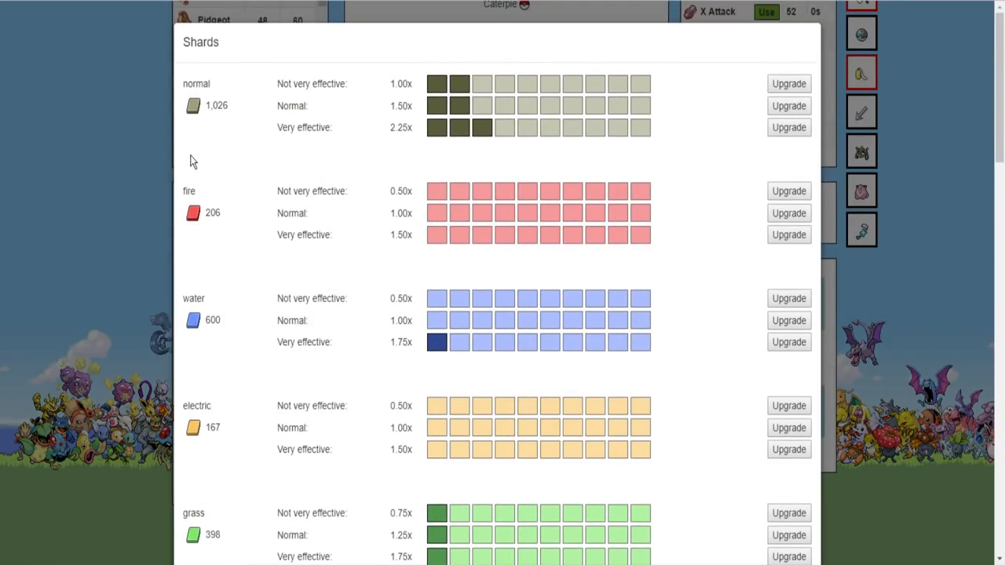
mouse_move(90, 178)
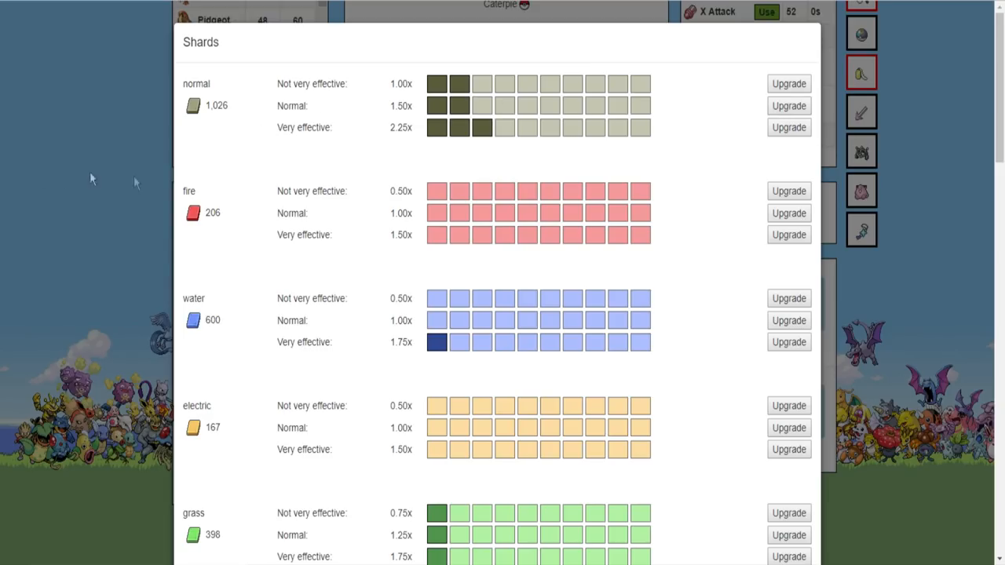
scroll(down, 3)
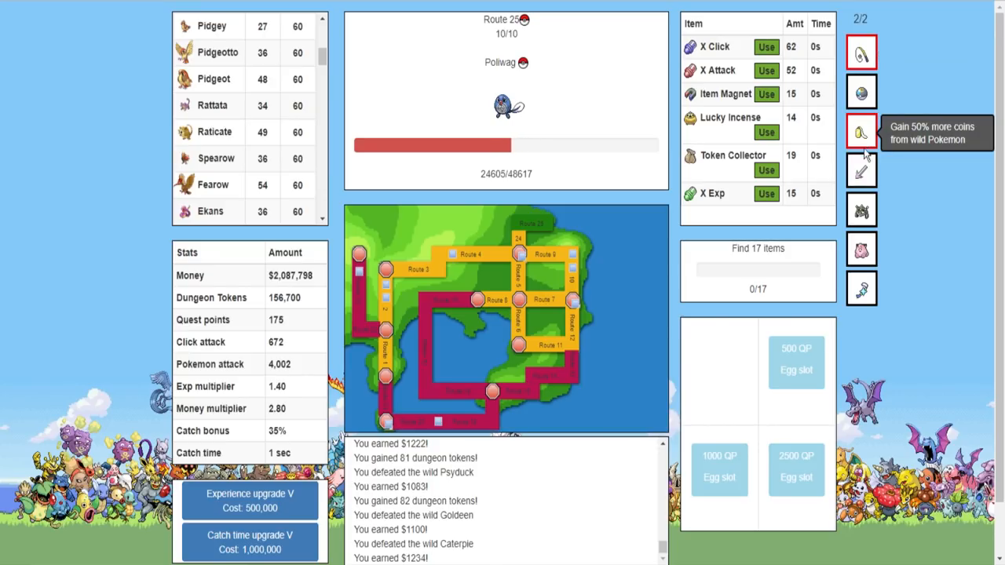
mouse_move(861, 171)
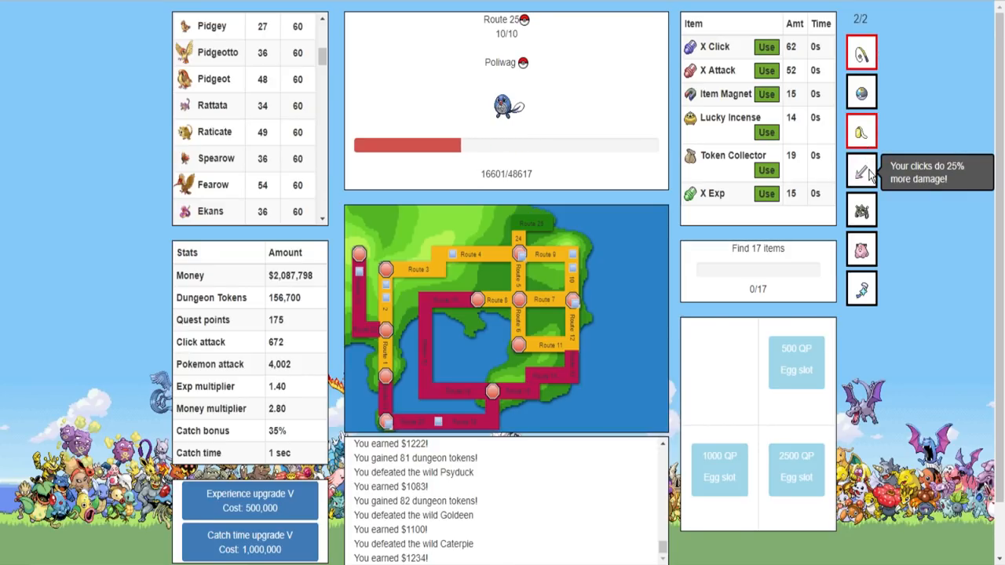
mouse_move(861, 210)
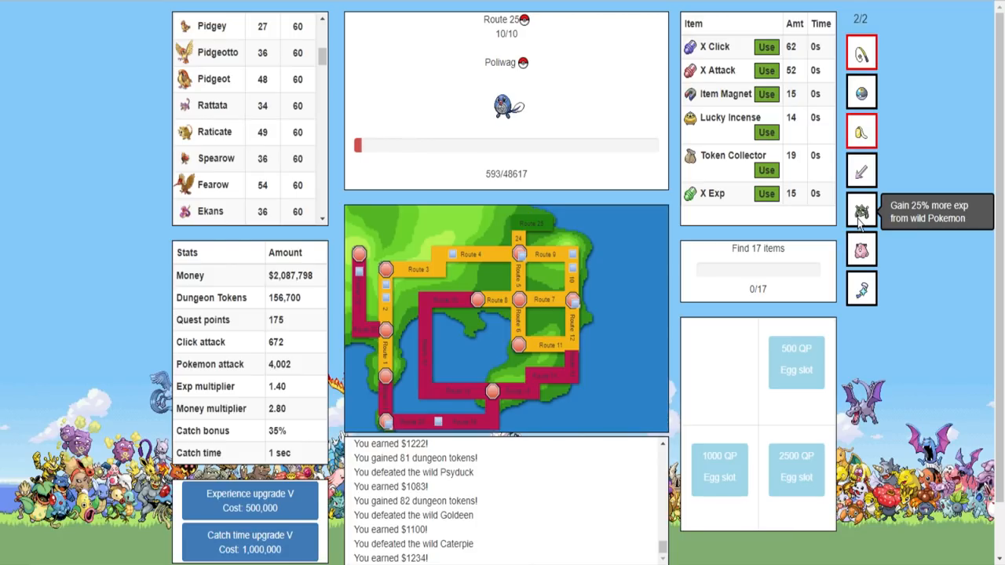
mouse_move(861, 249)
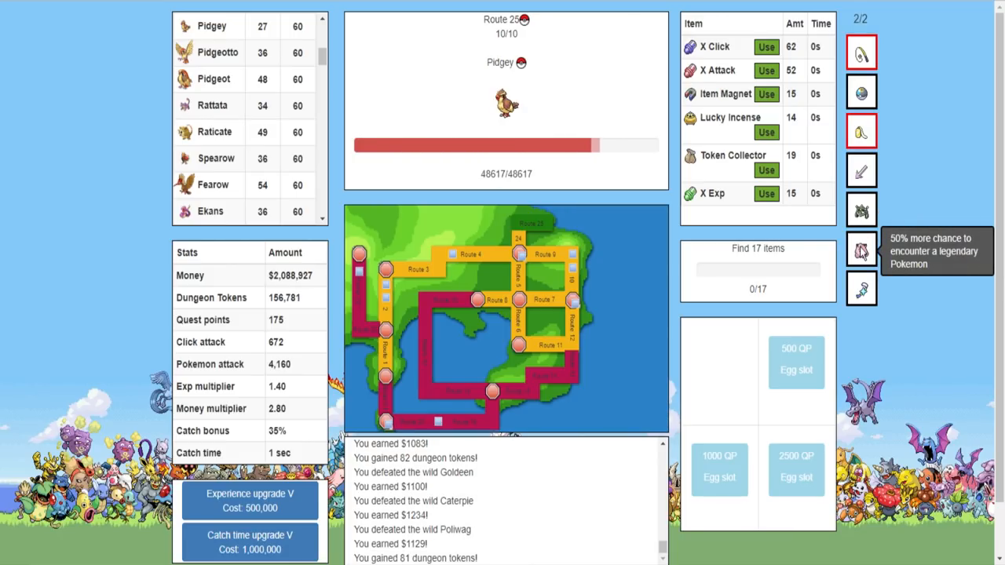
mouse_move(861, 289)
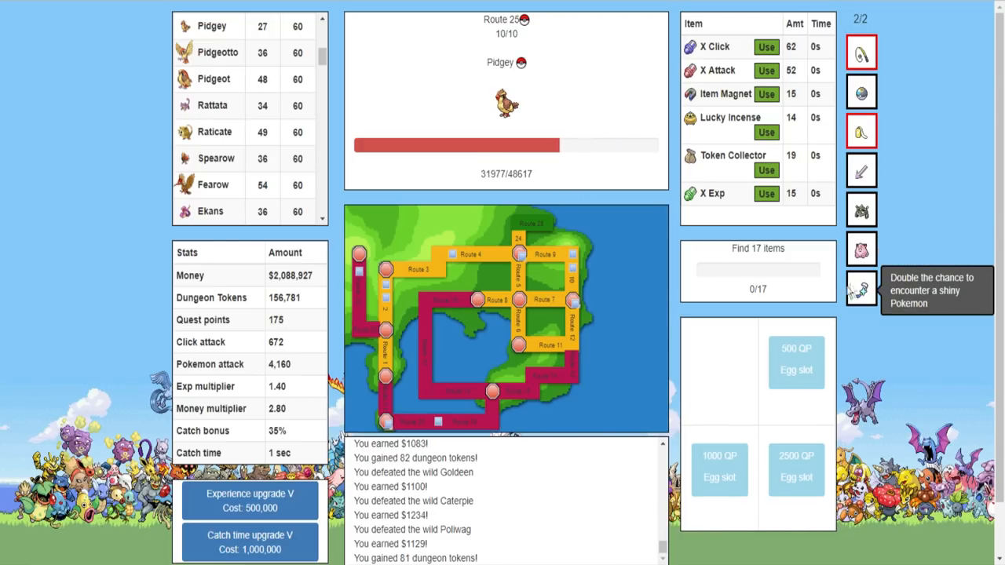
mouse_move(713, 324)
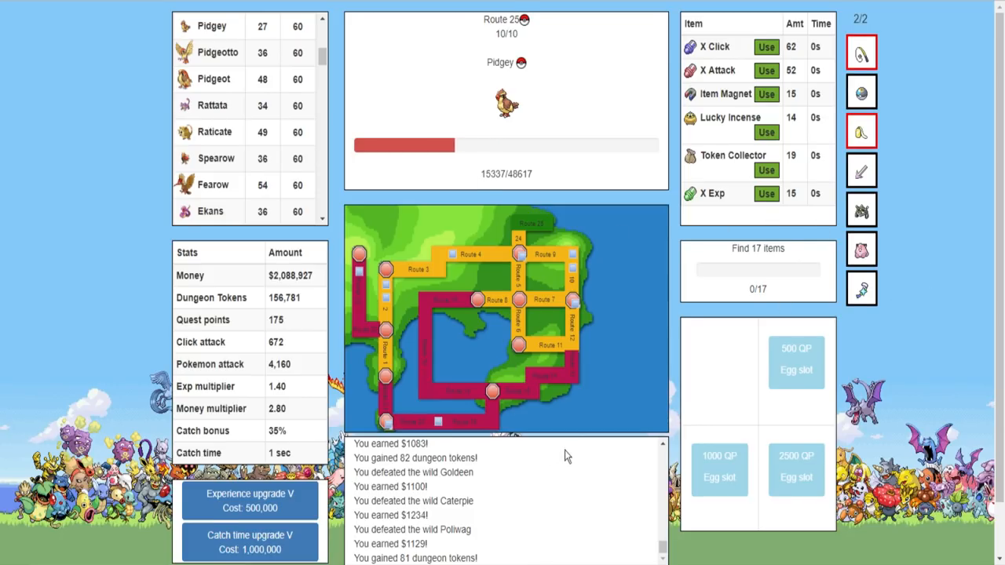
Buy Catch time upgrade V, reaching 0.75 sec catch time and 1.60 exp multiplier
scroll(down, 3)
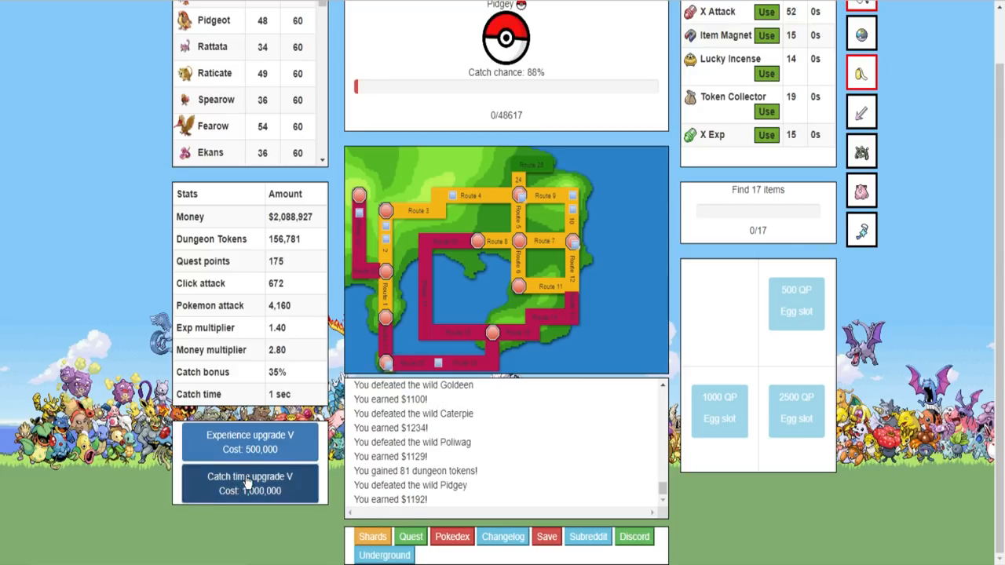
click(249, 483)
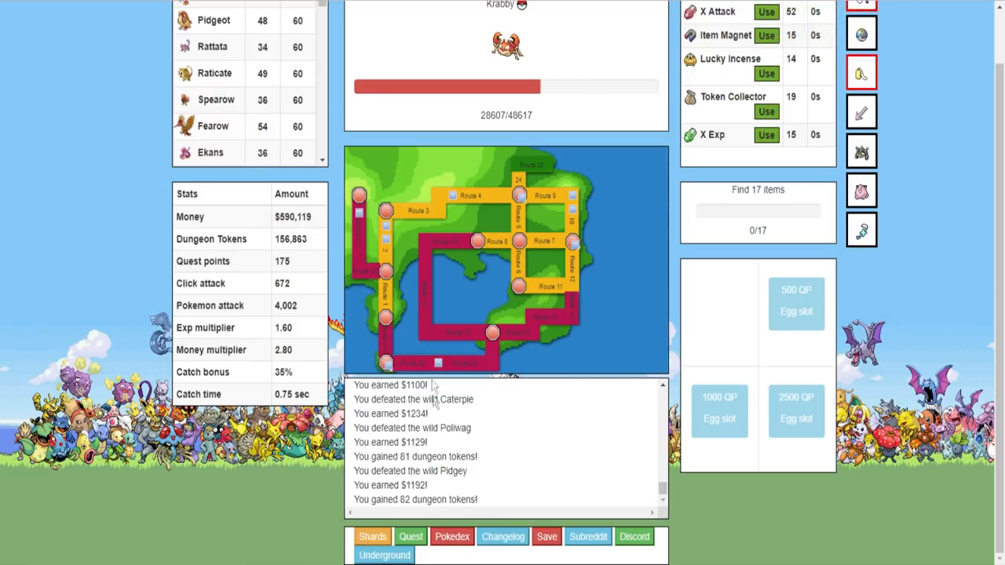
Scroll the Pokédex to its last entry, Mew, defeated once but never captured
click(451, 536)
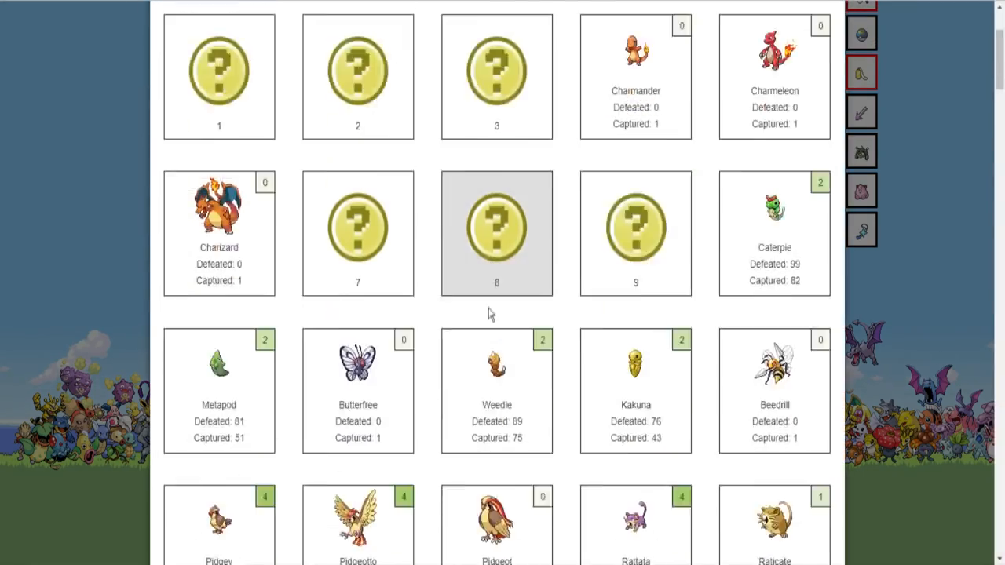
scroll(down, 3)
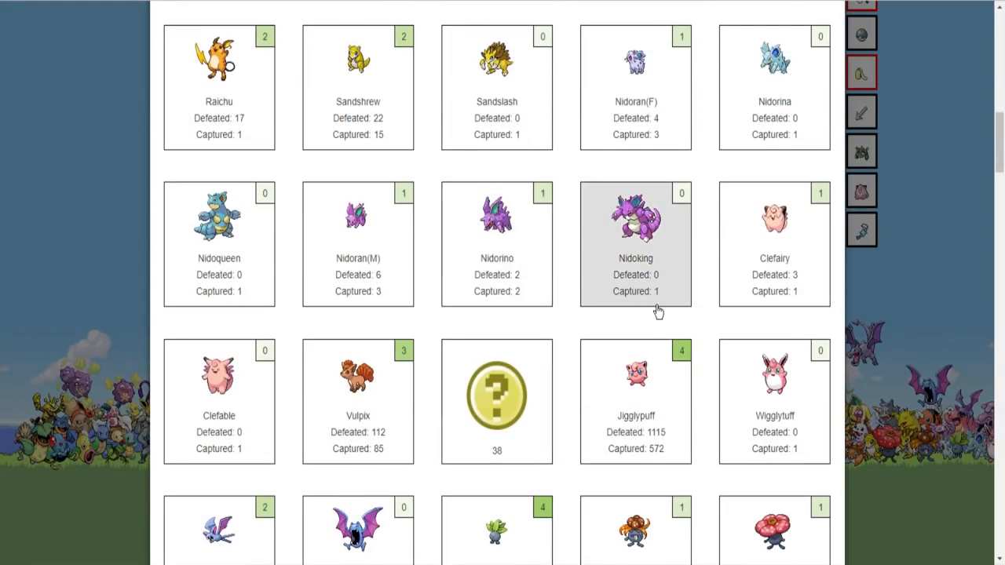
scroll(down, 3)
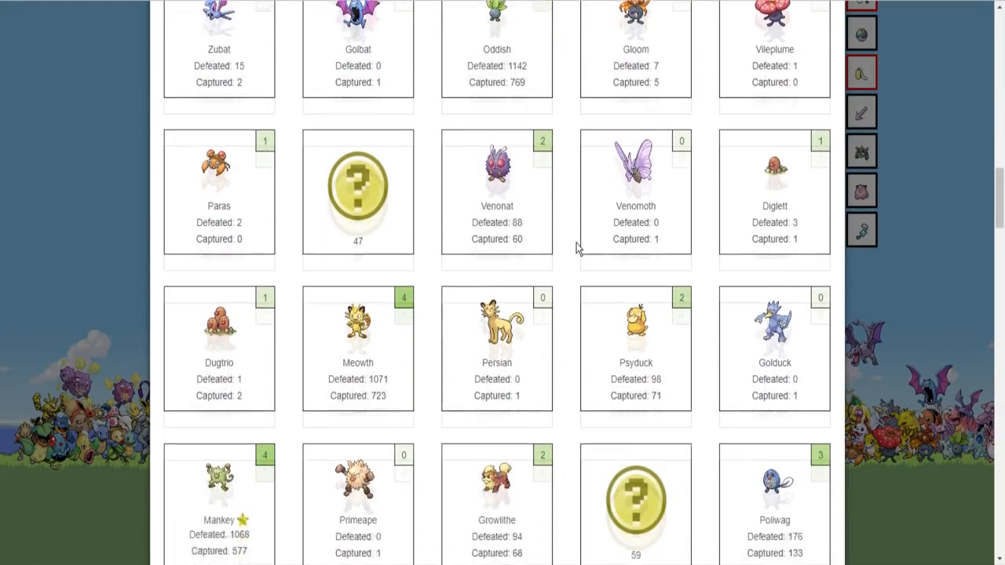
scroll(down, 3)
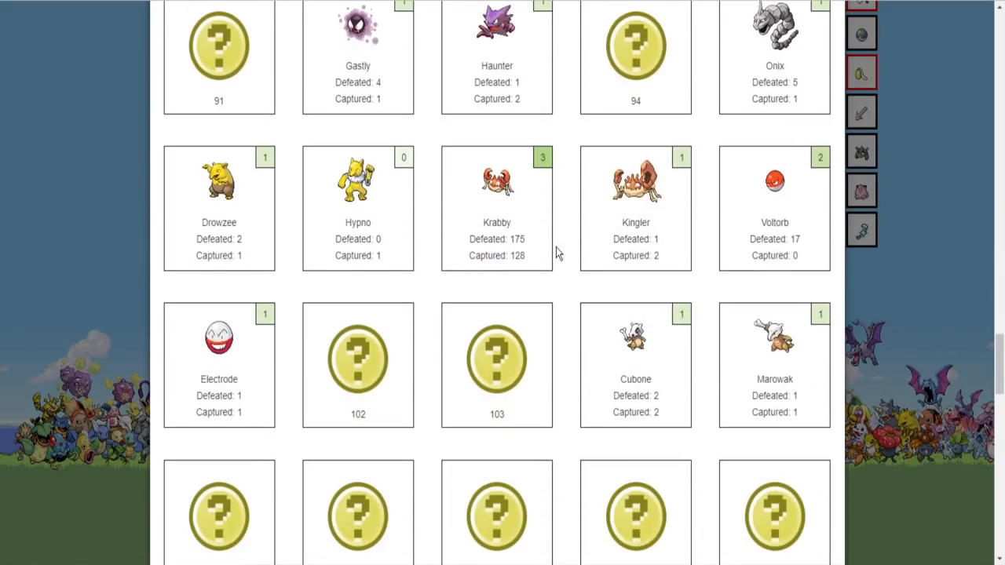
scroll(down, 3)
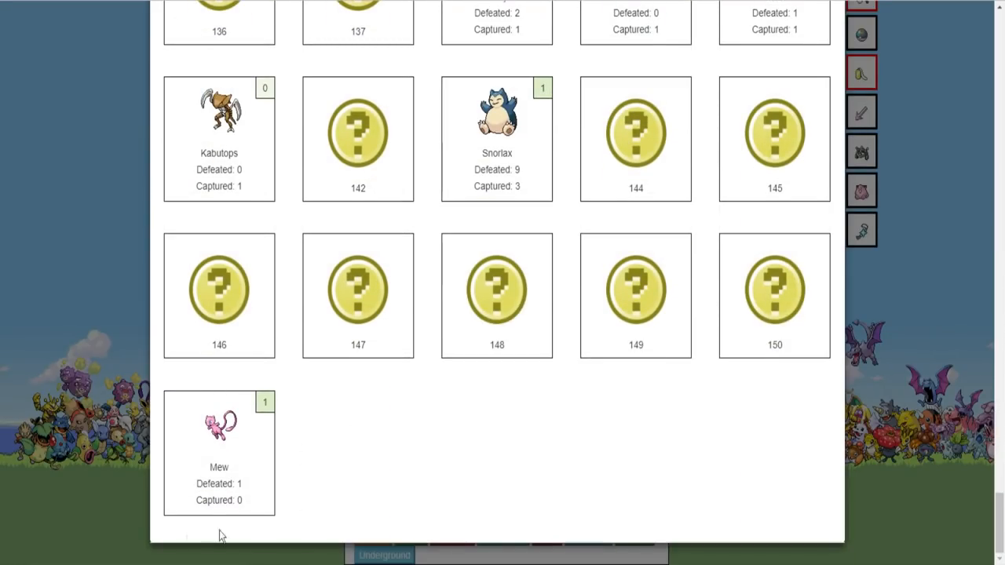
mouse_move(219, 487)
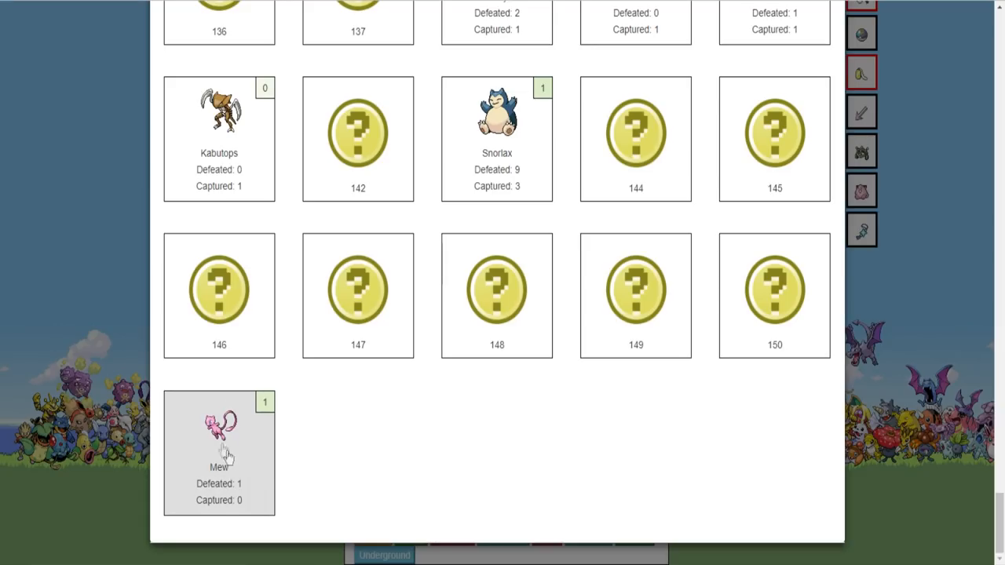
mouse_move(282, 422)
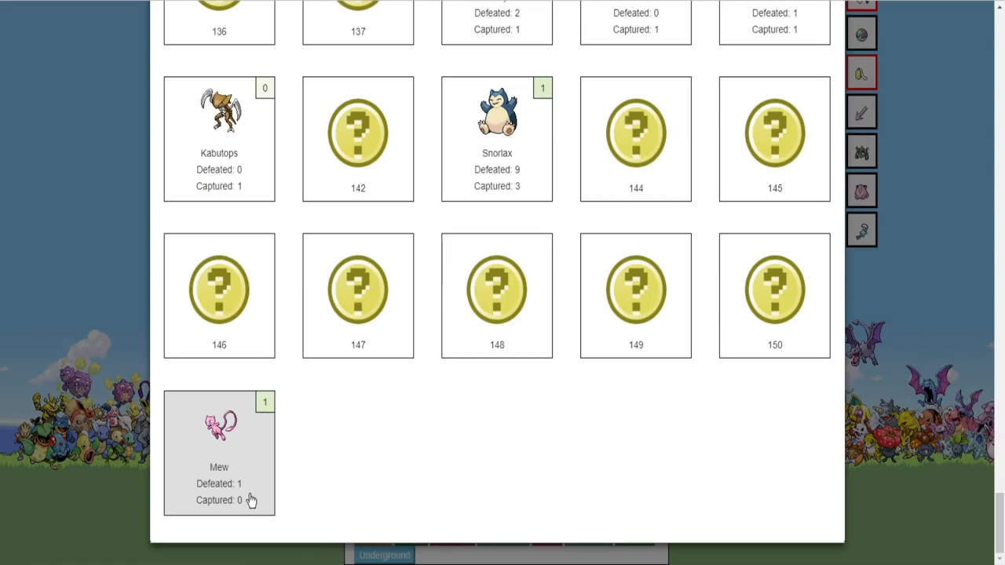
mouse_move(237, 467)
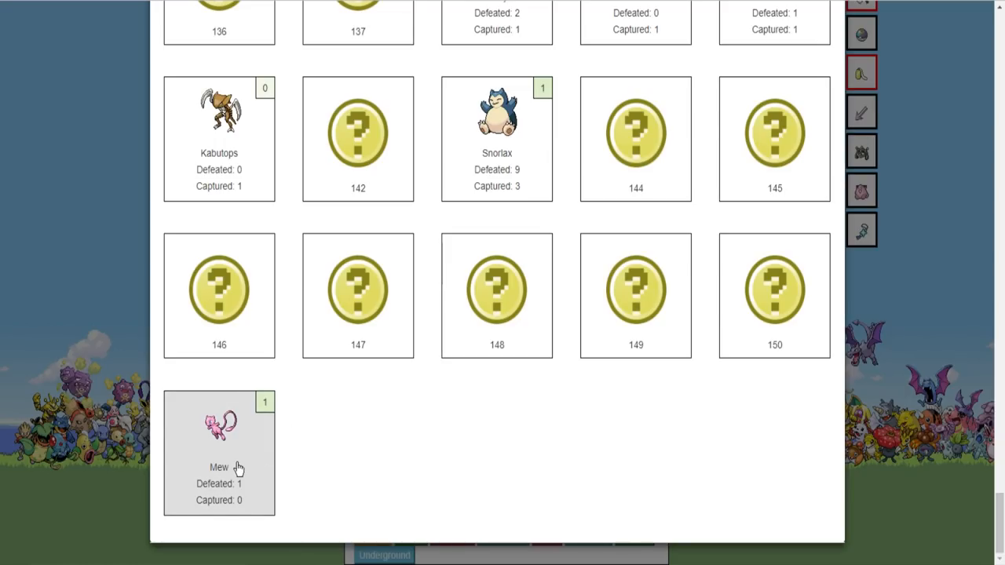
mouse_move(185, 416)
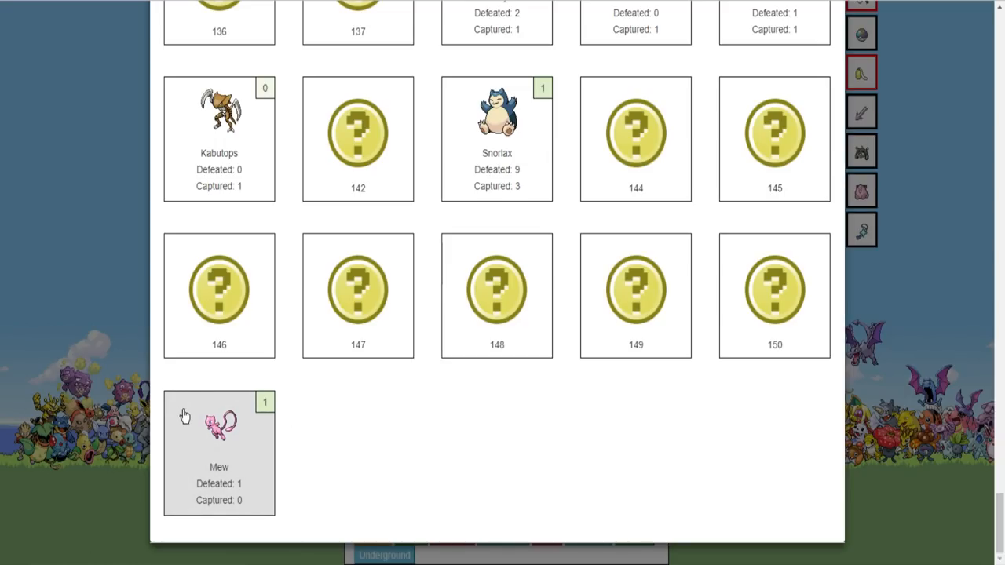
mouse_move(254, 492)
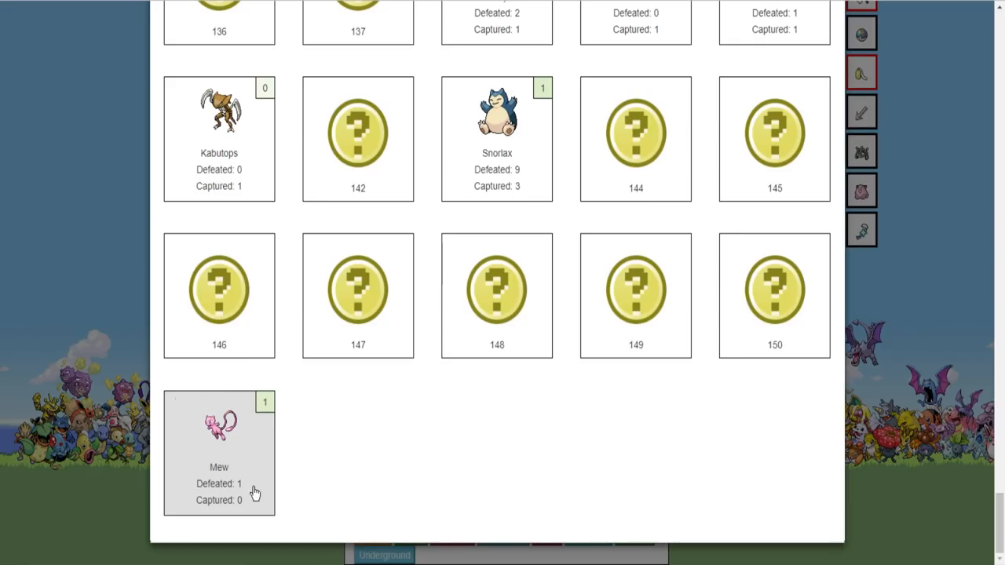
scroll(up, 3)
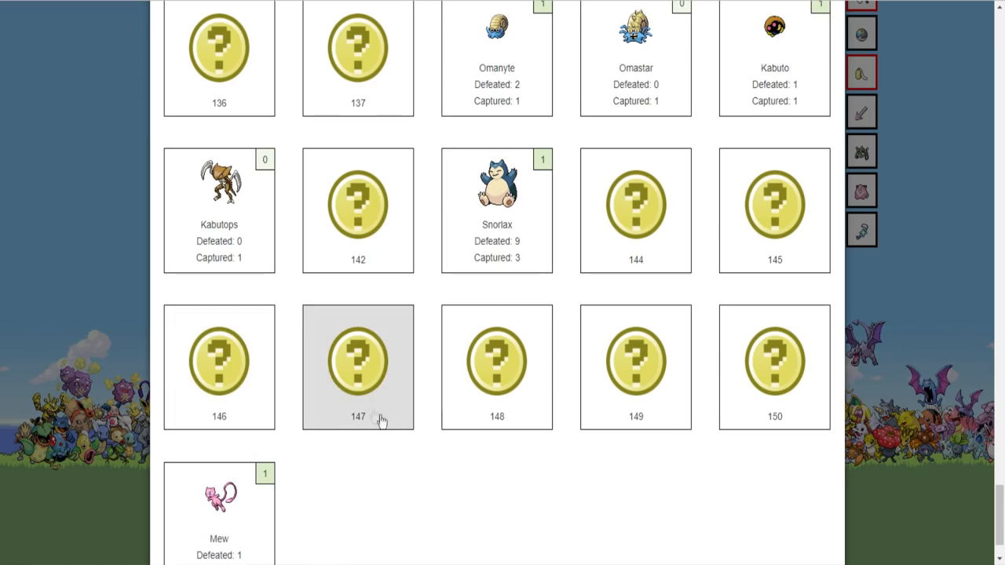
scroll(up, 3)
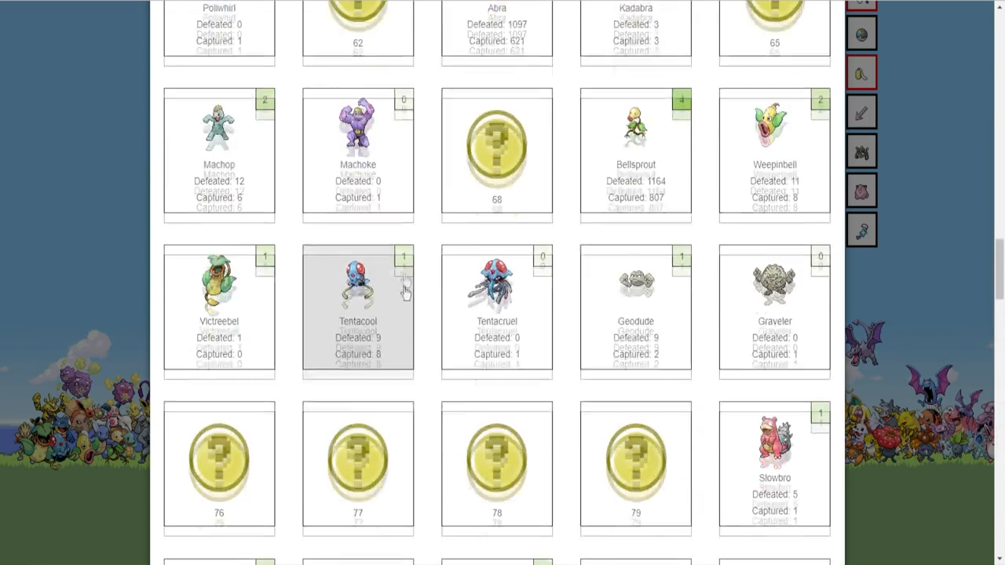
scroll(up, 3)
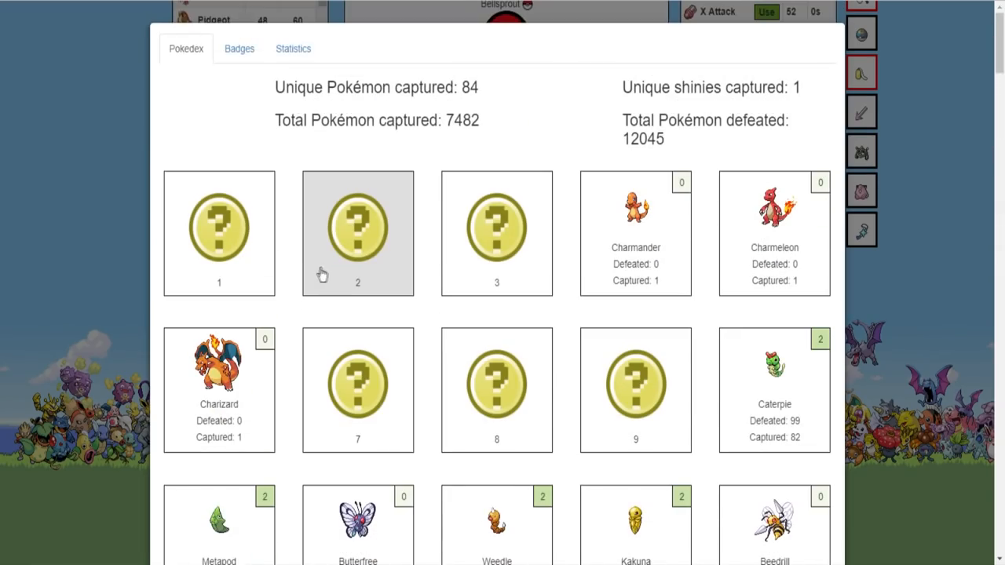
scroll(down, 3)
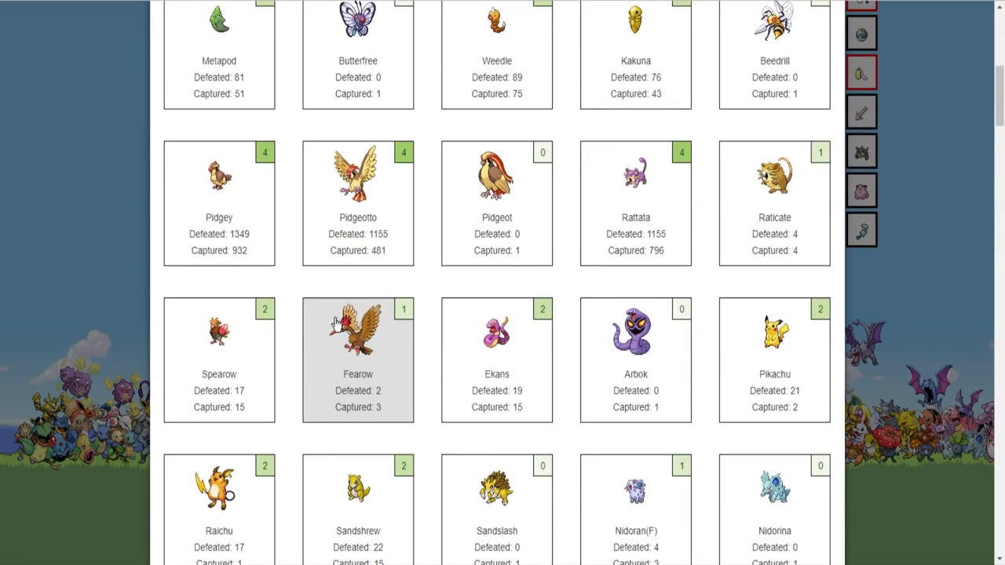
scroll(down, 3)
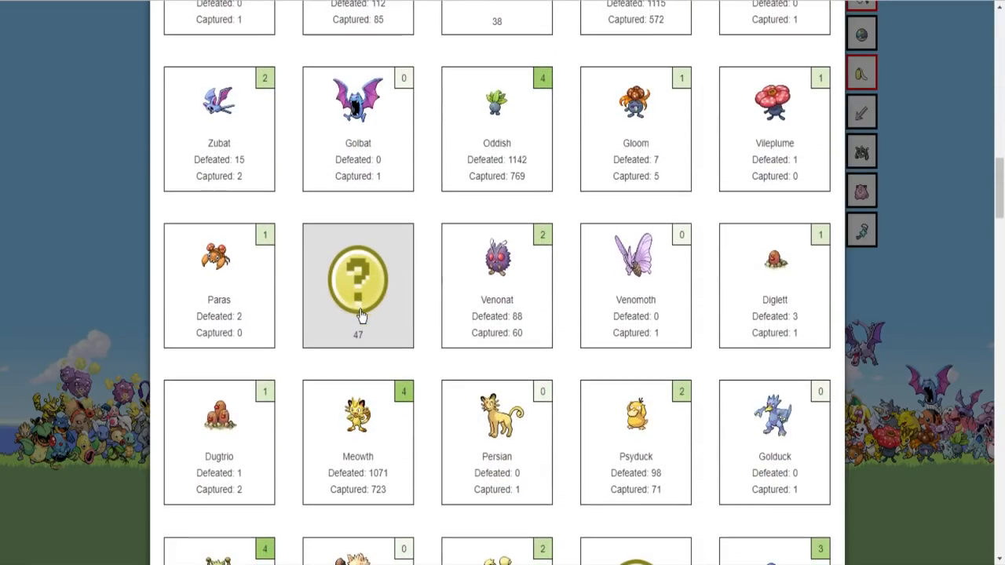
mouse_move(219, 300)
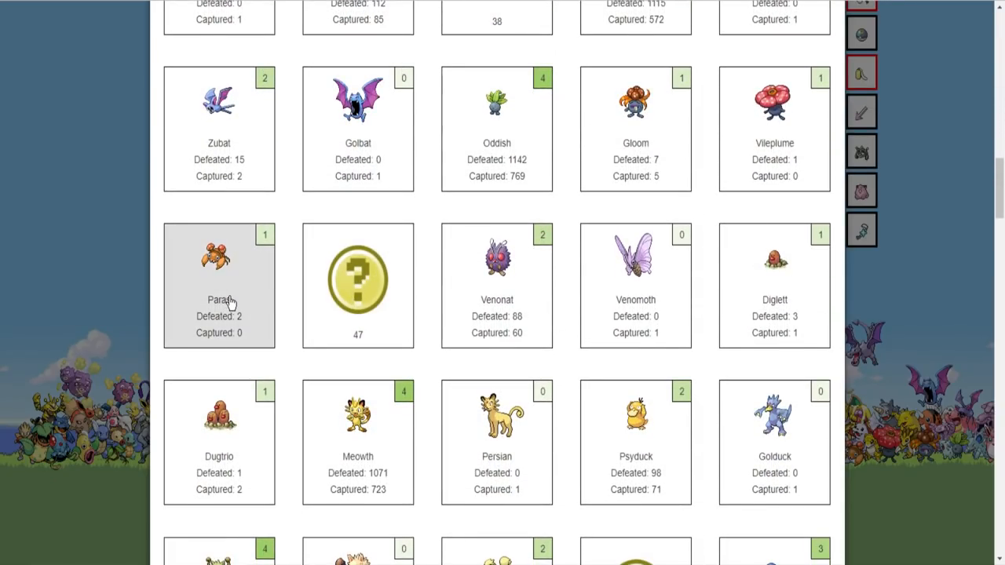
scroll(down, 3)
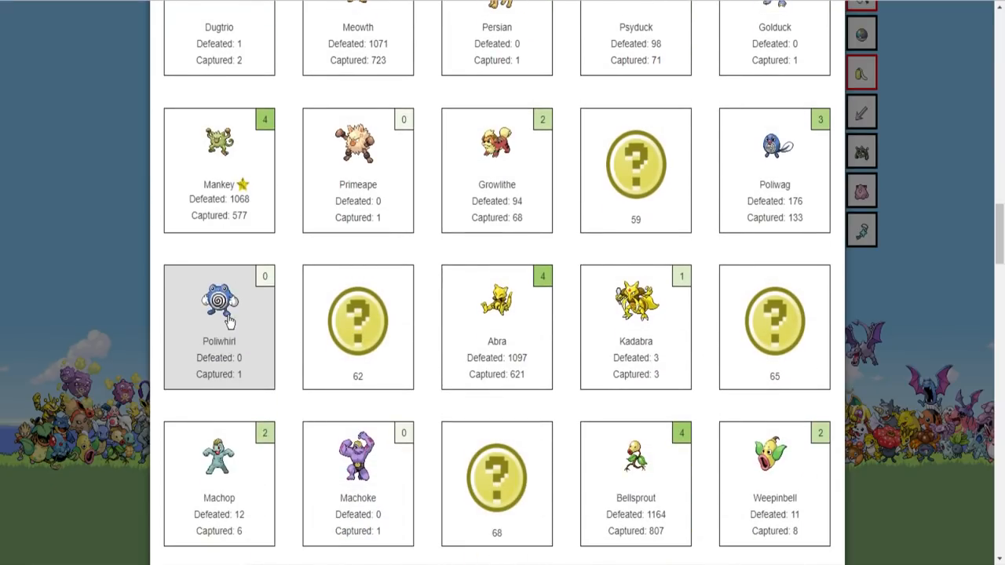
scroll(down, 3)
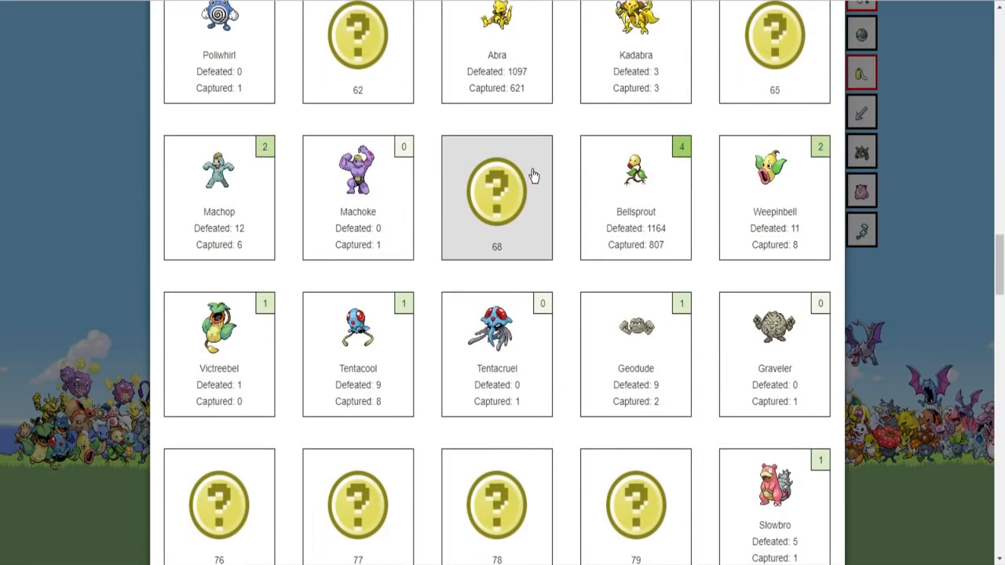
scroll(down, 3)
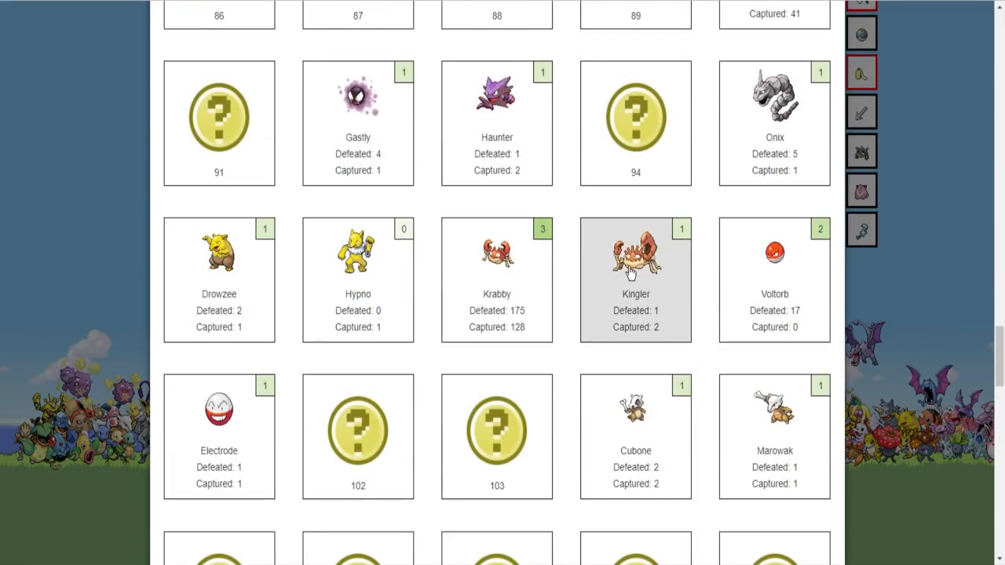
scroll(down, 3)
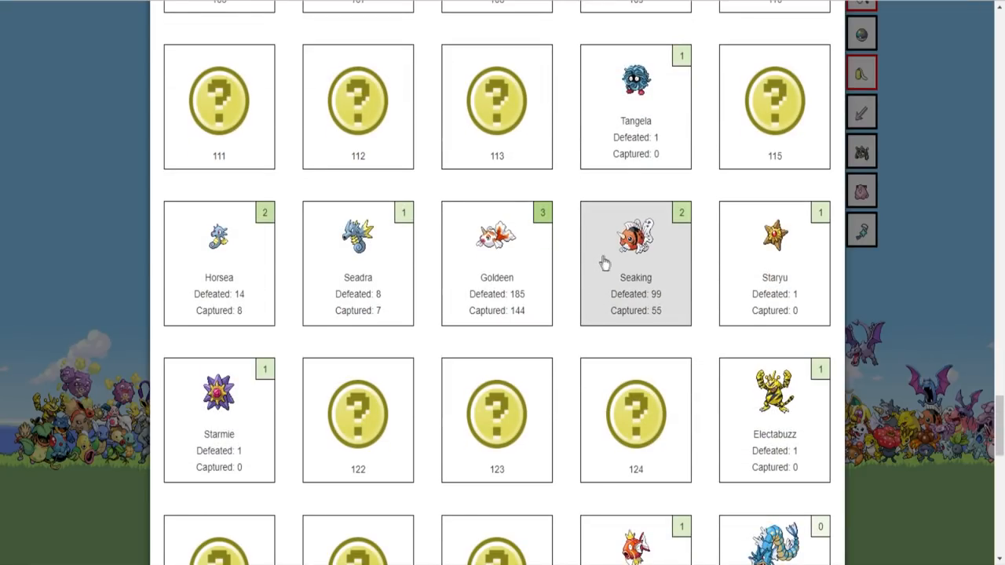
mouse_move(773, 392)
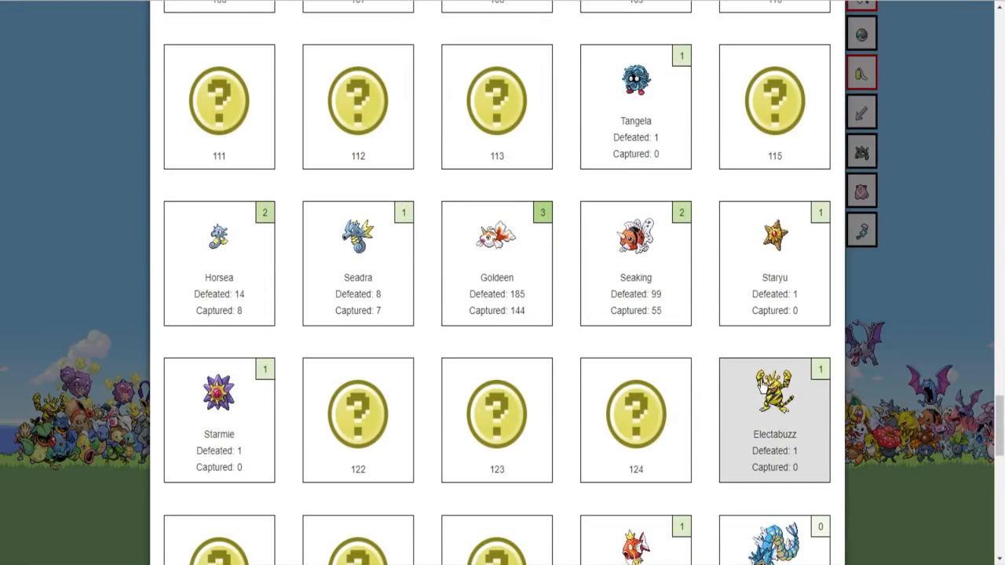
scroll(up, 3)
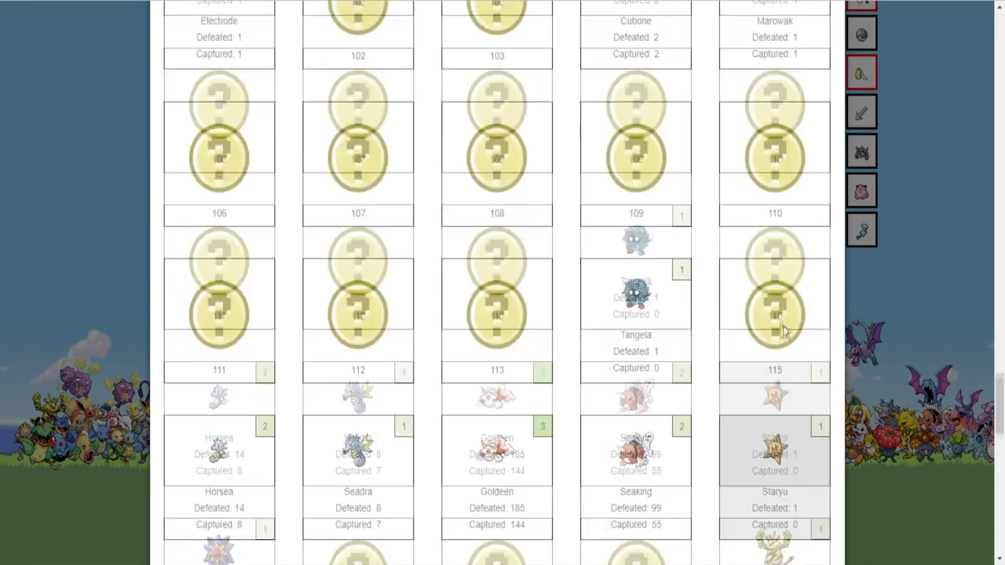
scroll(up, 3)
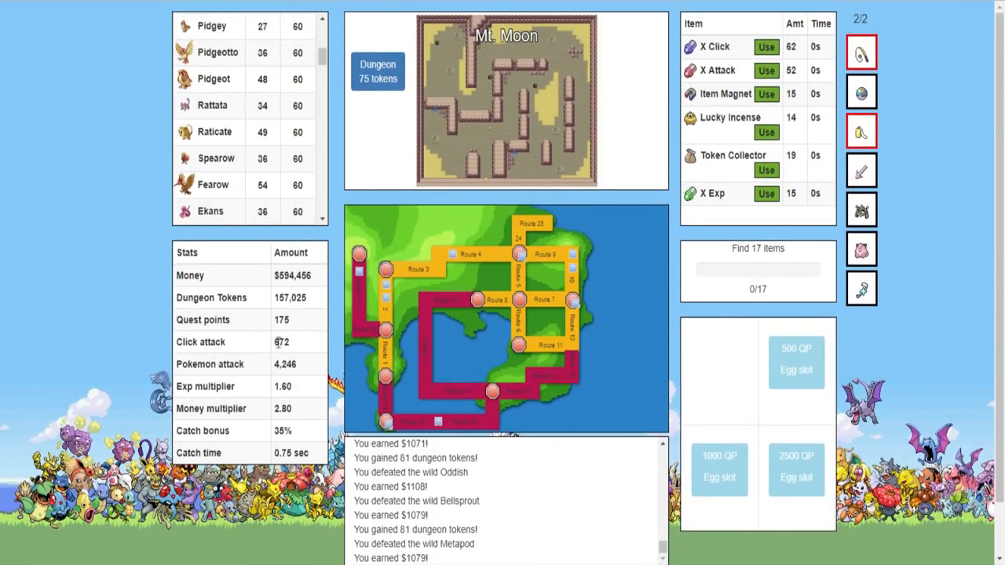
mouse_move(392, 22)
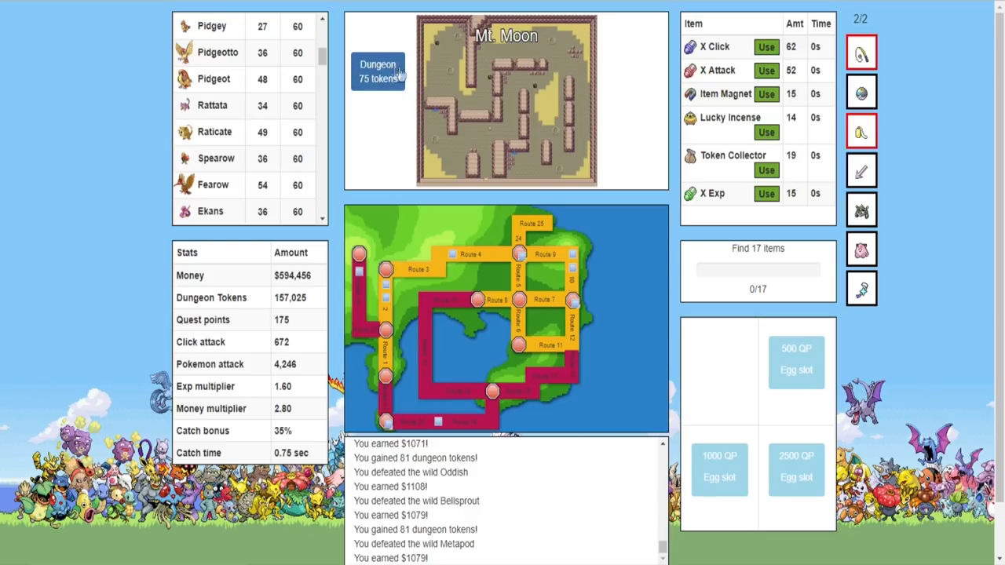
Clear a Mt. Moon dungeon run, then travel to Power Plant and start its dungeon
click(378, 71)
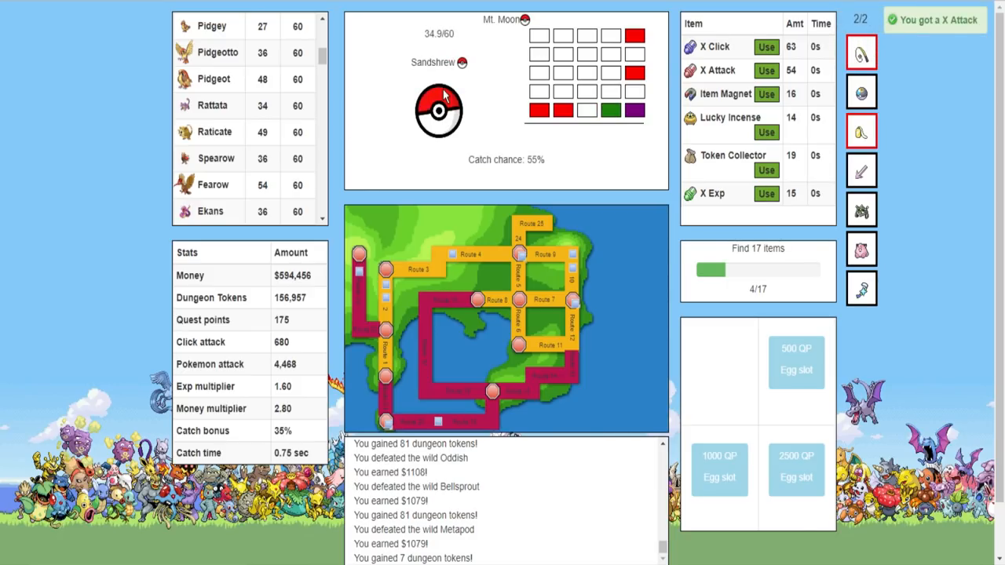
click(438, 110)
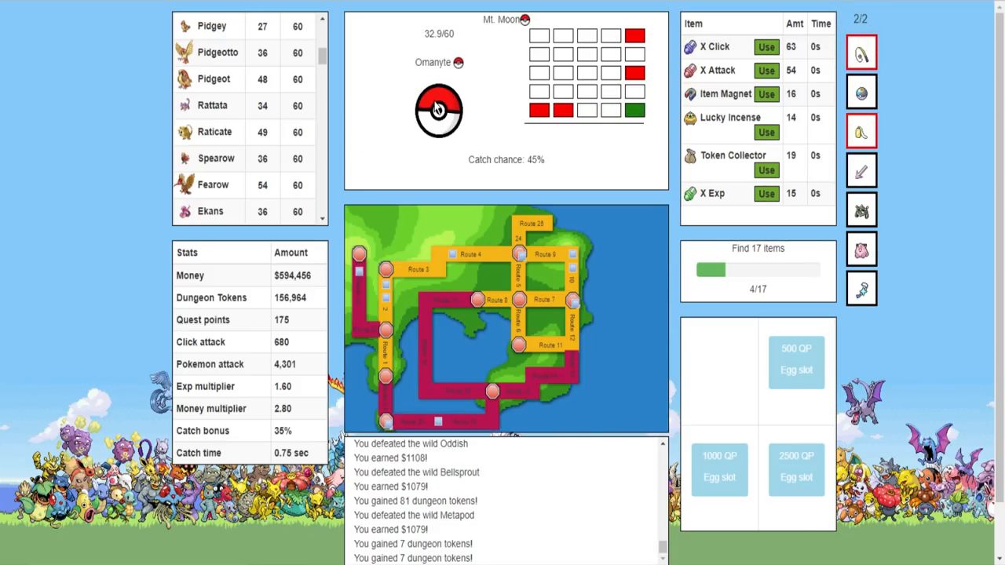
click(438, 110)
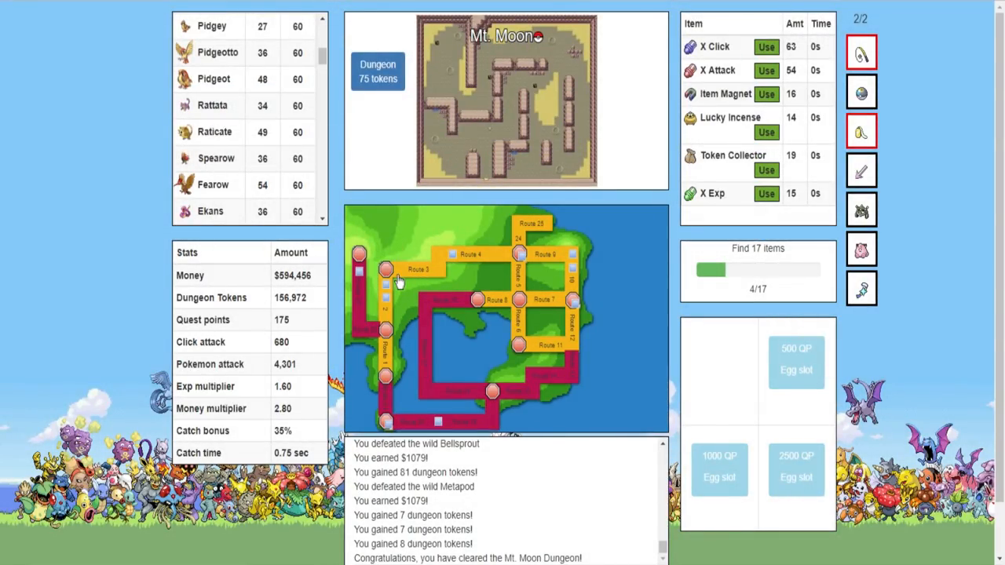
mouse_move(573, 273)
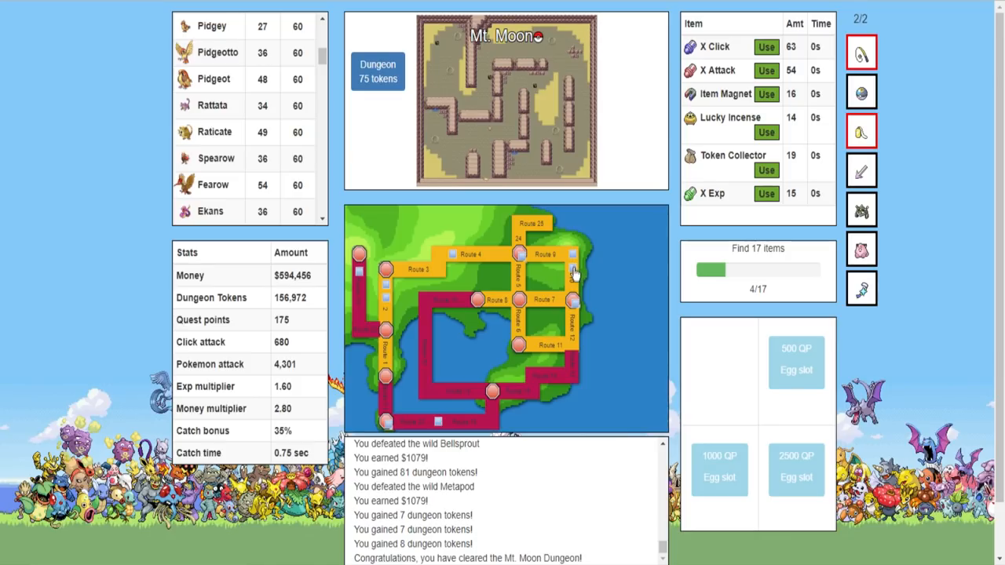
click(573, 259)
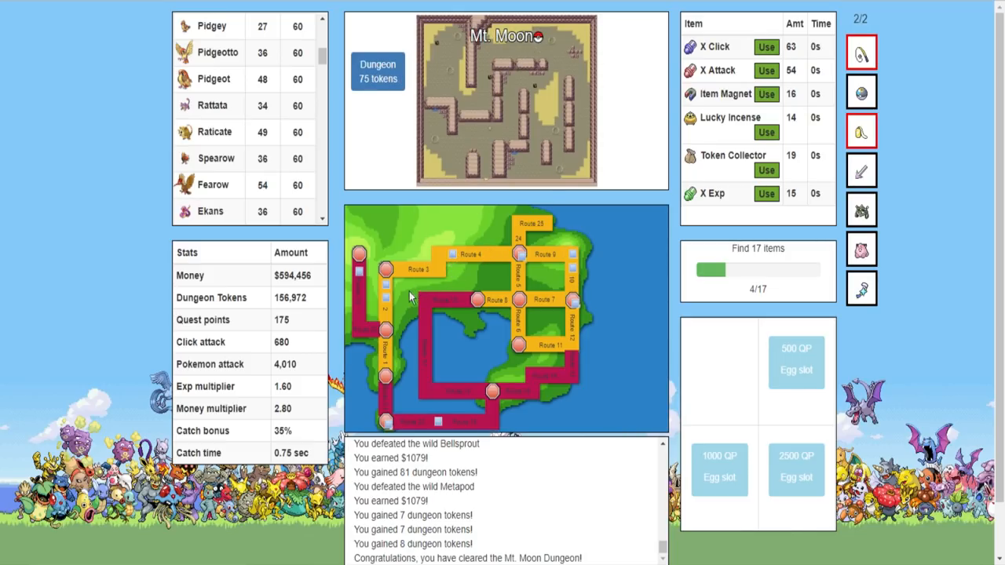
click(385, 302)
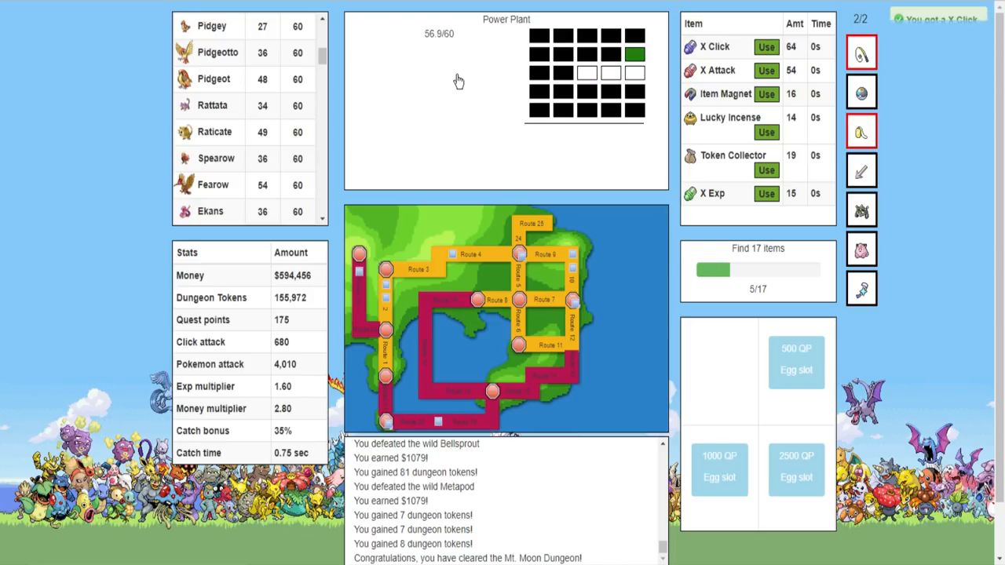
Explore Power Plant tiles, defeating Magnemite and the Electabuzz boss
click(440, 102)
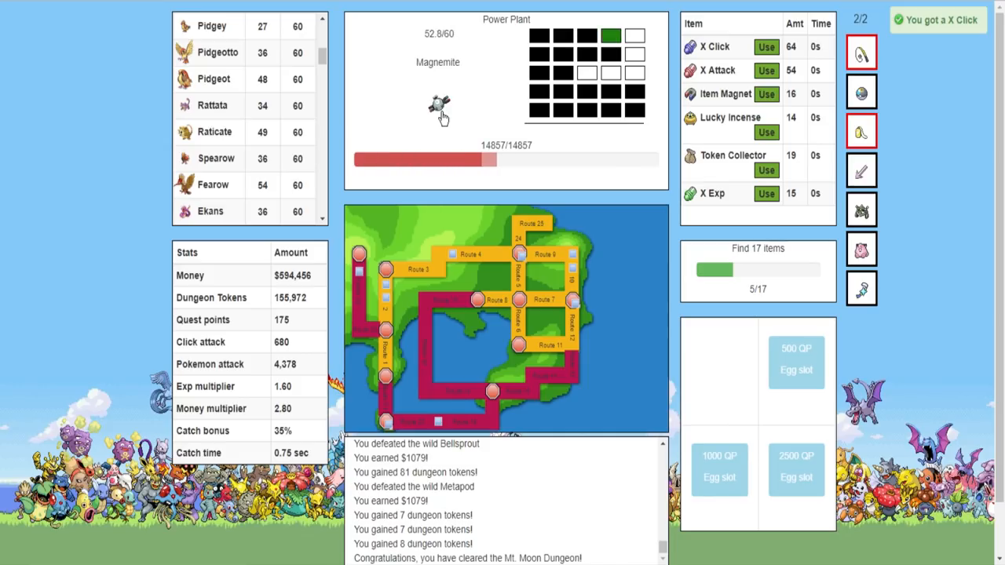
click(437, 106)
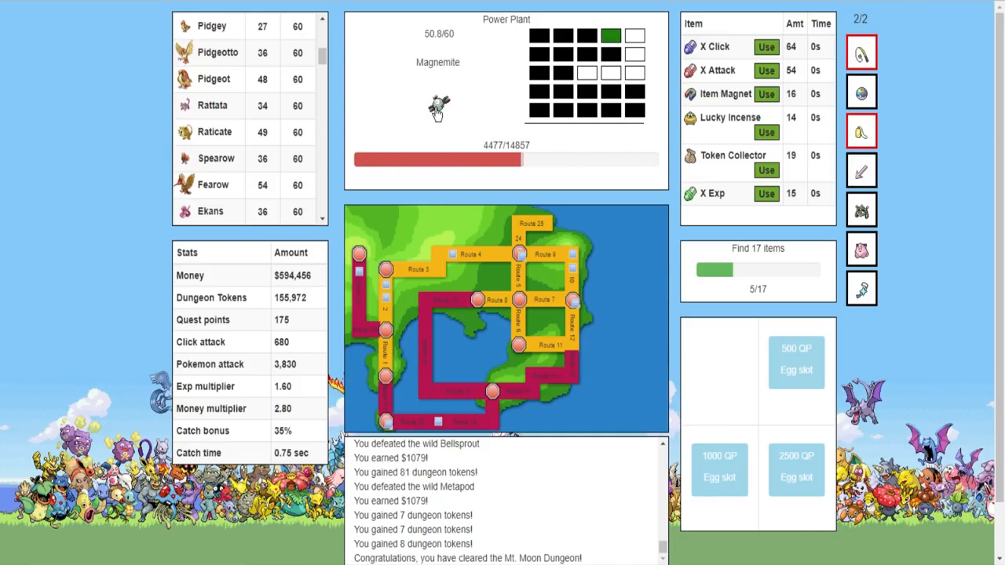
click(437, 108)
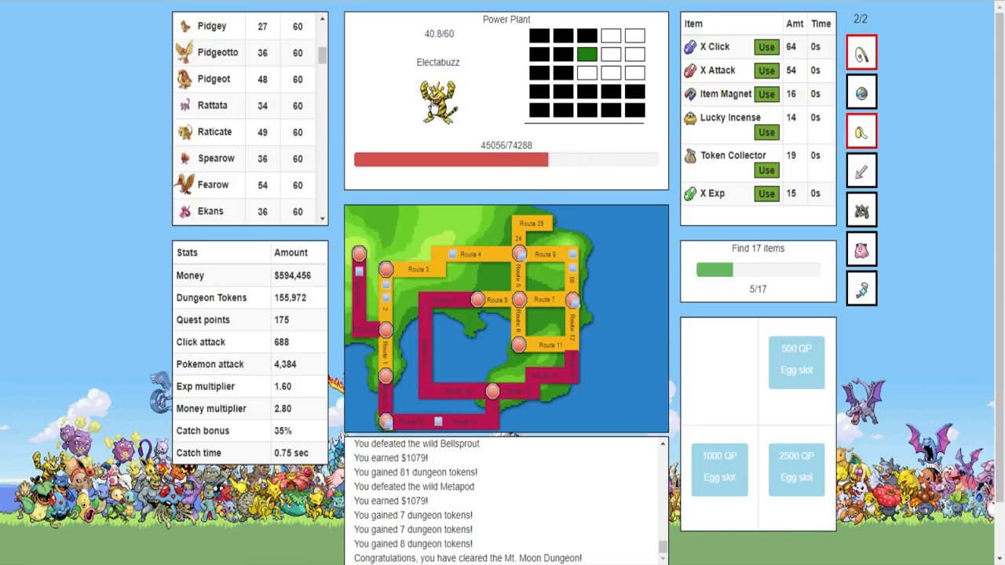
click(437, 100)
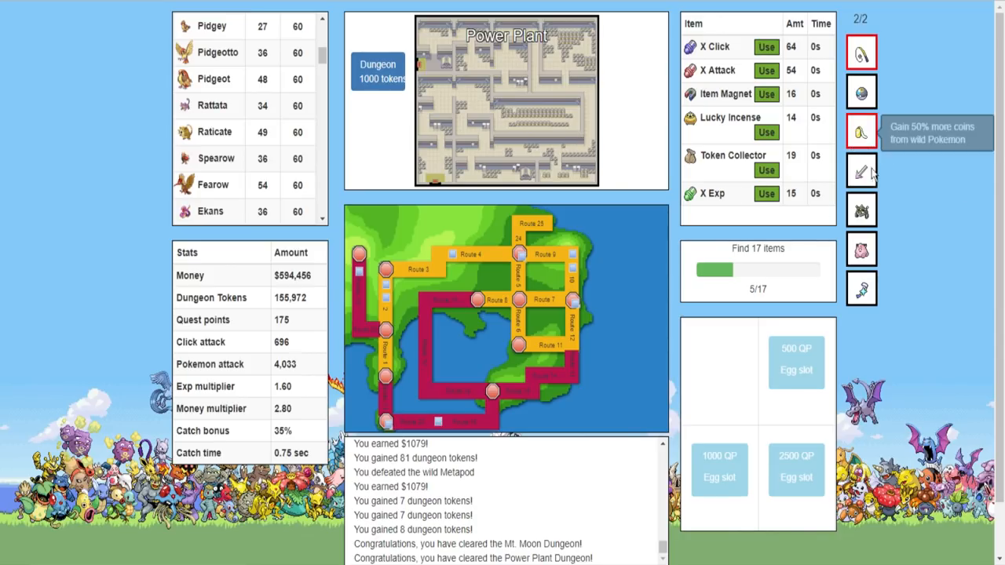
mouse_move(587, 116)
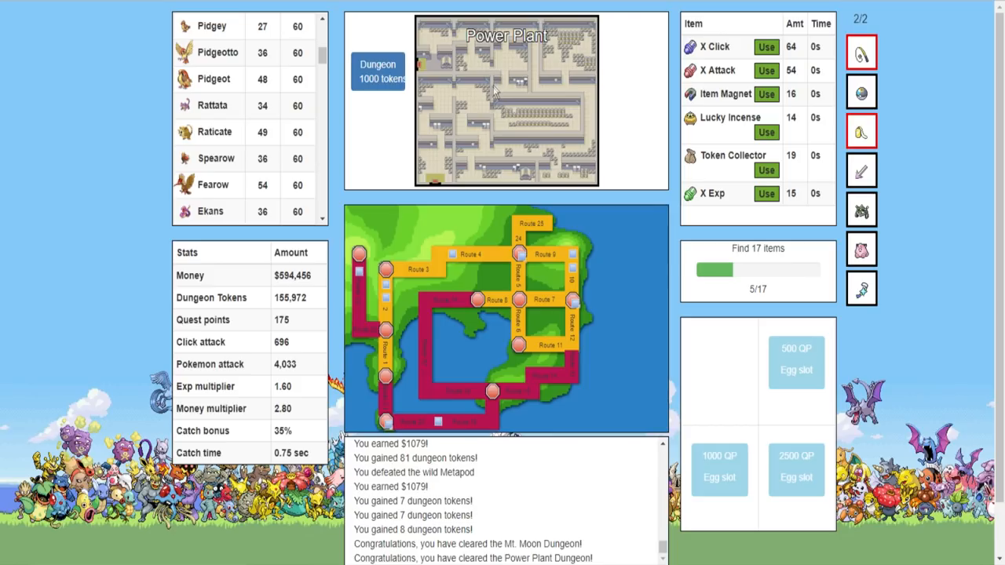
mouse_move(861, 131)
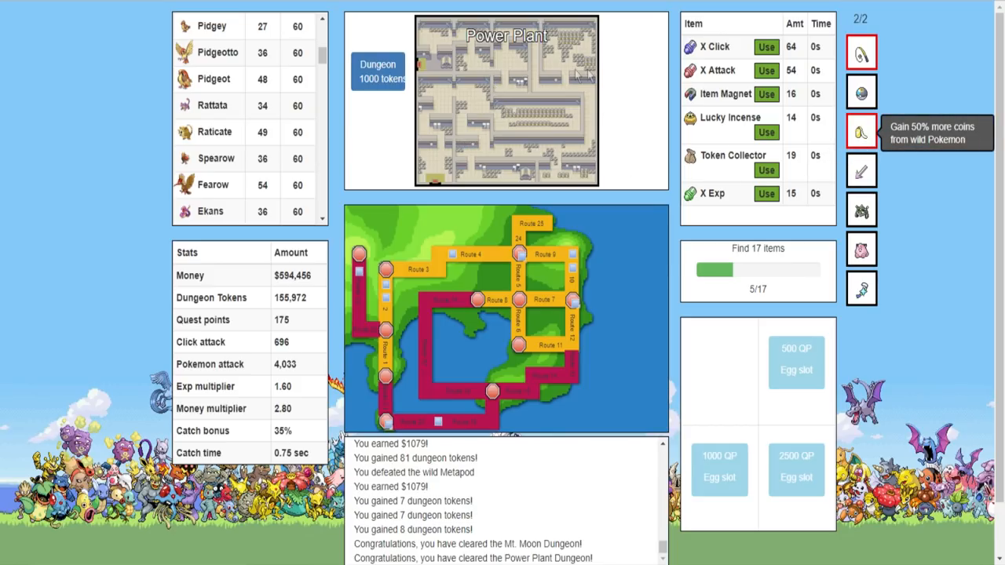
mouse_move(875, 216)
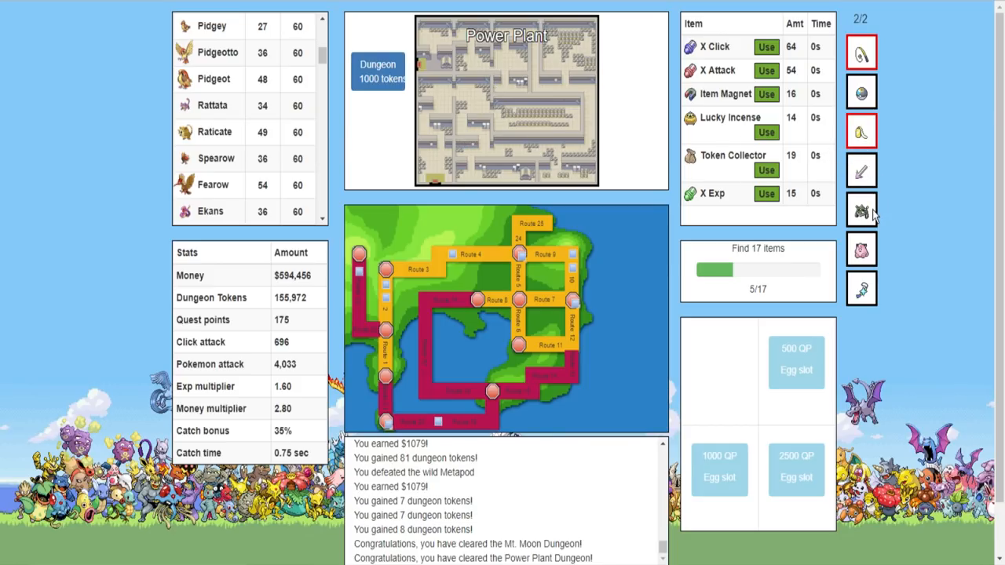
mouse_move(860, 93)
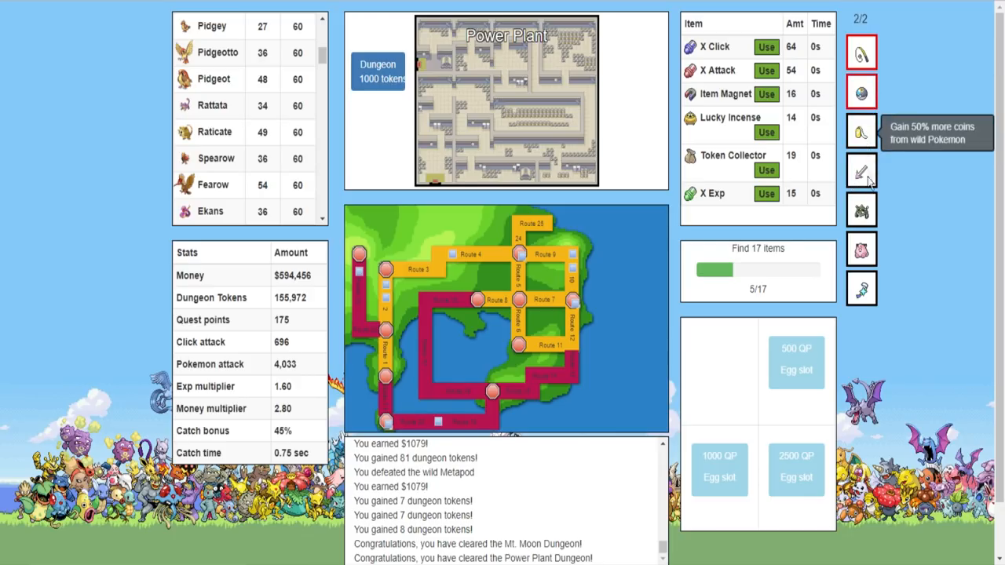
mouse_move(859, 263)
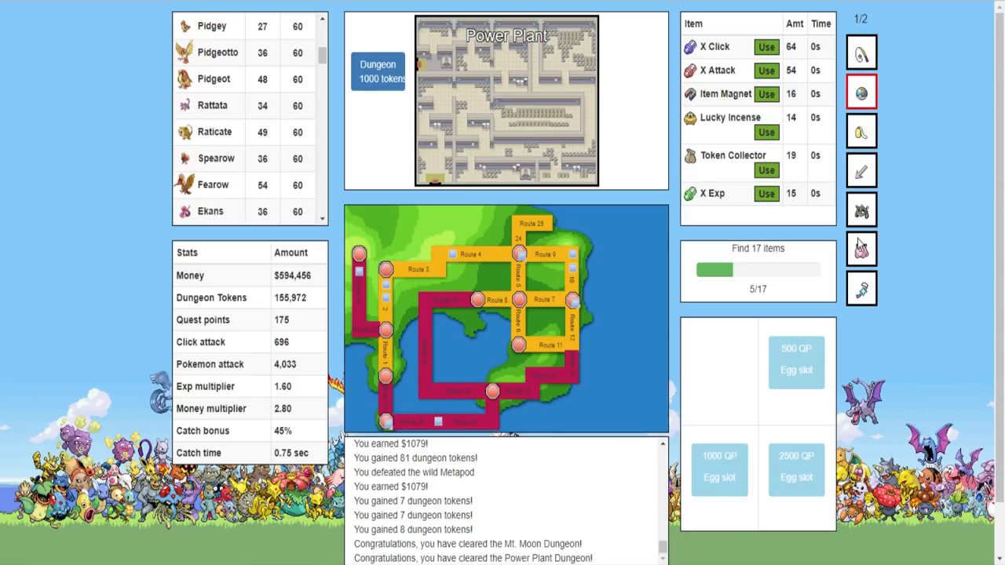
Enable a second helper item and defeat Grimer, Magnemite and Muk, collecting a chest item
click(861, 249)
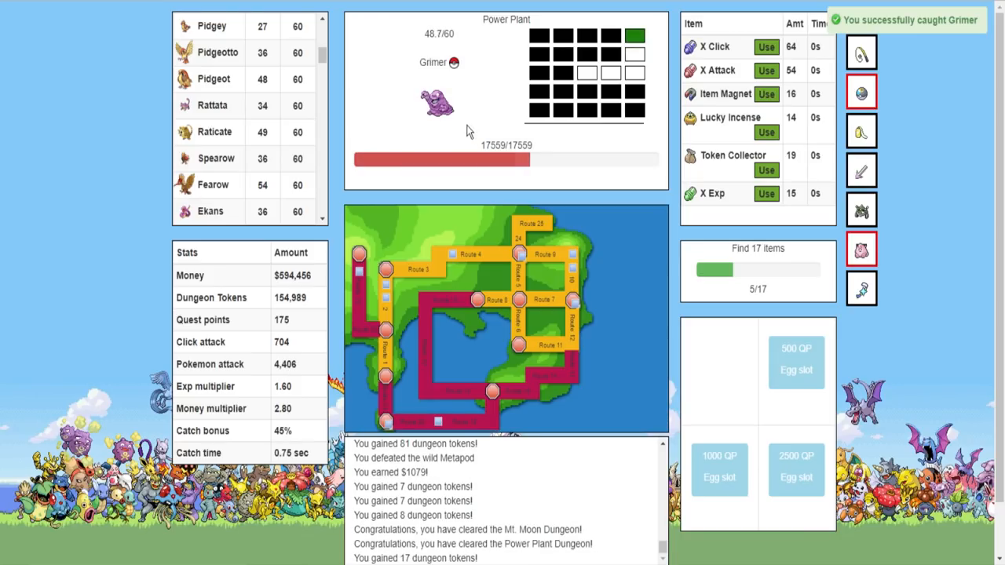
click(438, 102)
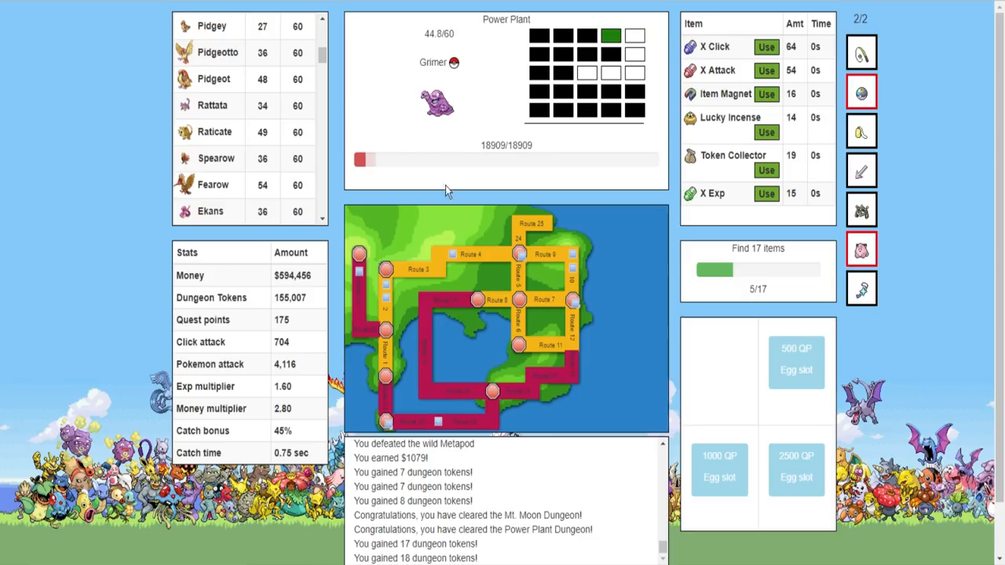
click(442, 106)
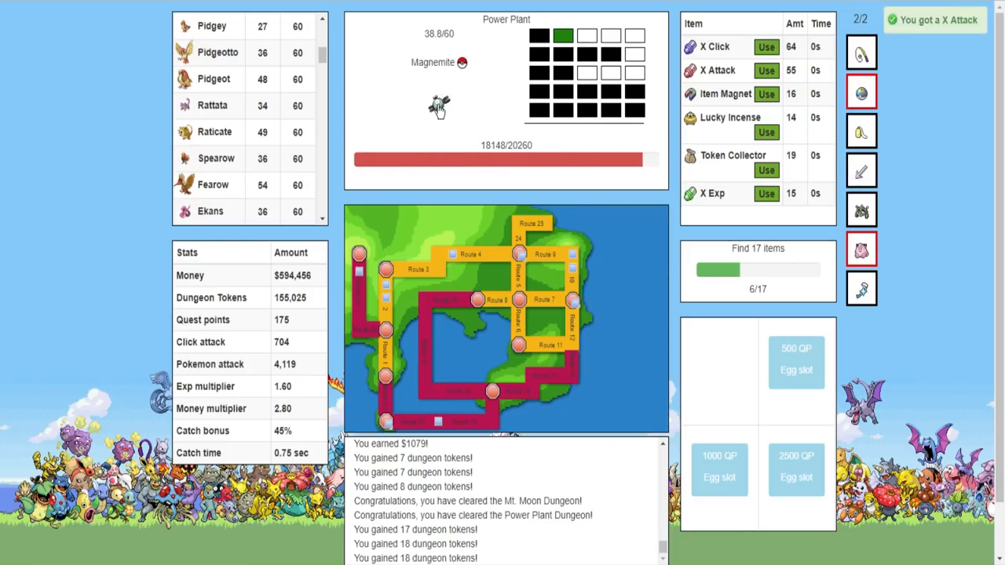
click(438, 106)
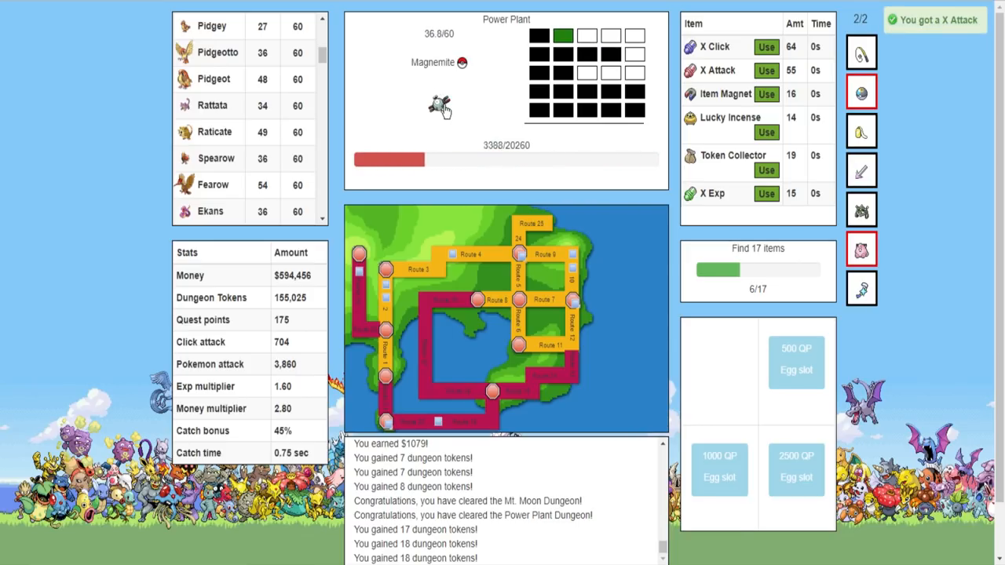
click(439, 106)
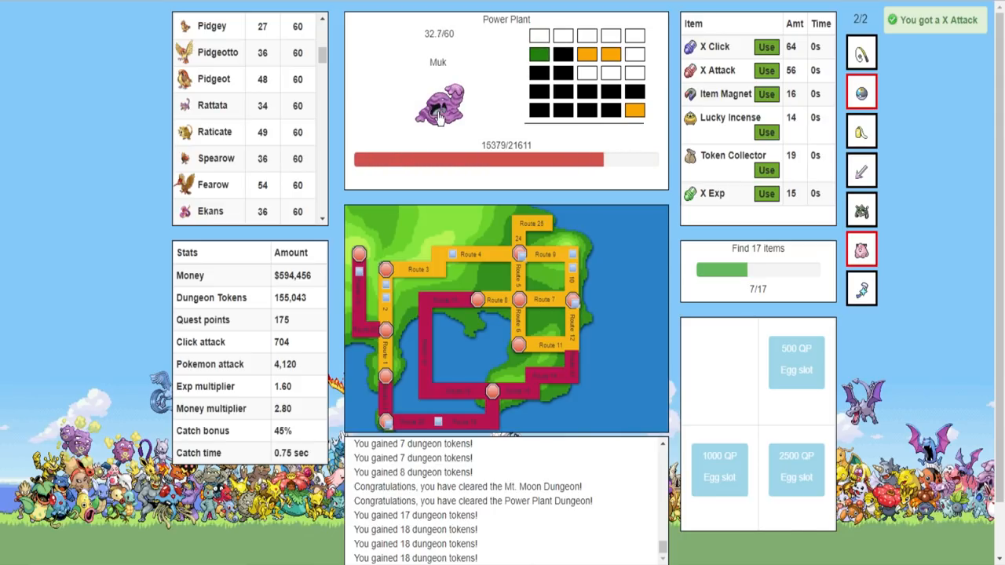
click(438, 106)
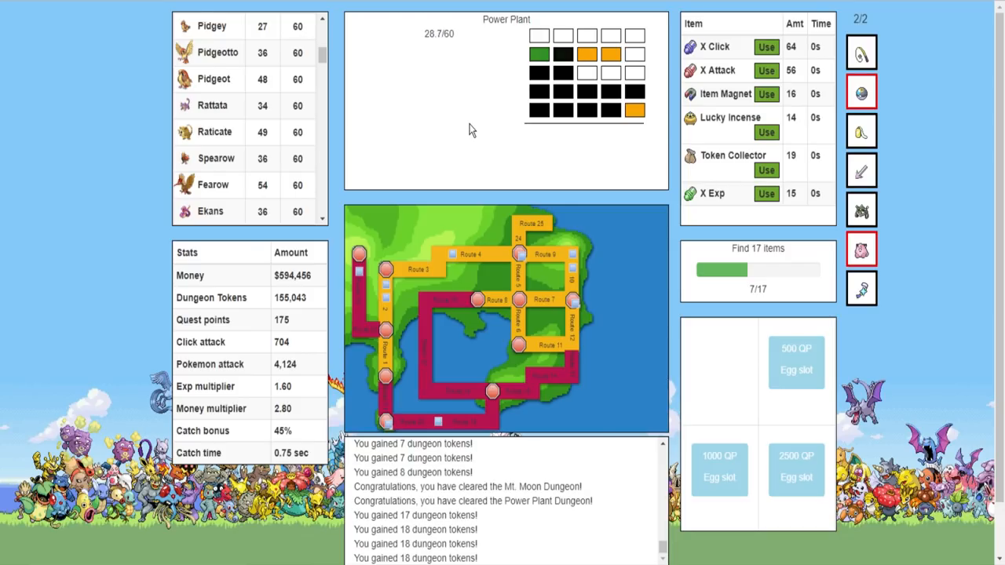
click(438, 82)
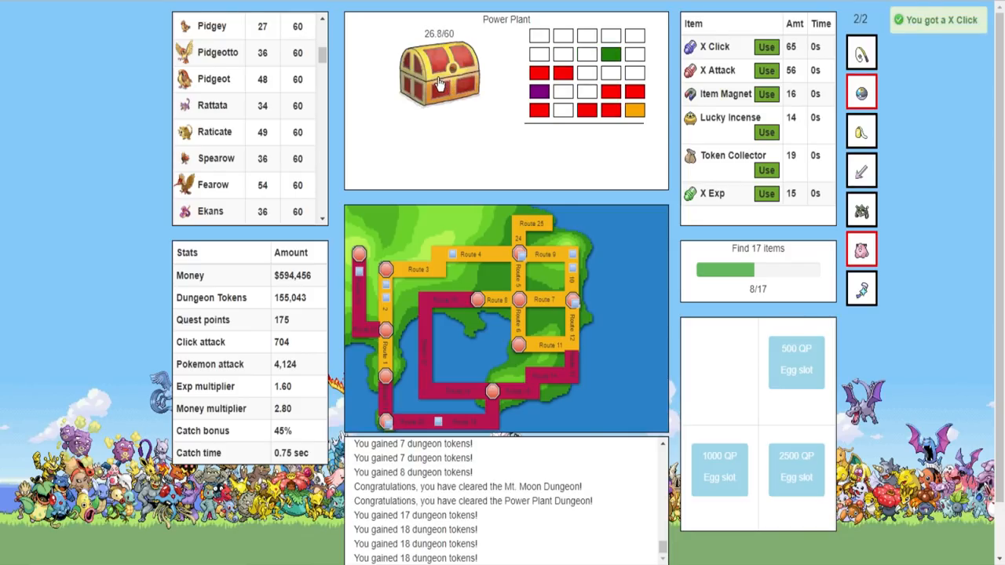
click(440, 78)
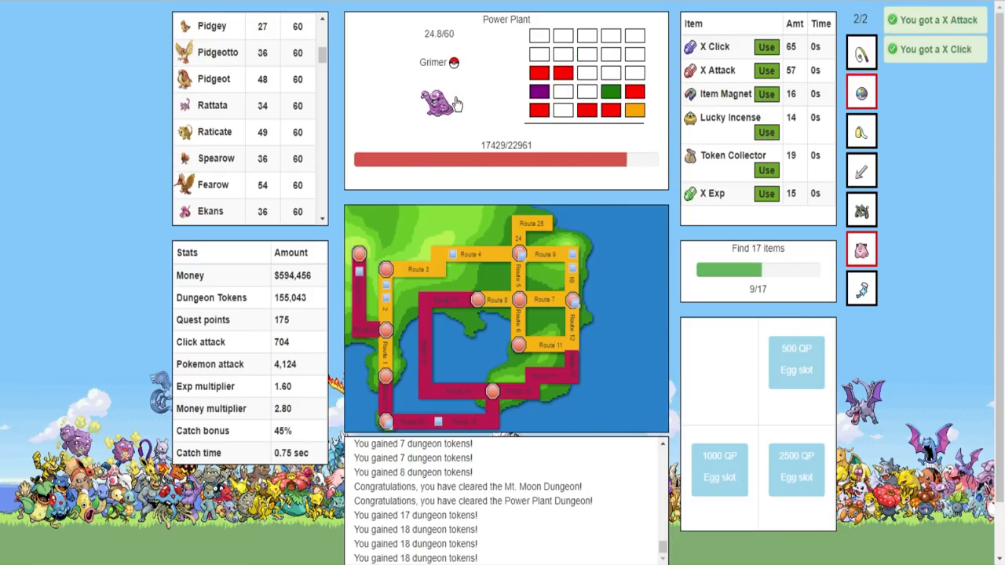
click(437, 106)
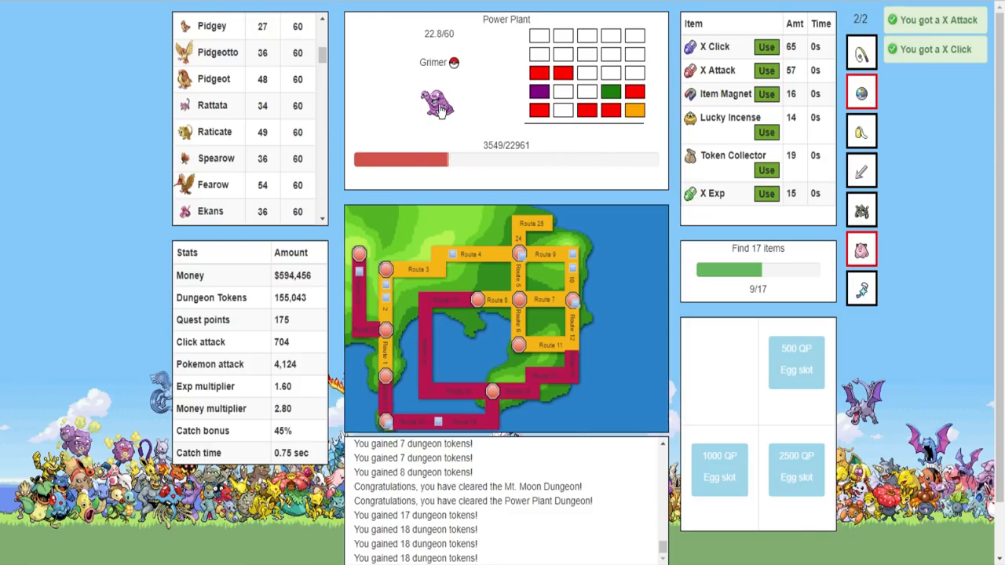
click(438, 102)
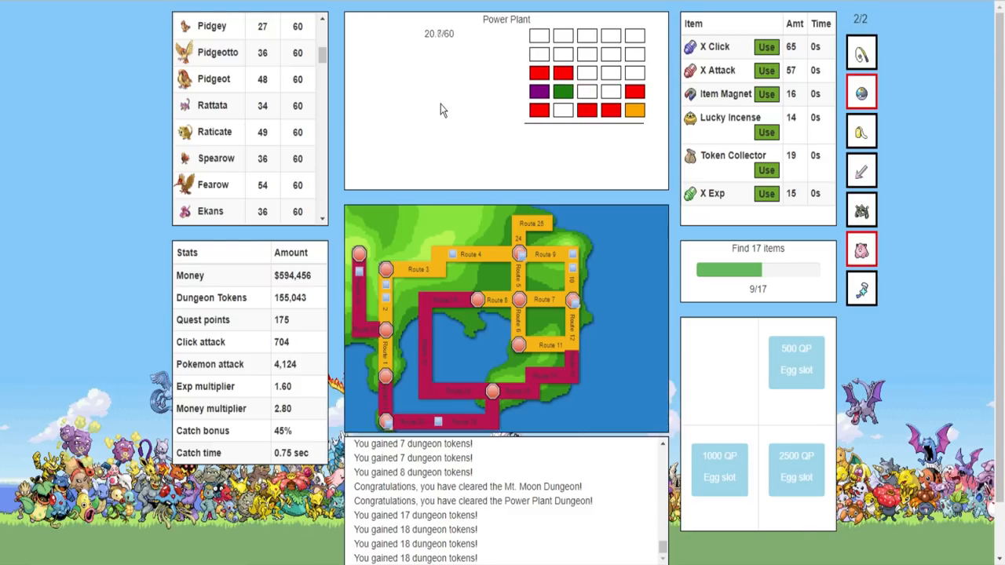
Advance to the next room and defeat Raichu and the Electabuzz boss
click(563, 92)
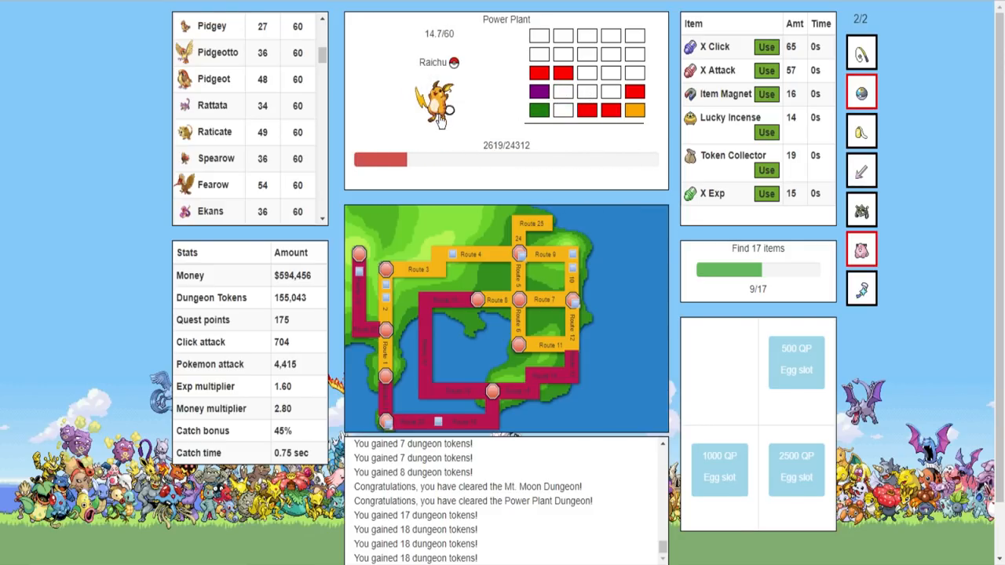
click(439, 106)
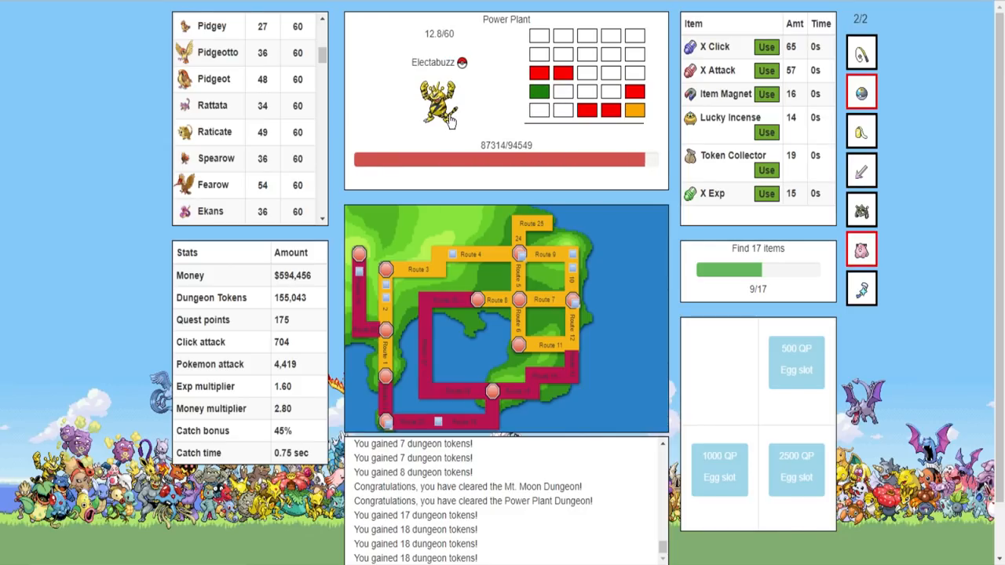
click(440, 102)
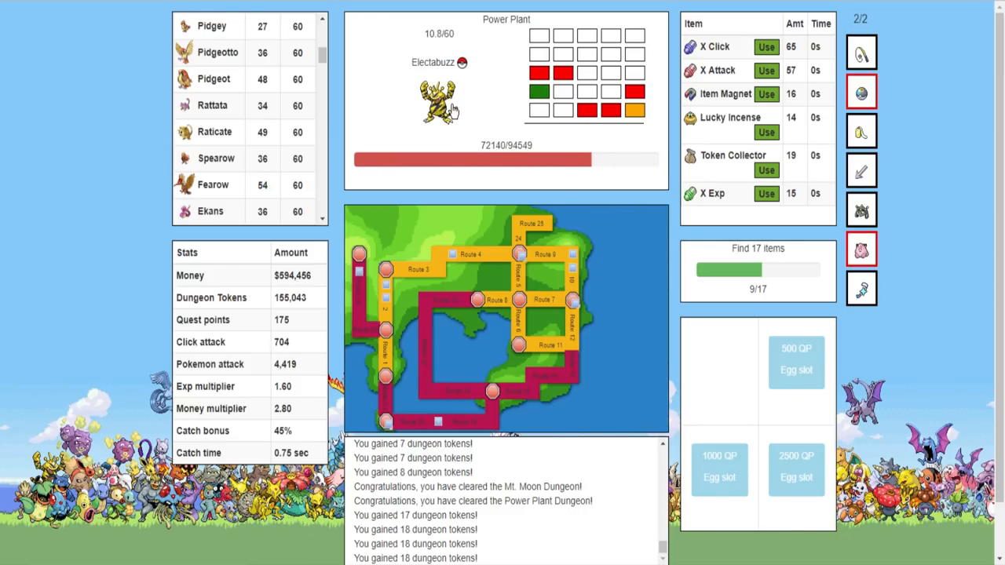
click(439, 102)
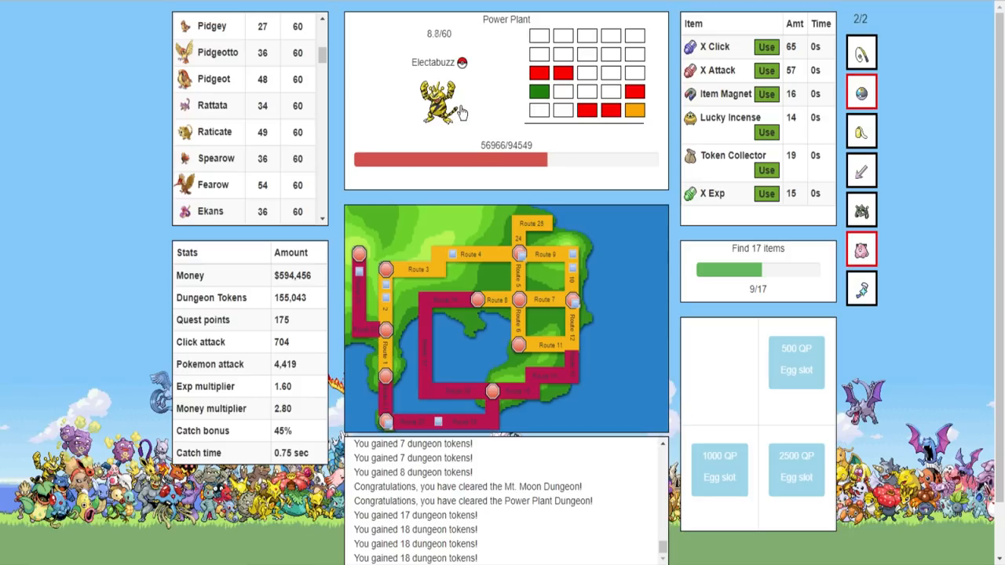
click(439, 100)
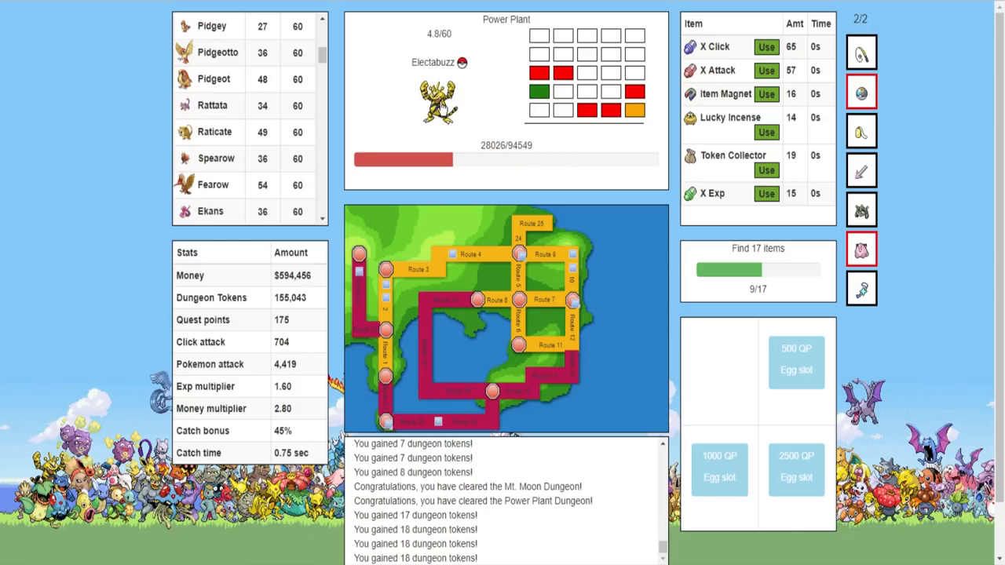
click(438, 102)
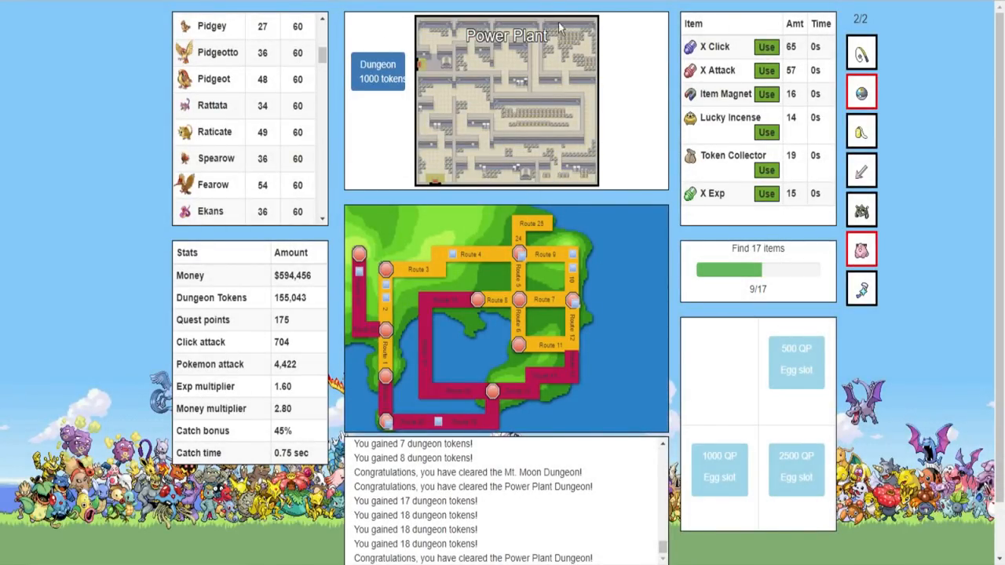
mouse_move(575, 198)
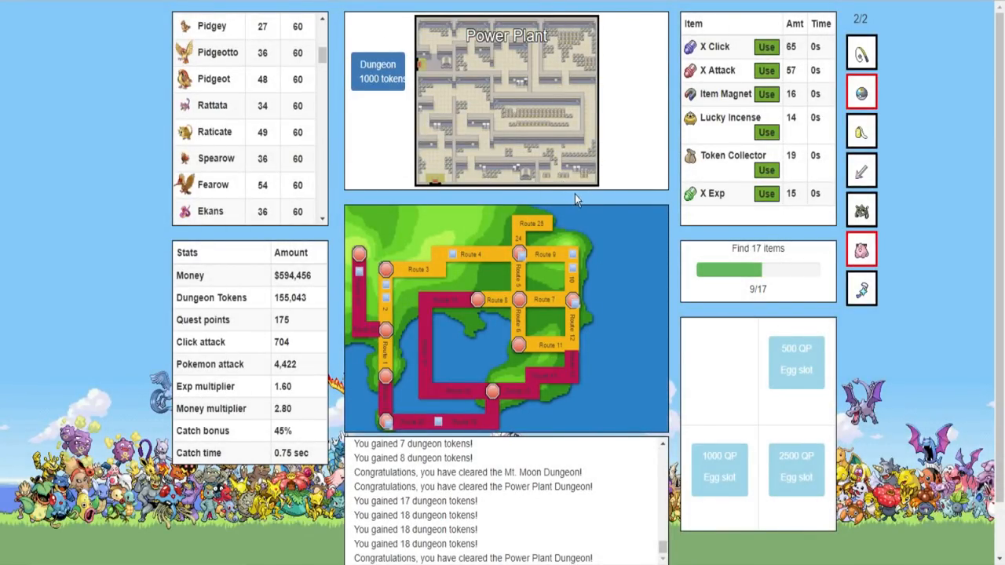
scroll(down, 3)
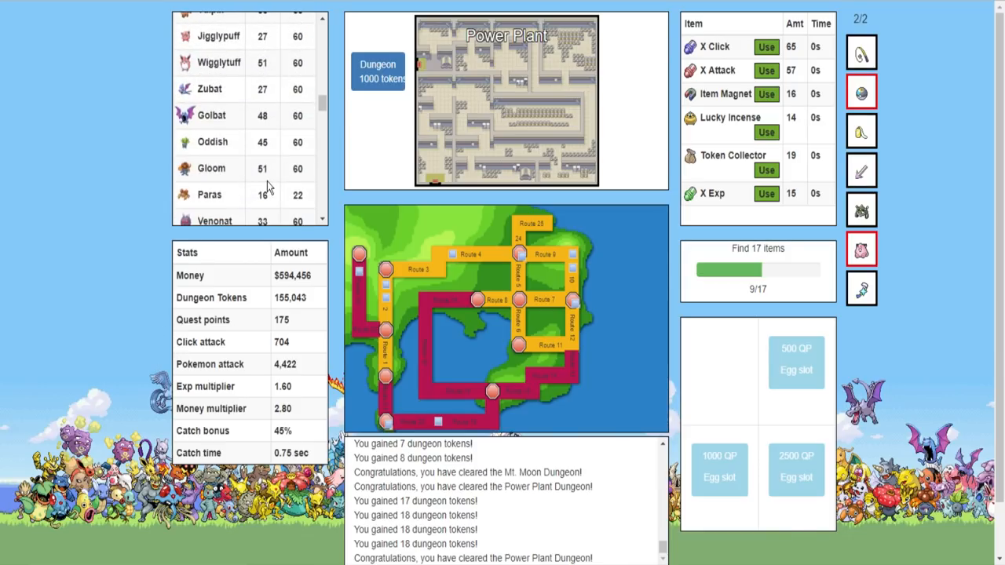
scroll(down, 3)
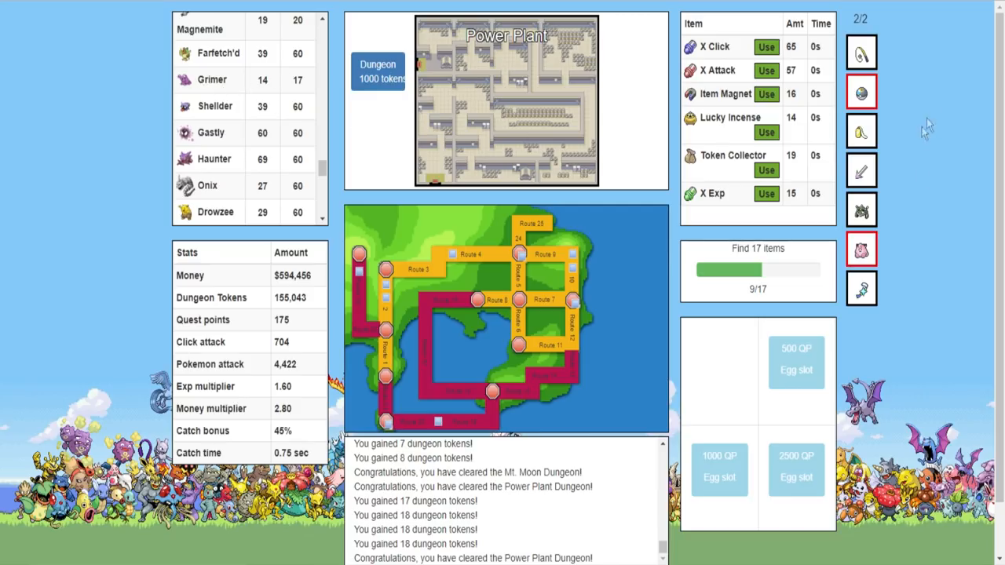
Travel to Saffron City and browse the Saffron, Cerulean and Viridian shops
click(522, 299)
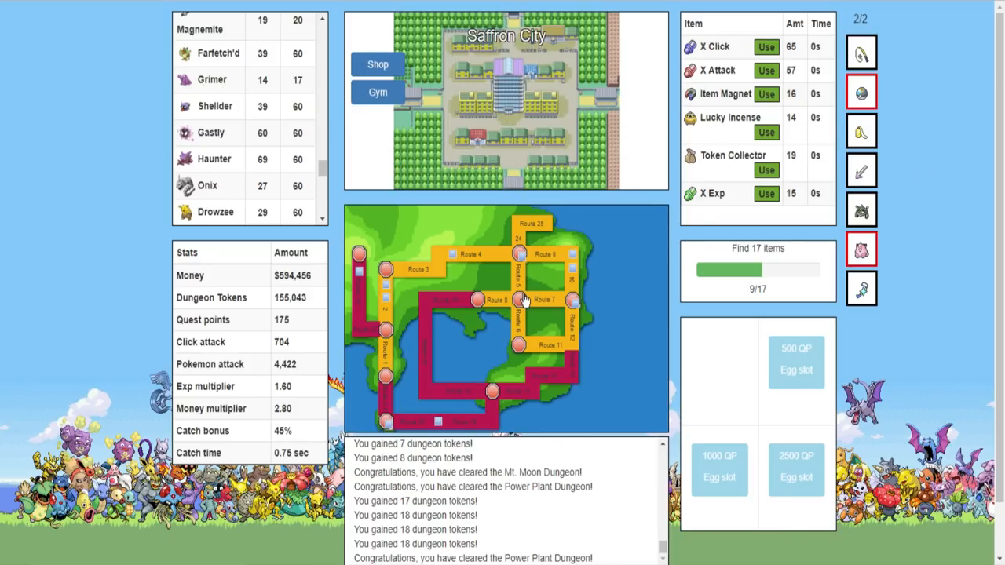
mouse_move(979, 157)
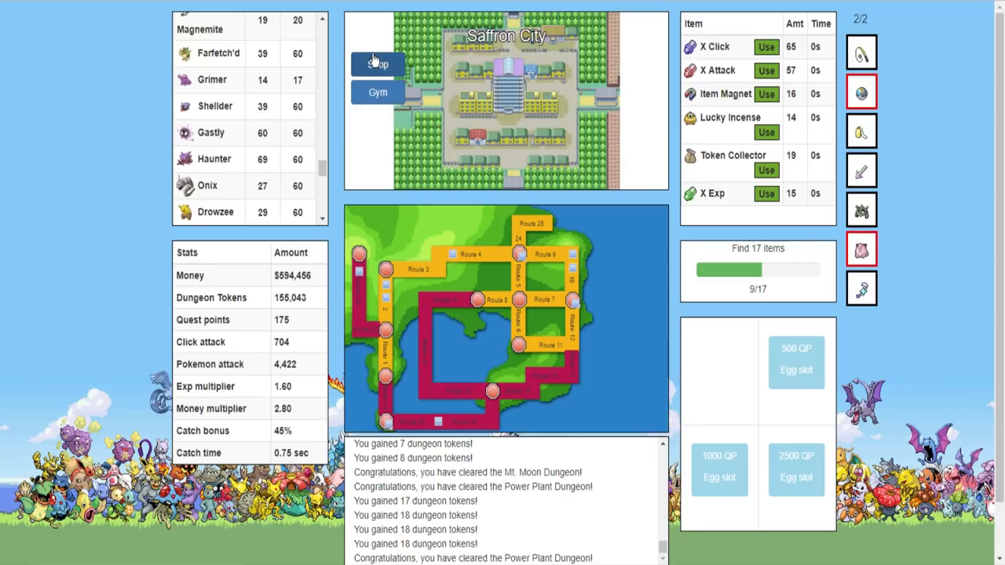
click(377, 63)
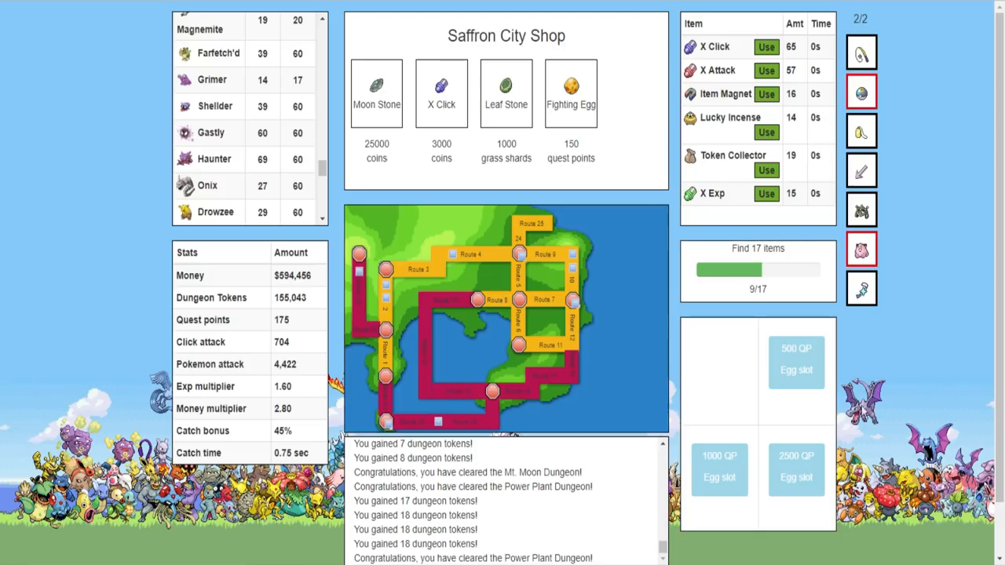
mouse_move(572, 125)
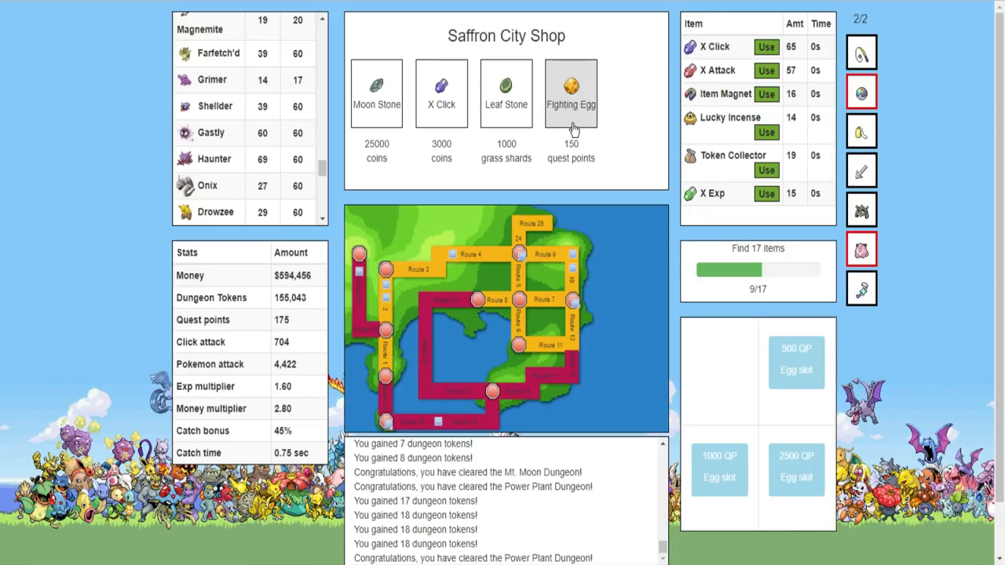
mouse_move(508, 274)
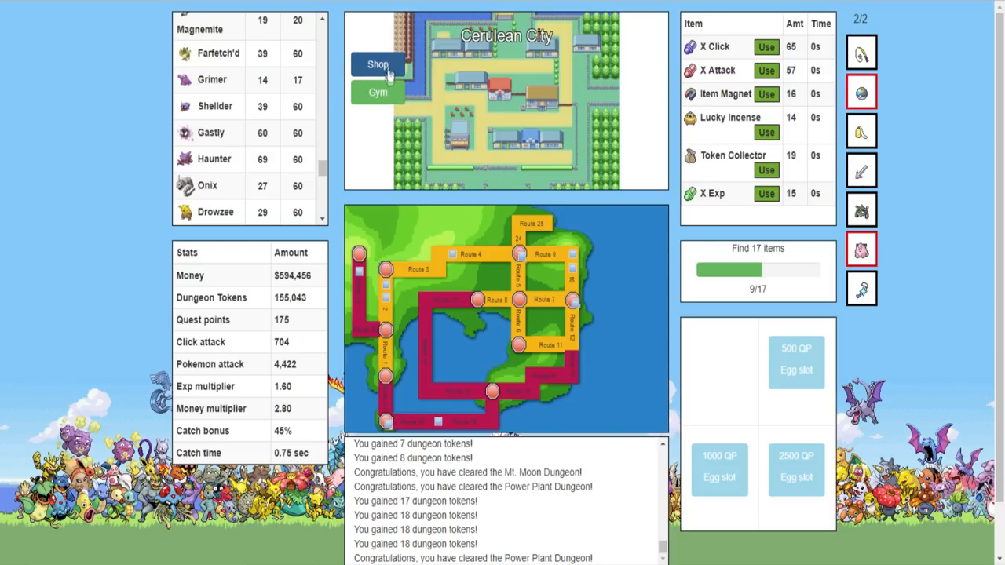
click(377, 64)
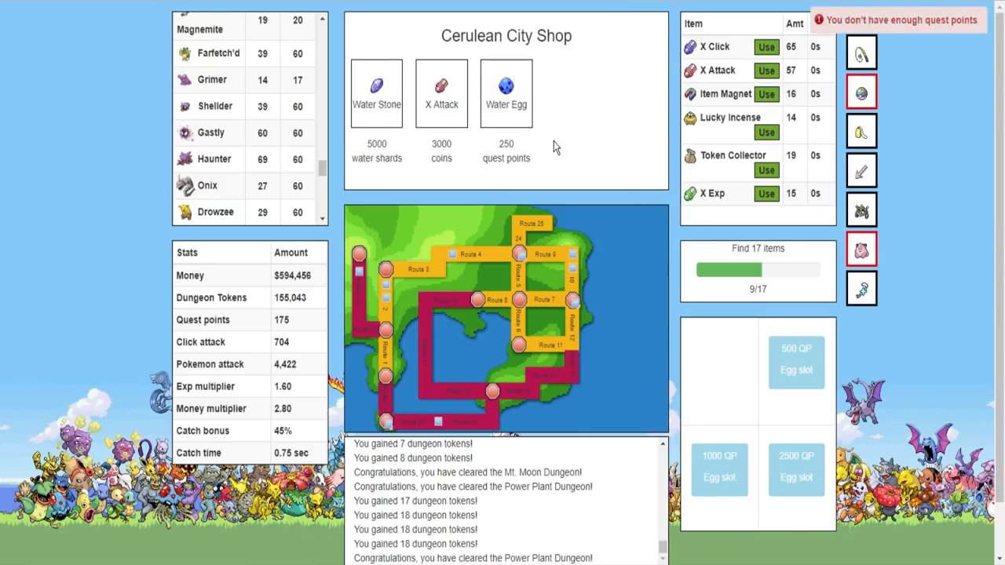
mouse_move(514, 305)
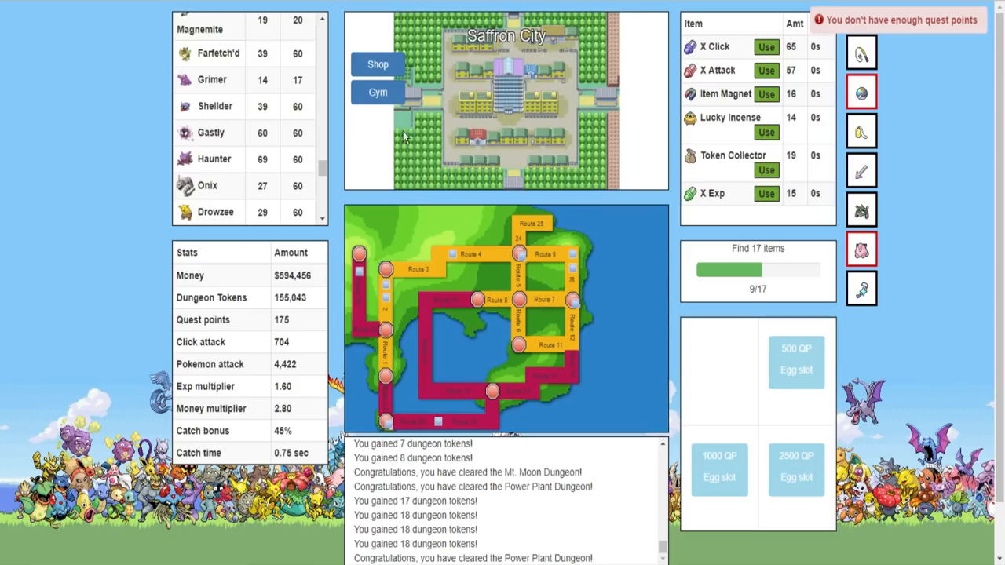
click(377, 64)
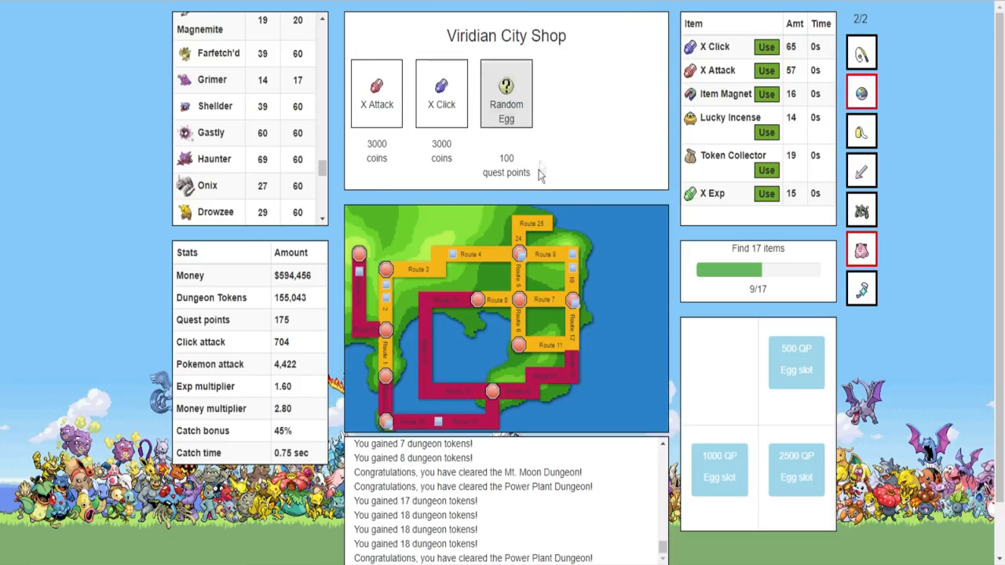
Buy a Random Egg for 100 quest points, incubate it, and challenge Sabrina's gym
click(506, 94)
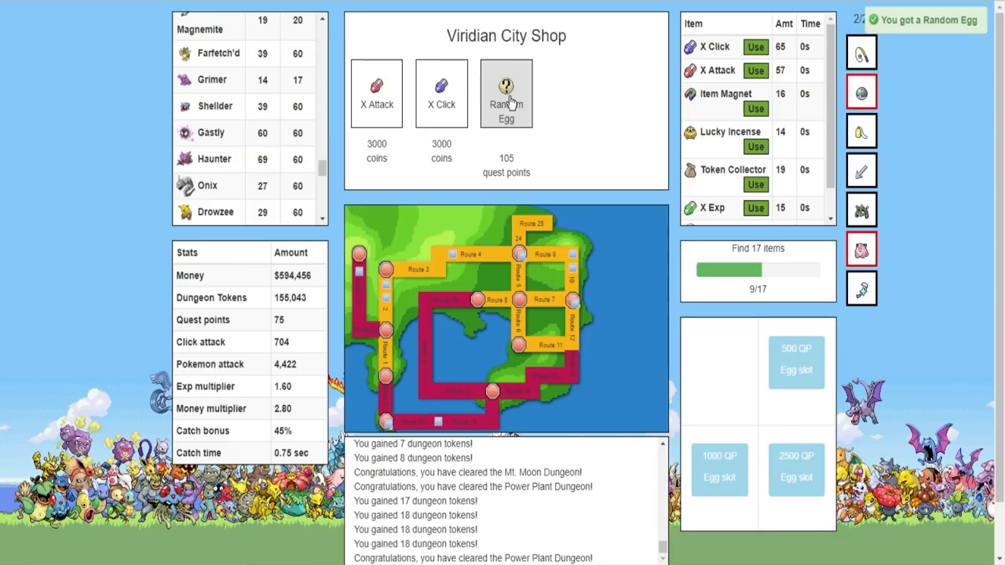
mouse_move(738, 357)
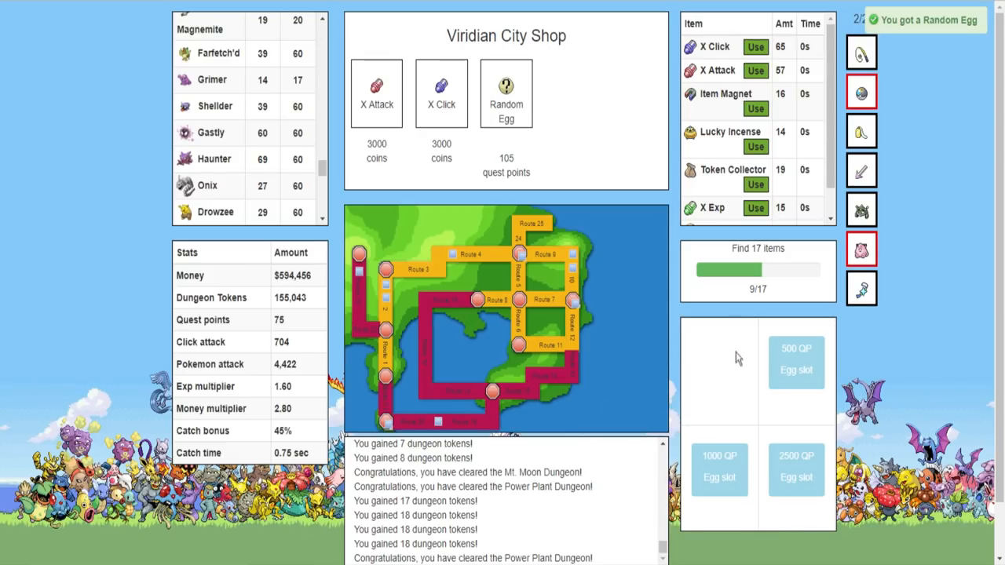
scroll(down, 3)
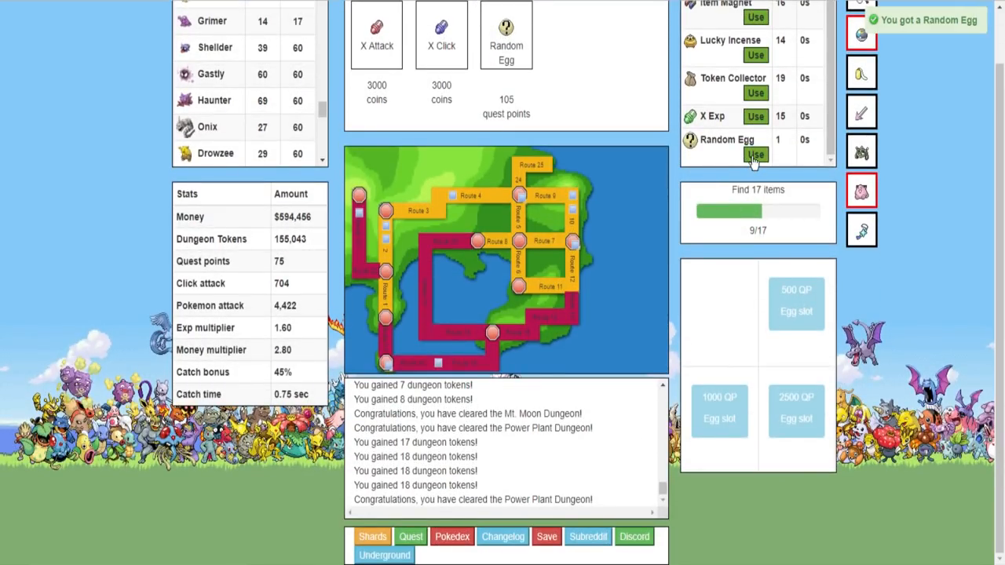
click(754, 154)
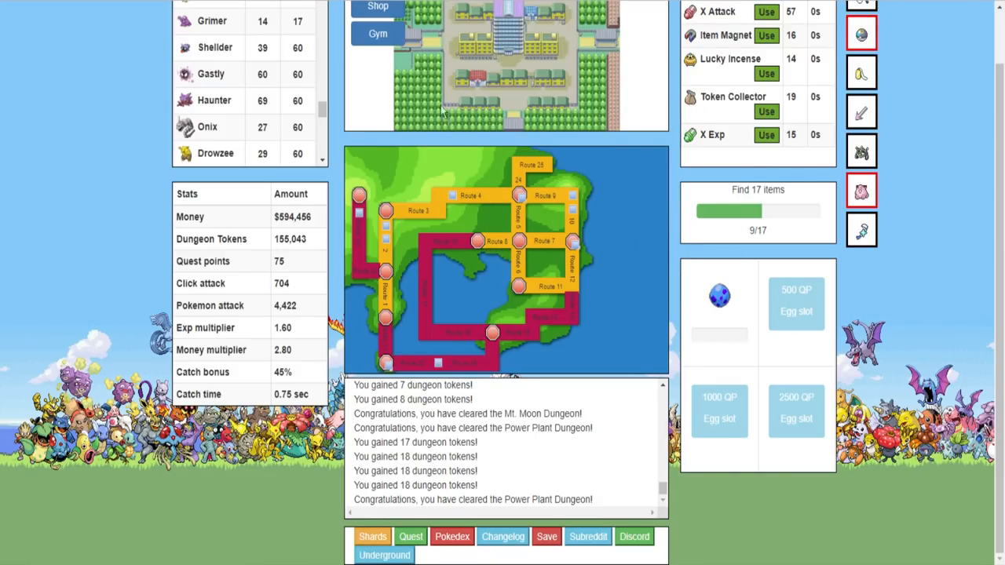
click(377, 33)
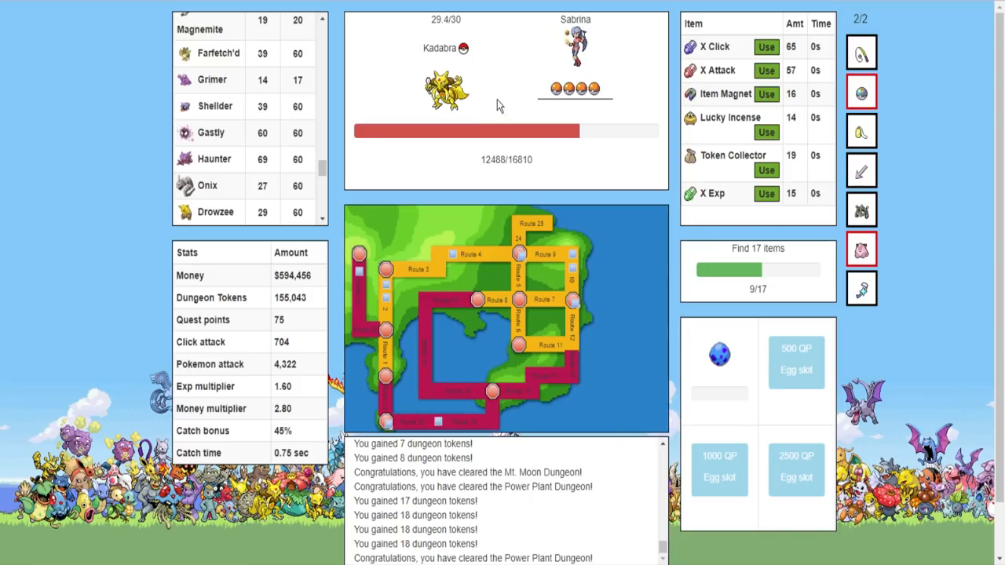
Defeat Sabrina's Kadabra for the Marsh Badge and $2,500, dismissing the victory message
click(445, 90)
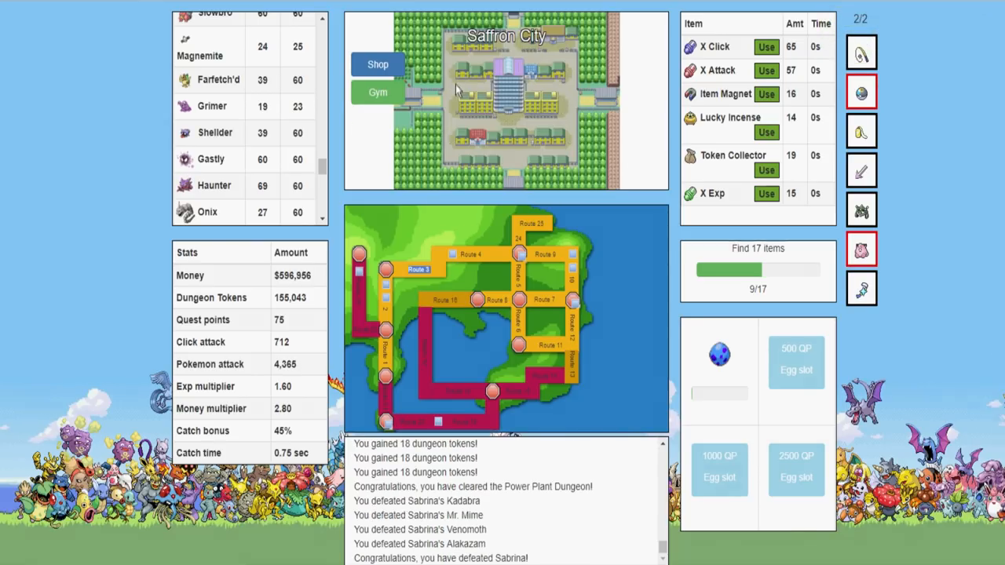
click(377, 92)
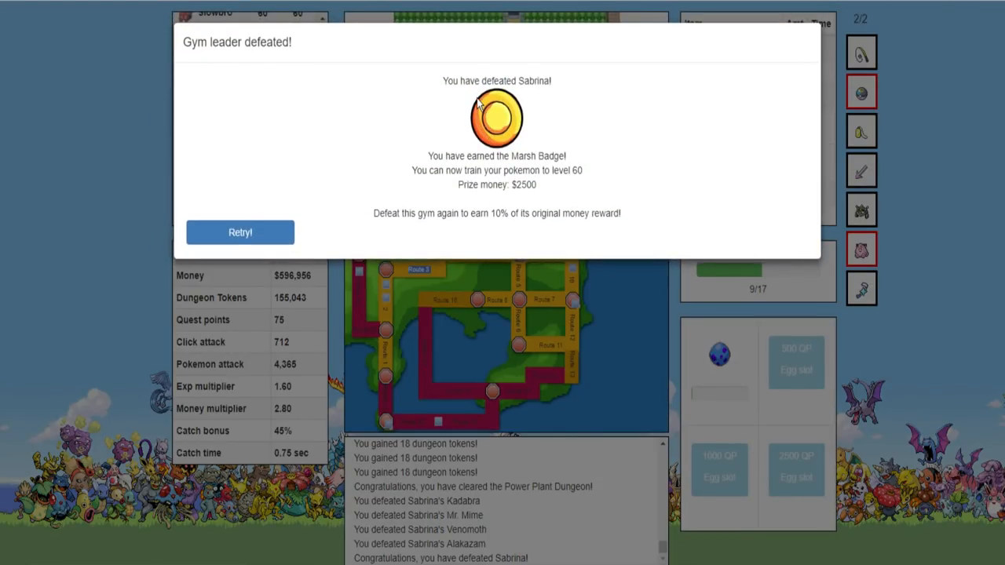
mouse_move(429, 187)
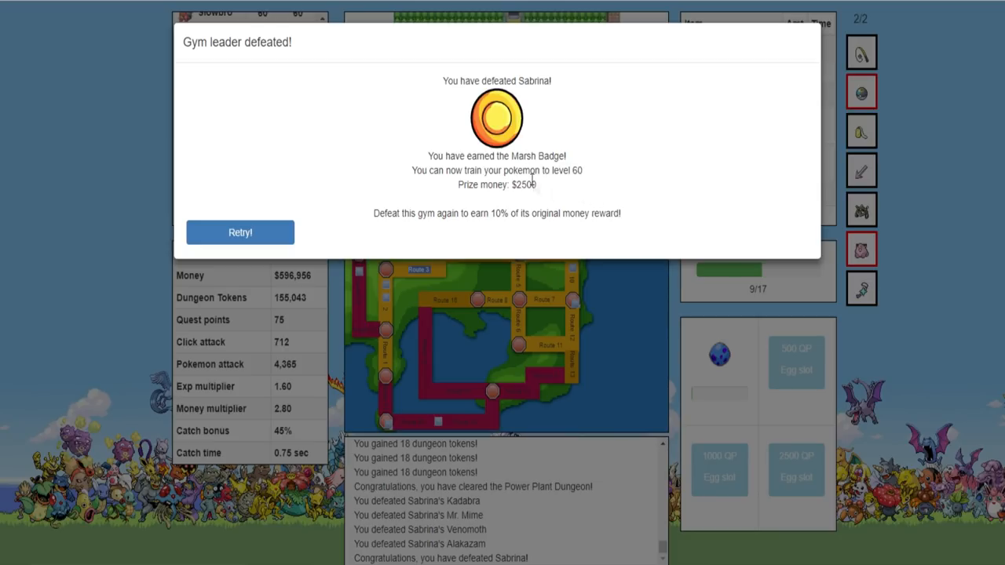
mouse_move(529, 212)
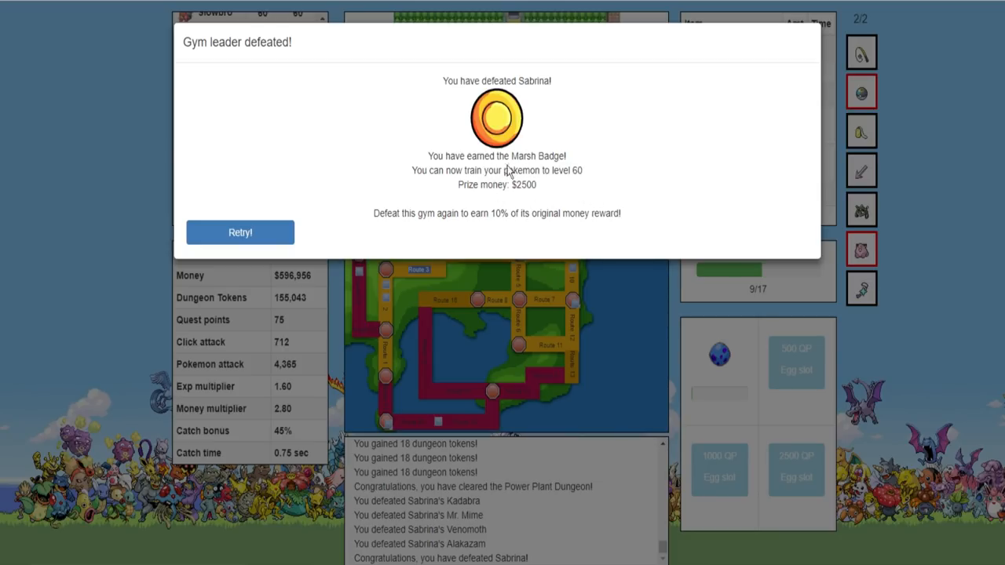
mouse_move(337, 296)
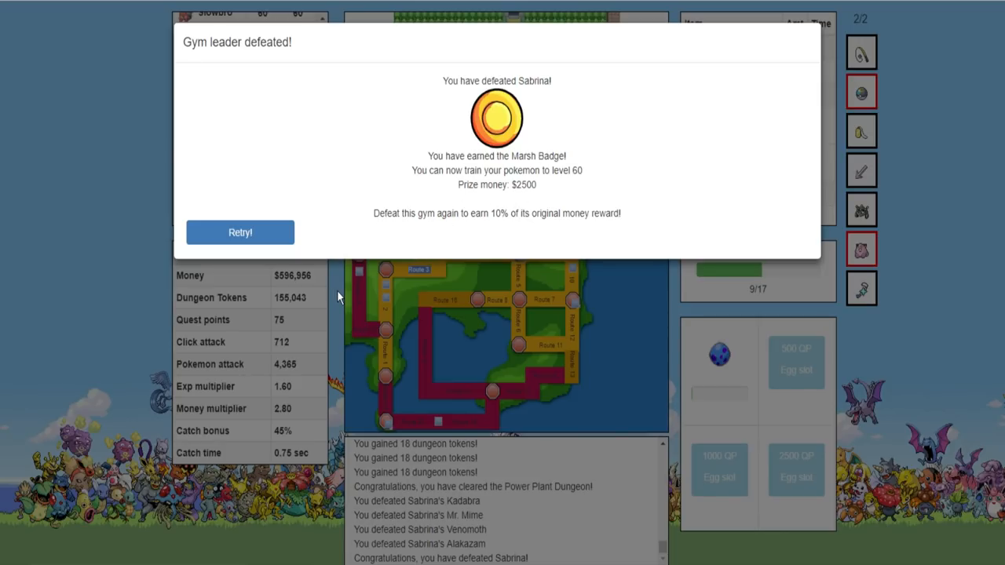
click(240, 231)
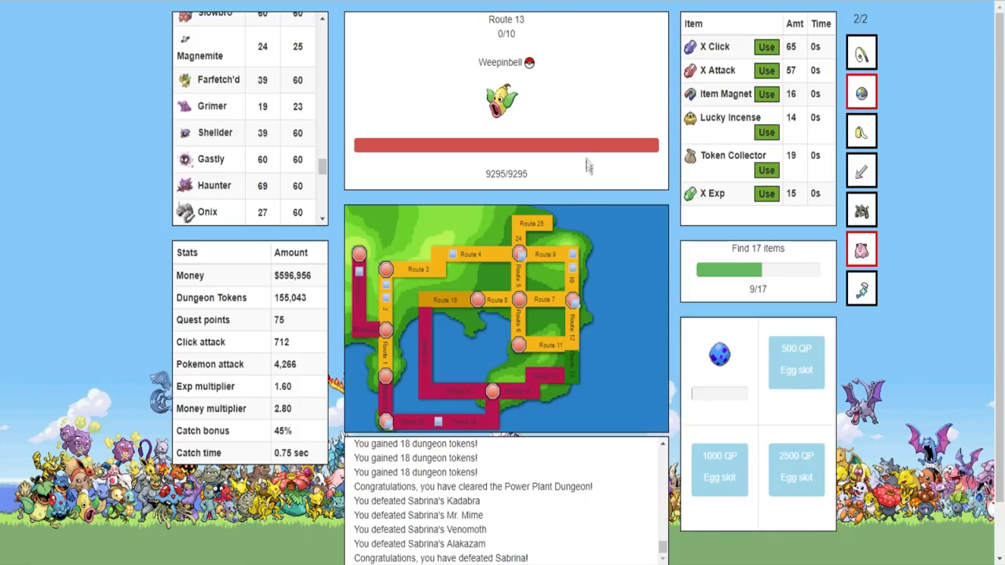
Defeat Weepinbell and Pidgeotto on Route 13, then fight Venonat and Oddish on Route 14
click(501, 101)
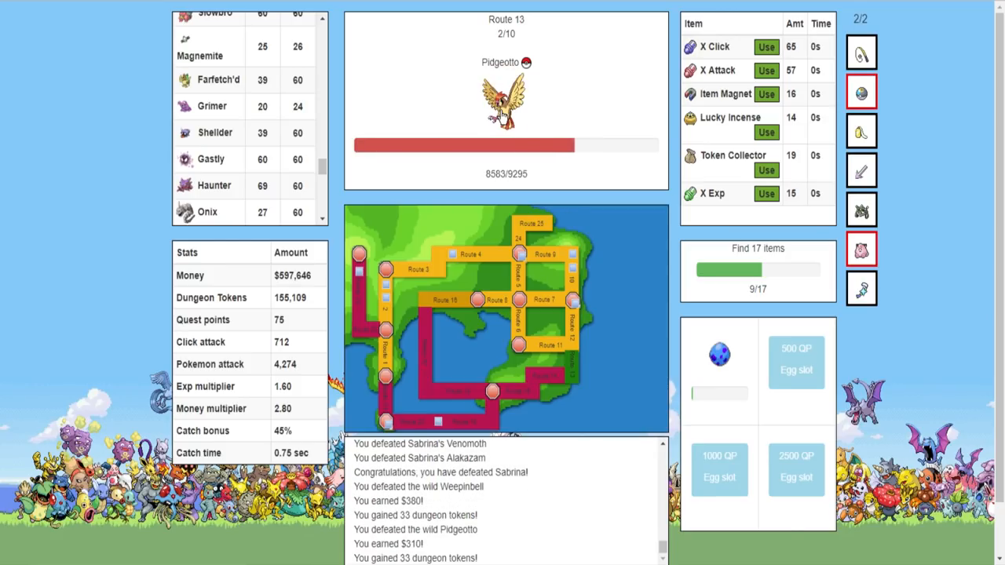
click(506, 102)
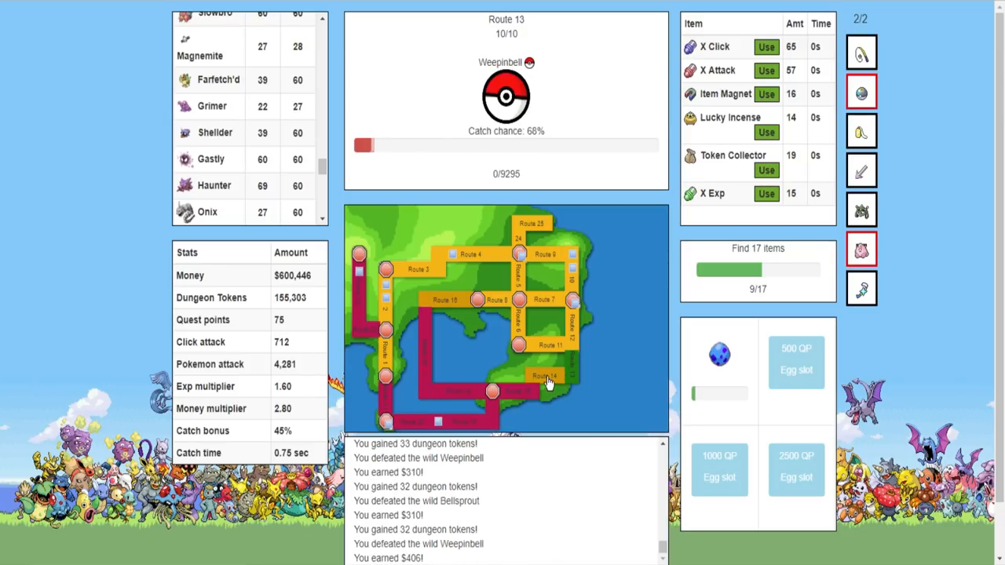
click(550, 380)
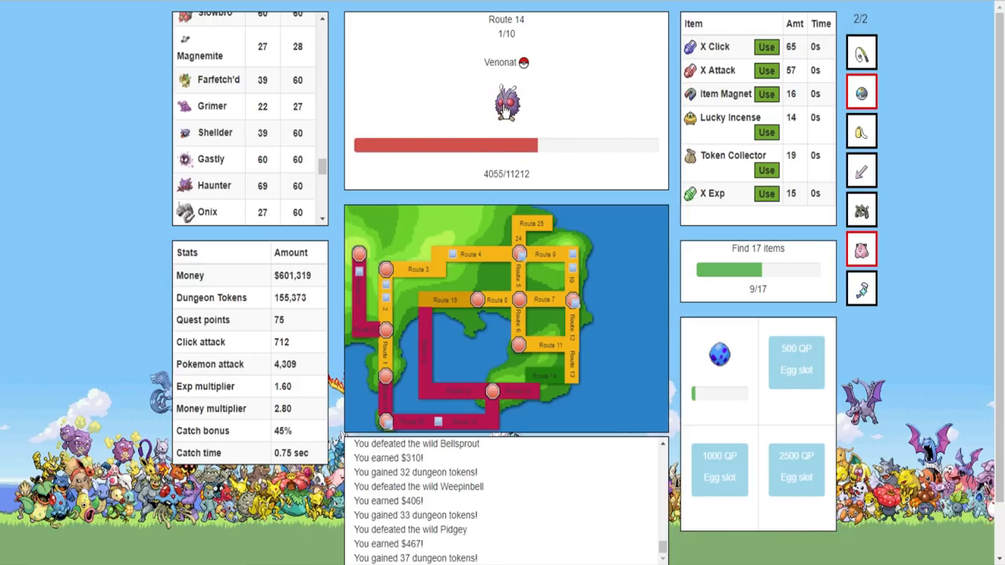
click(506, 106)
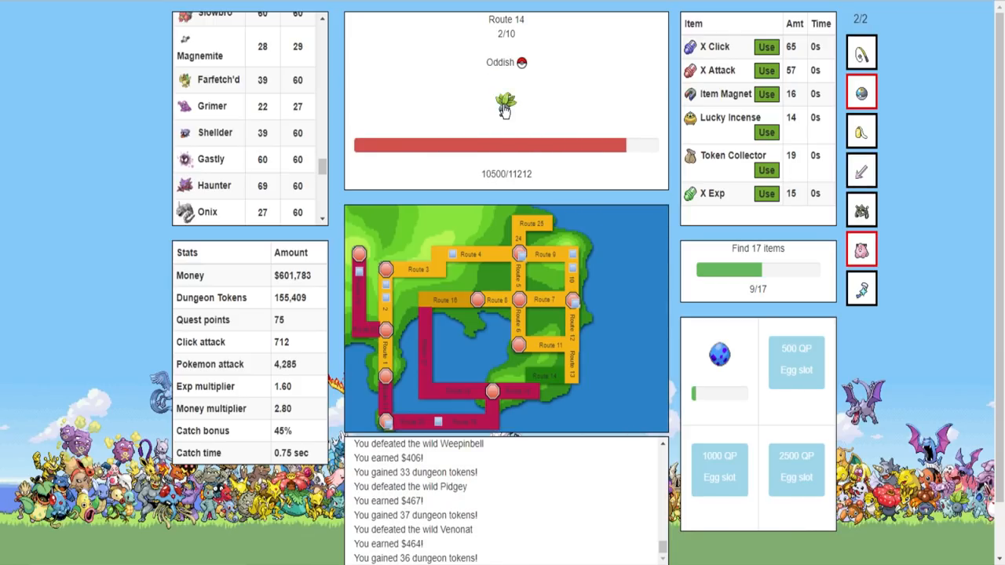
click(506, 102)
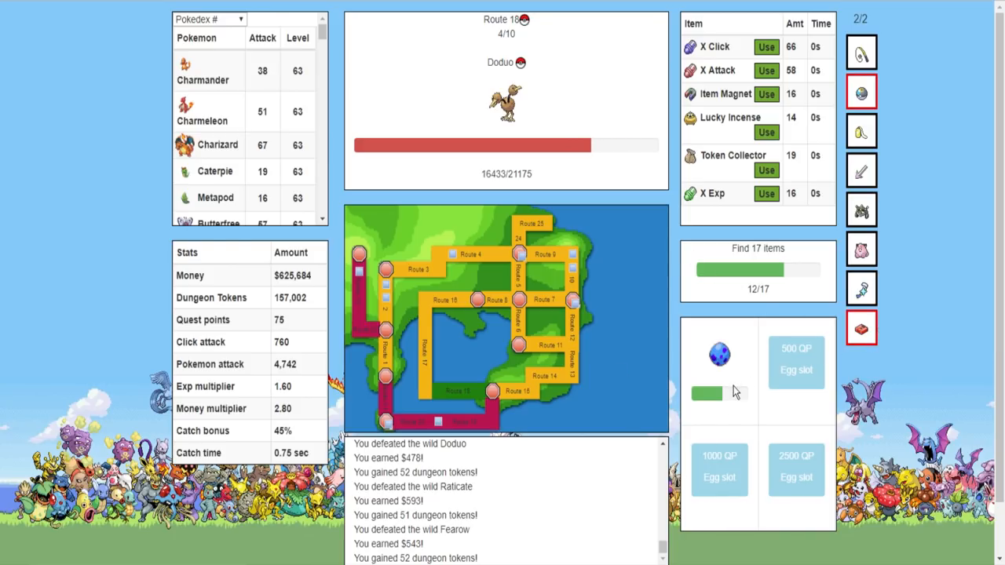
Keep battling Route 18 wild Pokémon, then scroll down to the bottom button bar
click(506, 102)
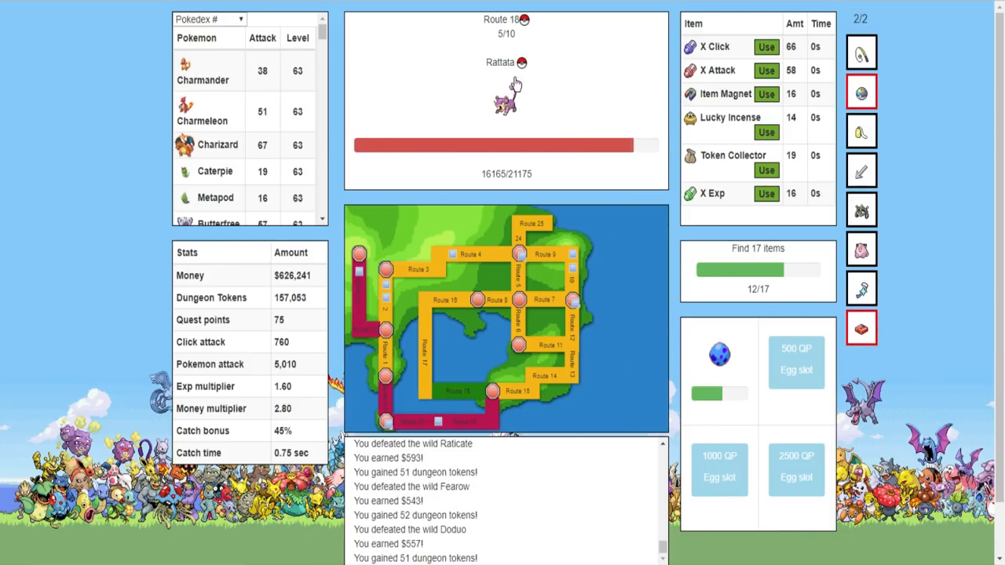
scroll(down, 3)
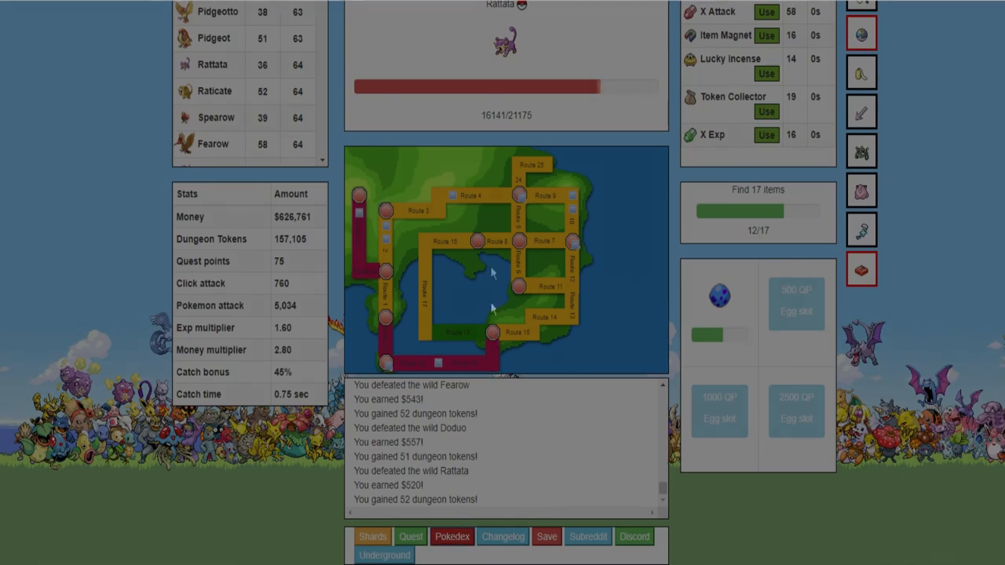
Open the Pokédex and scroll toward its final entries, where Mew is still uncaptured
click(451, 536)
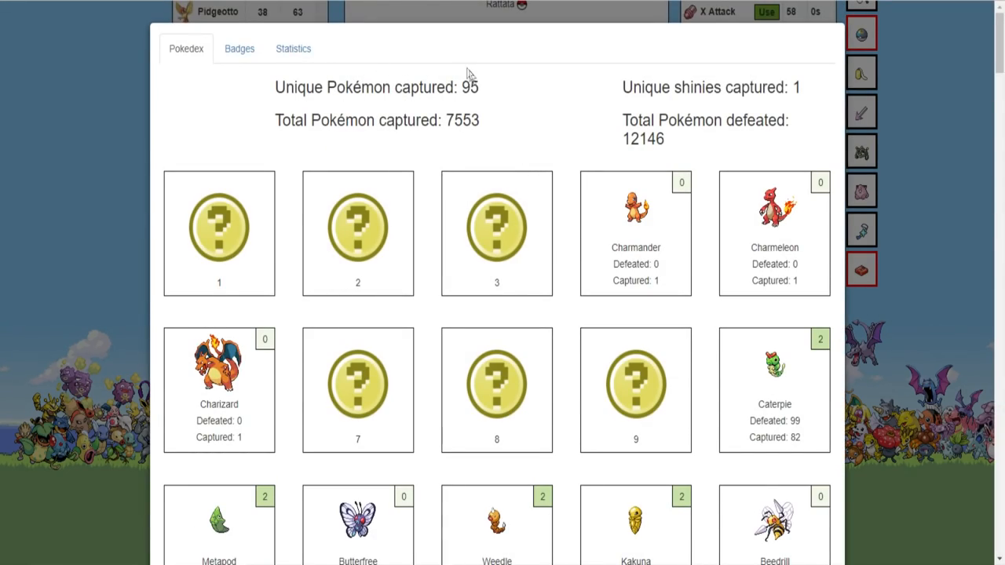
scroll(down, 3)
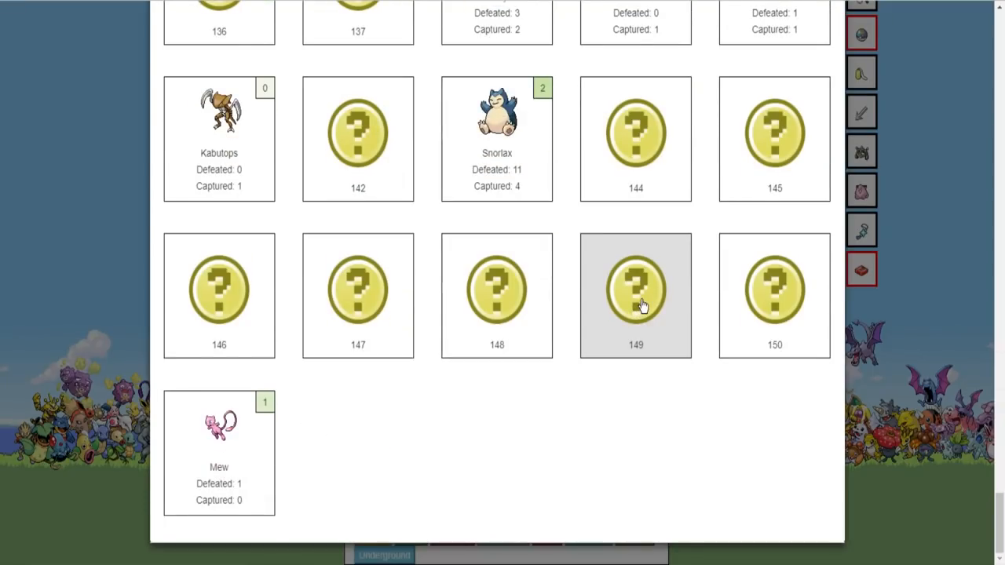
mouse_move(610, 397)
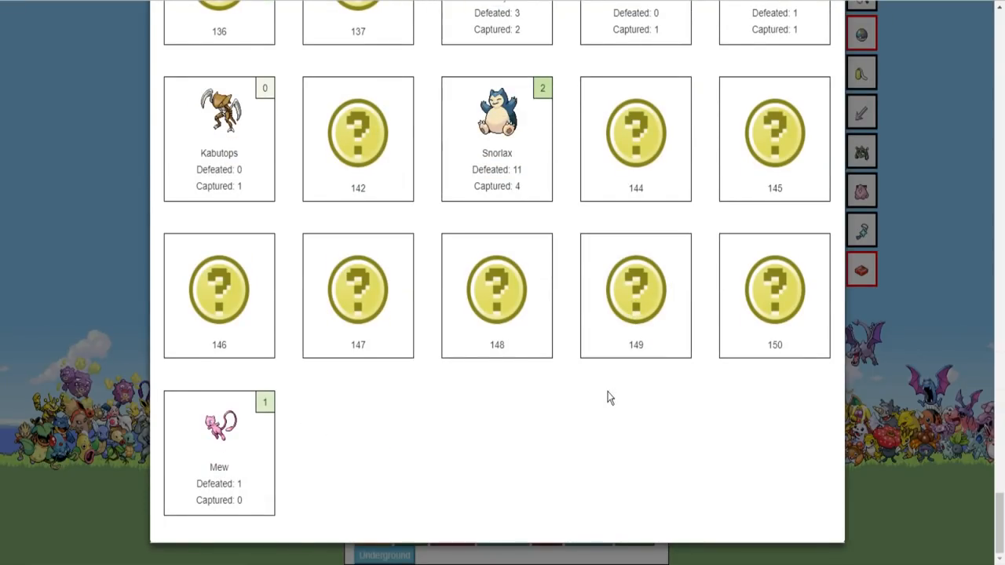
mouse_move(939, 458)
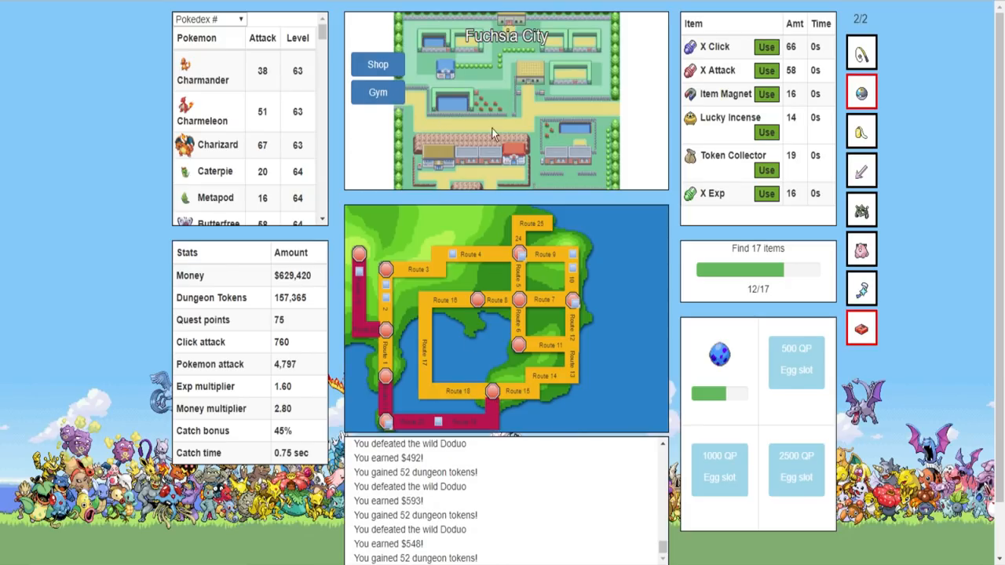
mouse_move(342, 67)
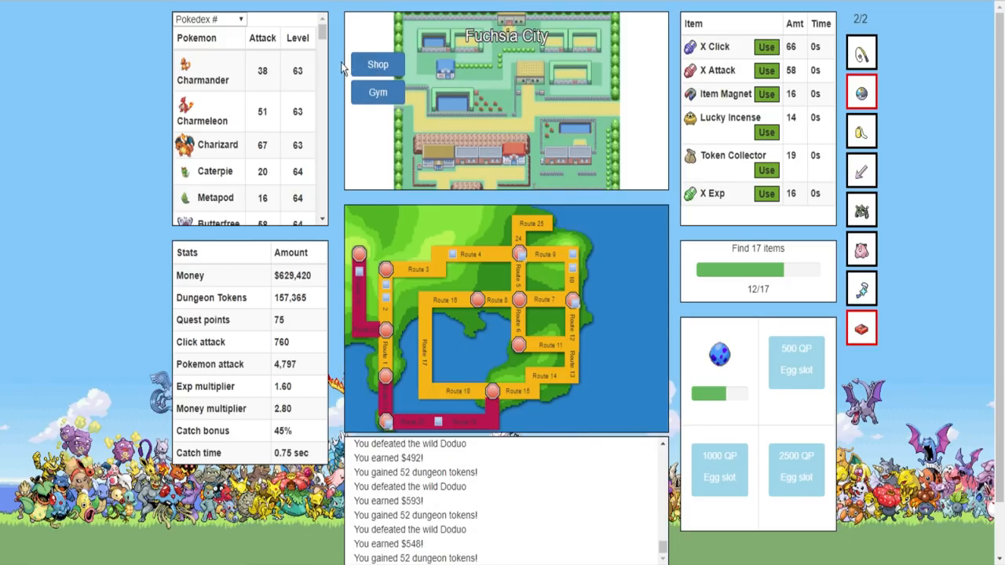
click(377, 64)
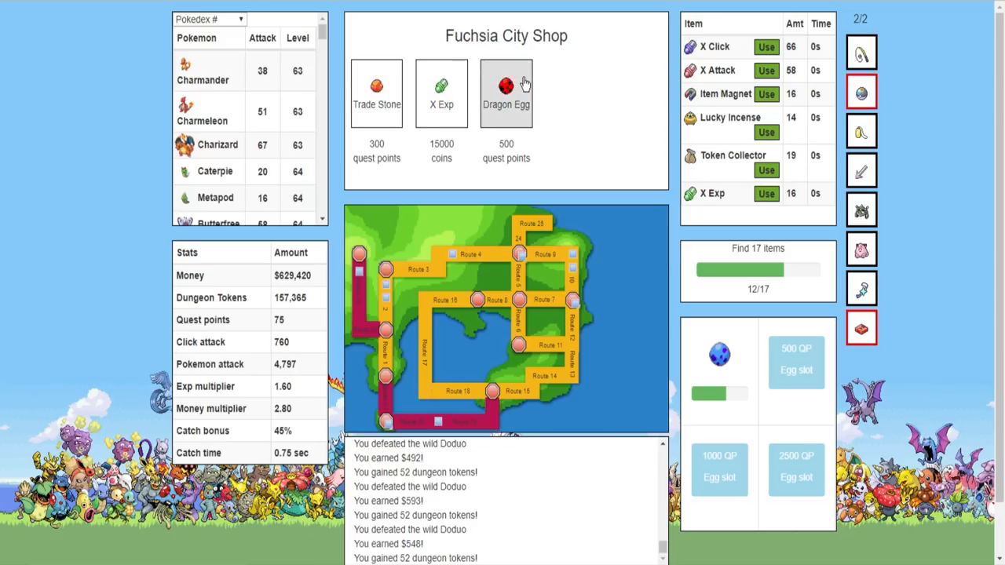
mouse_move(376, 117)
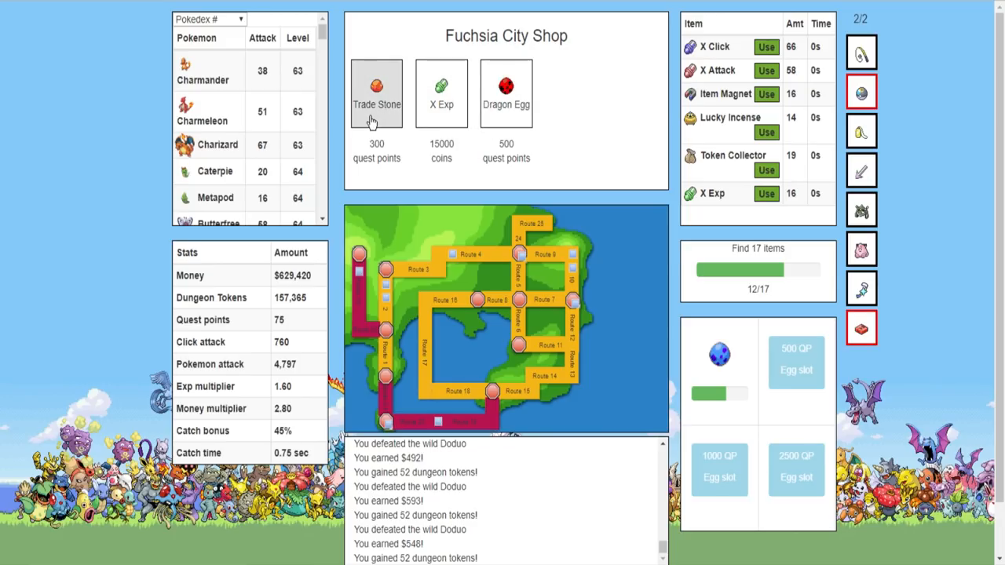
mouse_move(388, 105)
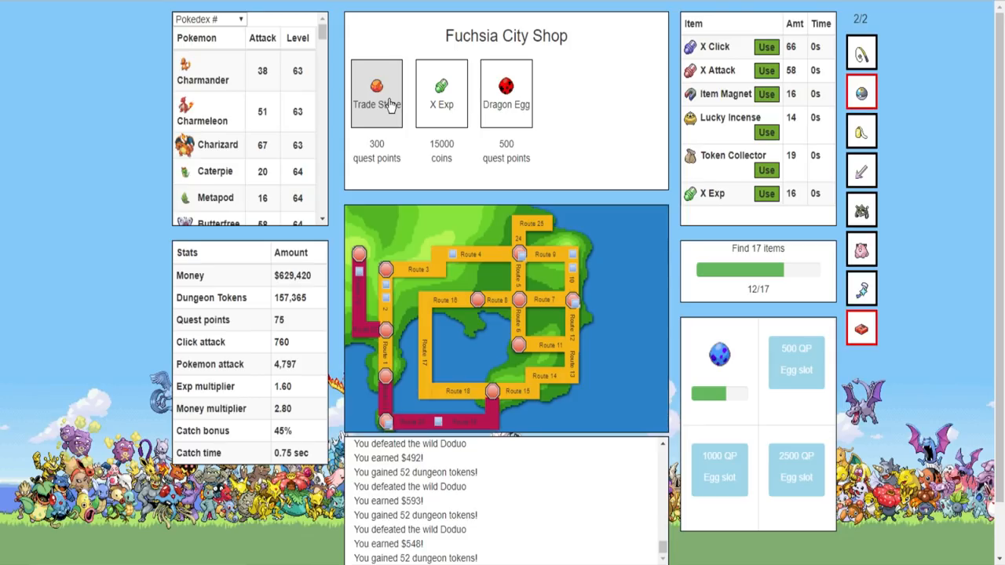
mouse_move(339, 108)
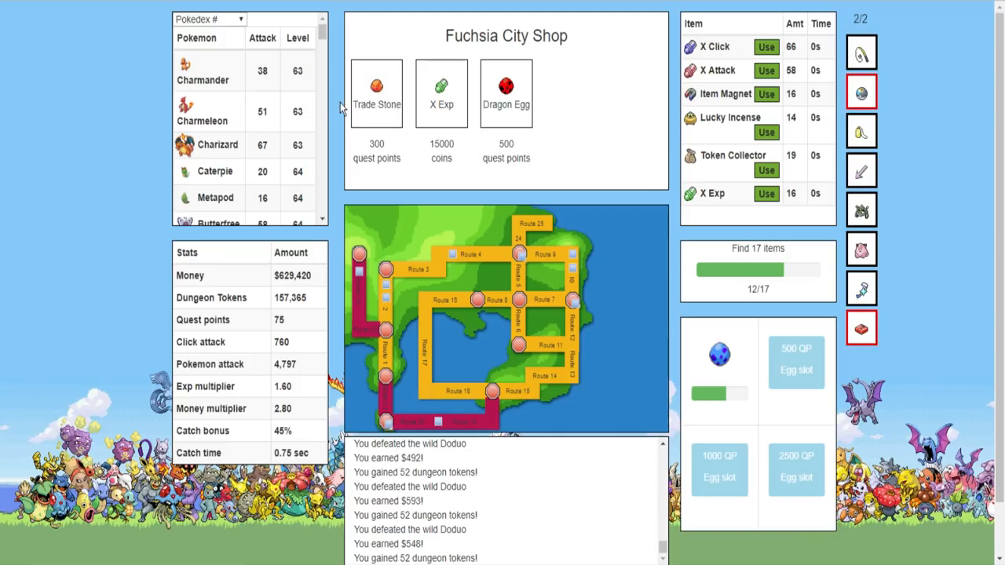
scroll(down, 3)
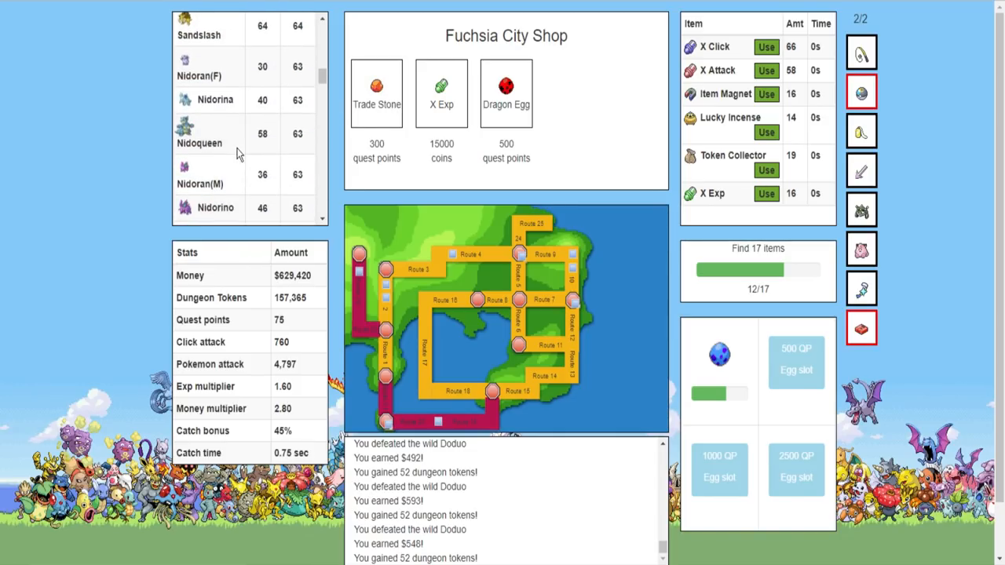
scroll(up, 3)
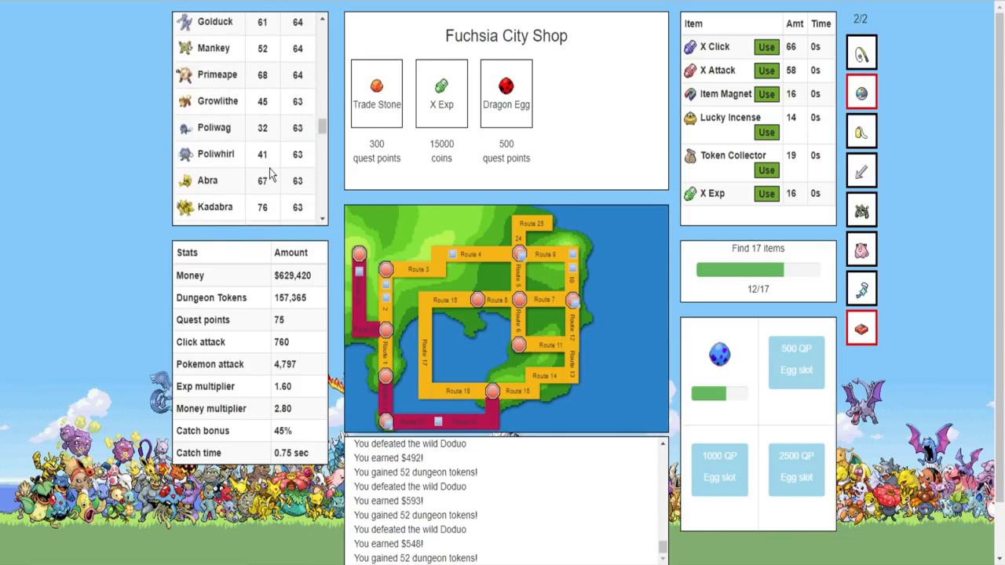
scroll(down, 3)
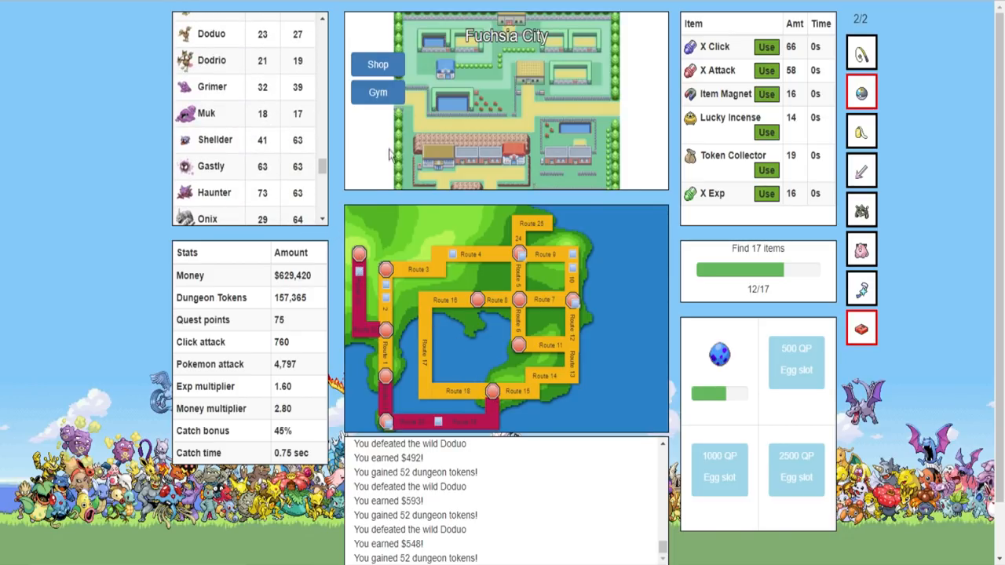
Challenge Koga's Fuchsia gym, attack his Koffing, and dismiss the victory message
click(378, 92)
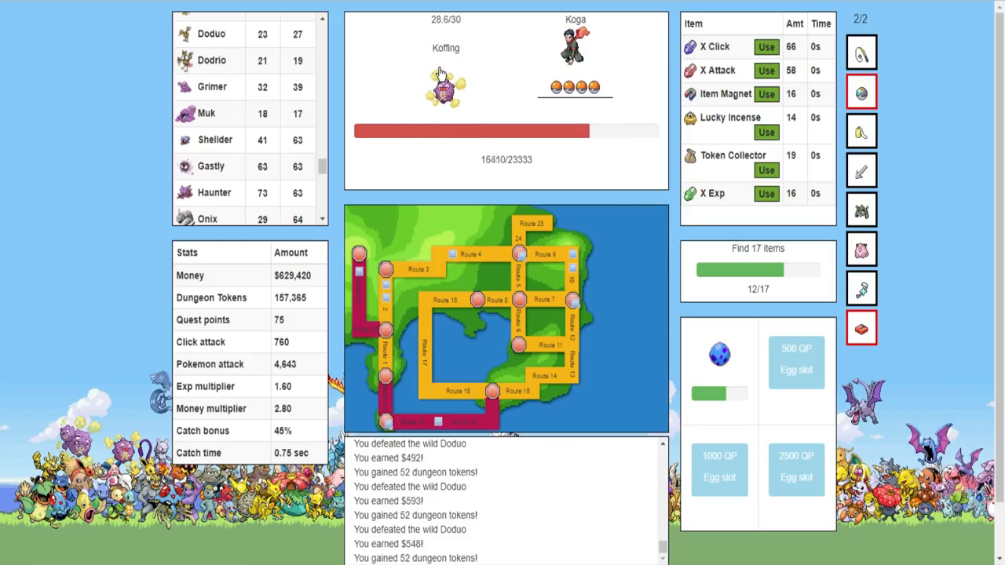
click(445, 88)
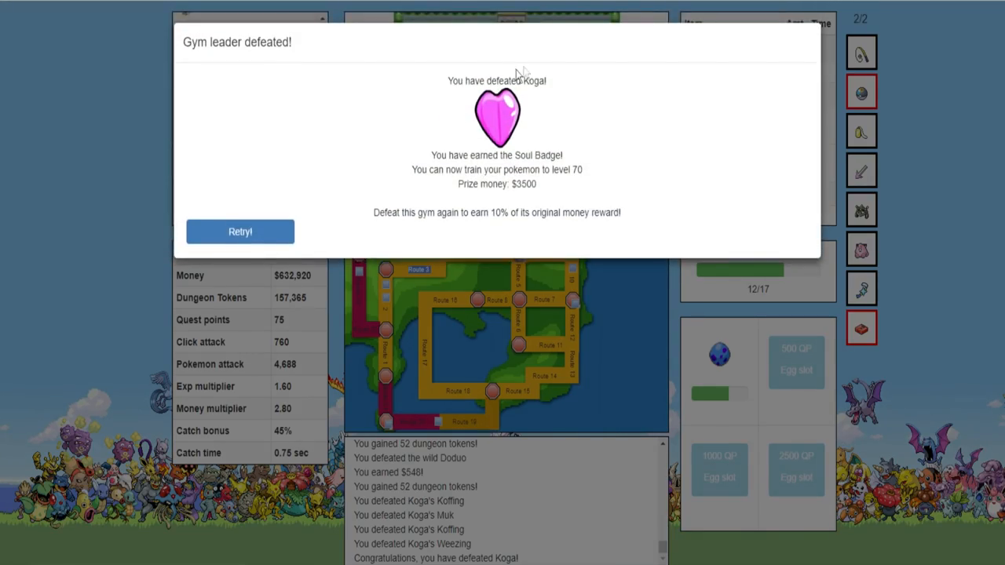
mouse_move(482, 198)
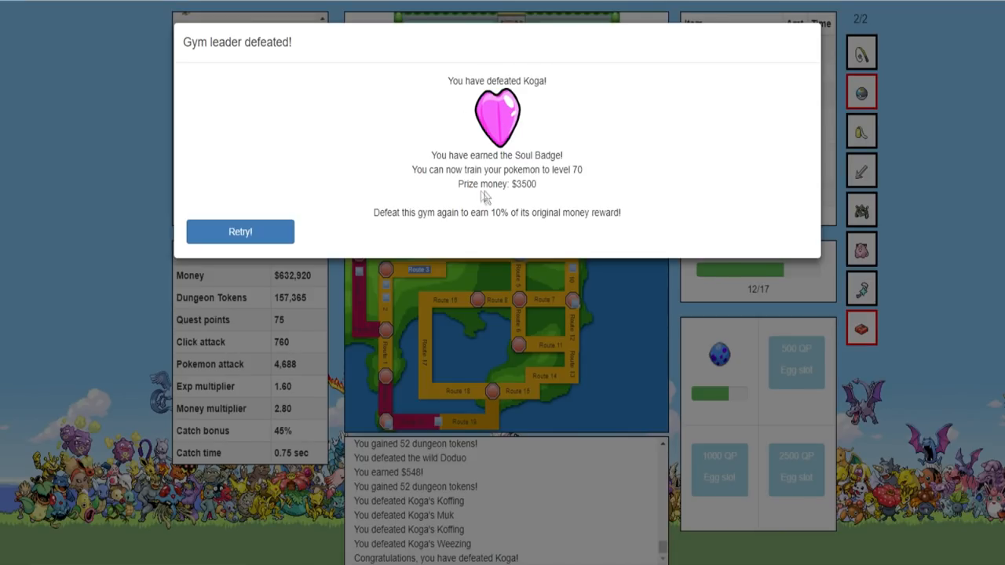
mouse_move(605, 174)
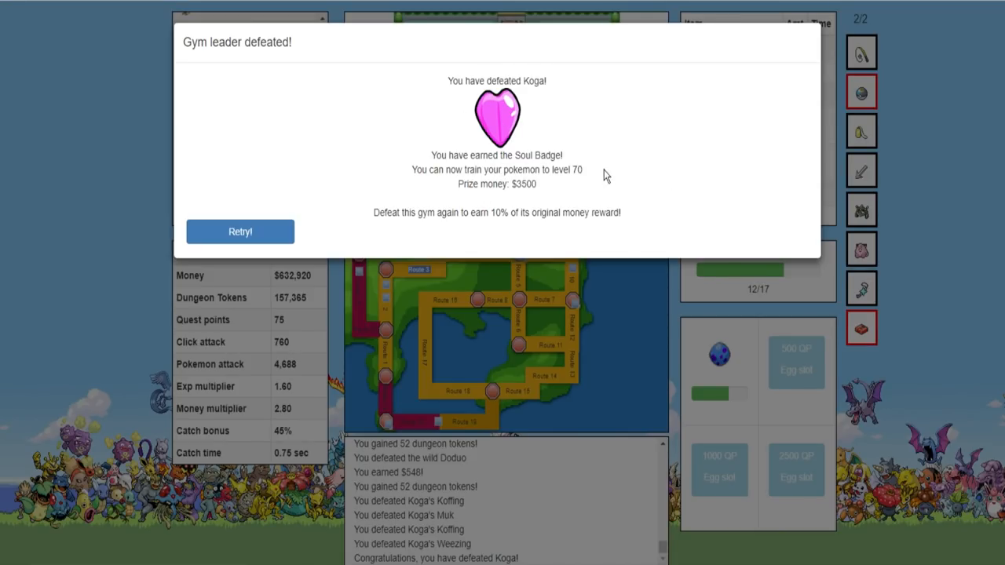
mouse_move(581, 169)
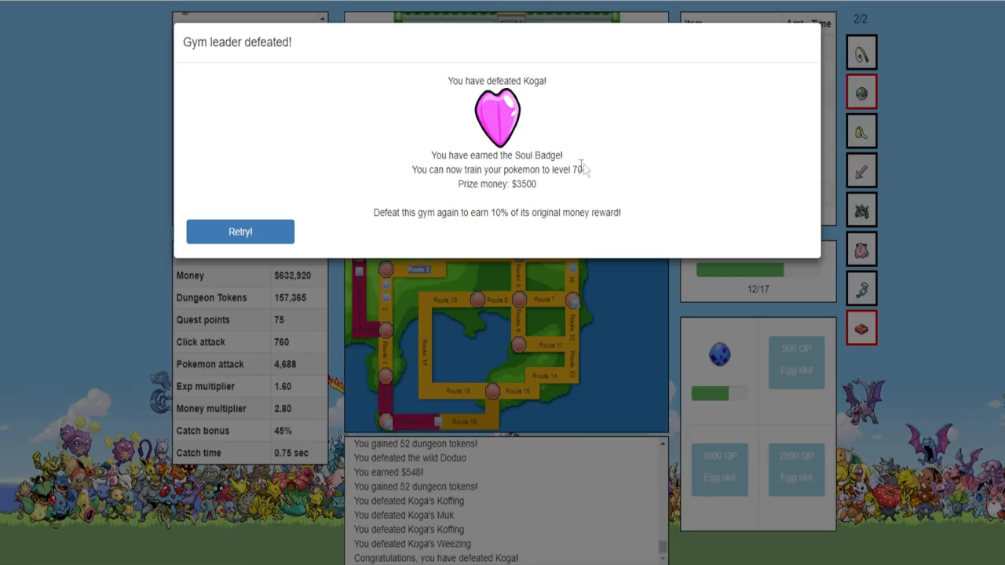
mouse_move(341, 306)
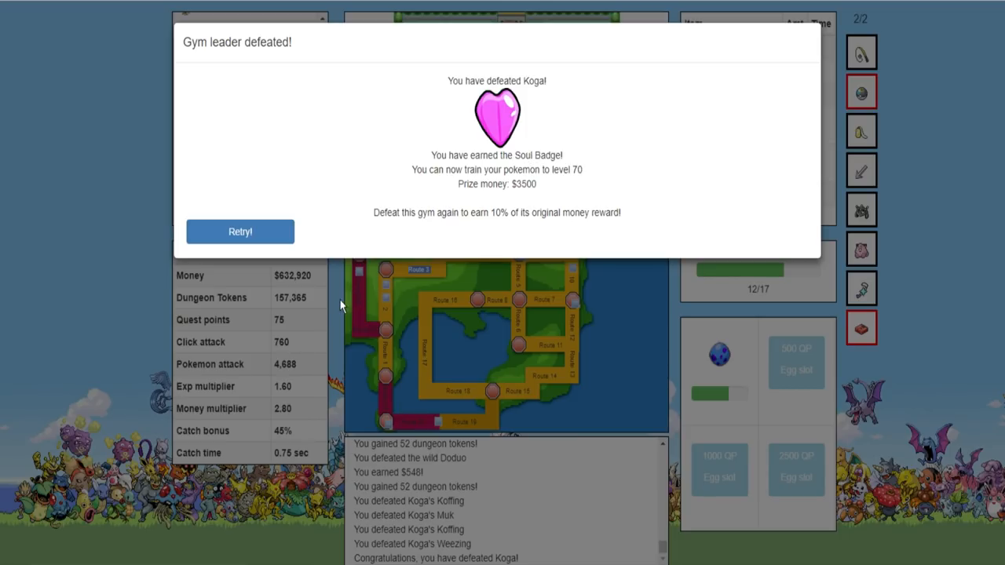
click(240, 231)
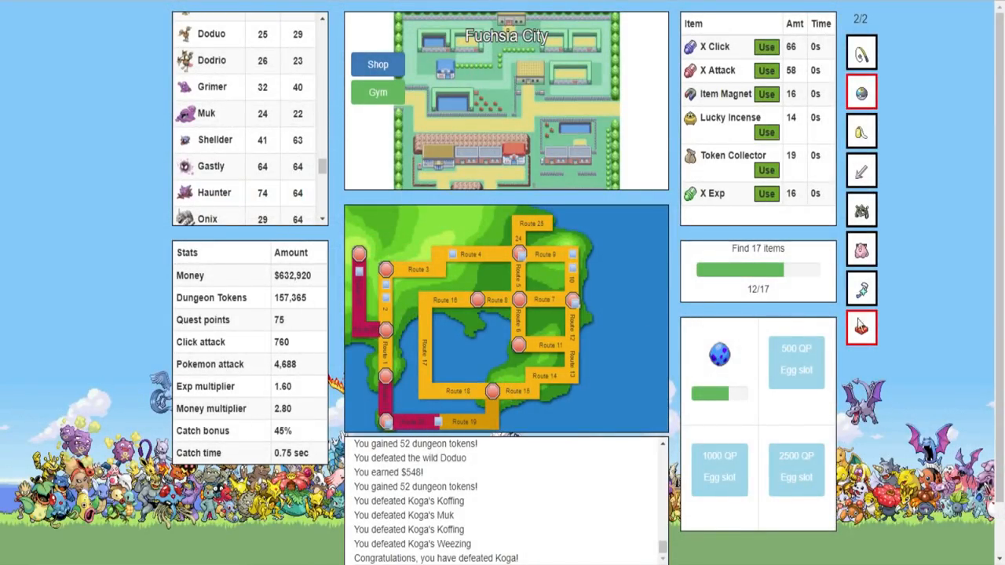
Enable a second Oak bonus item and start battling wild Pokémon on Route 19
click(859, 92)
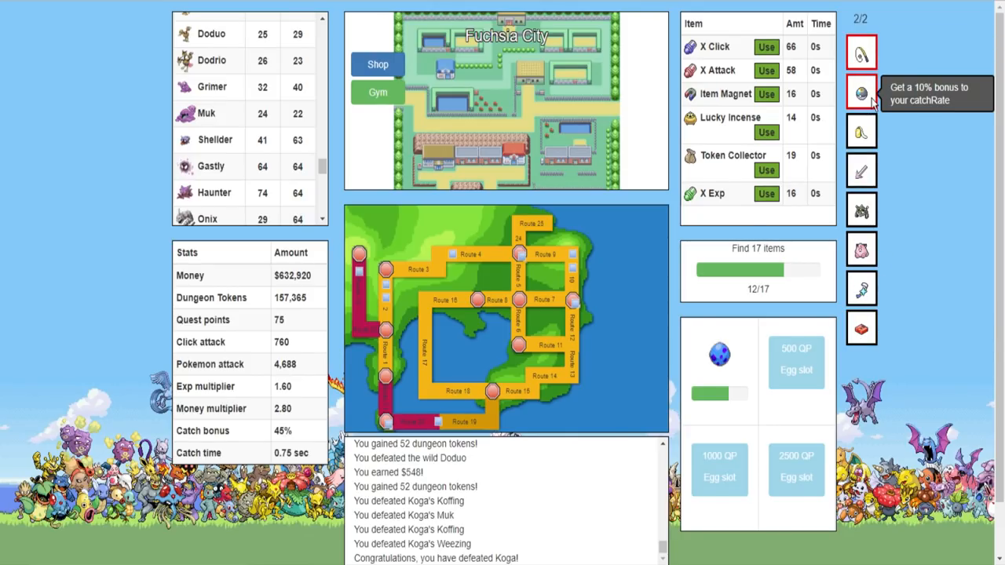
click(435, 422)
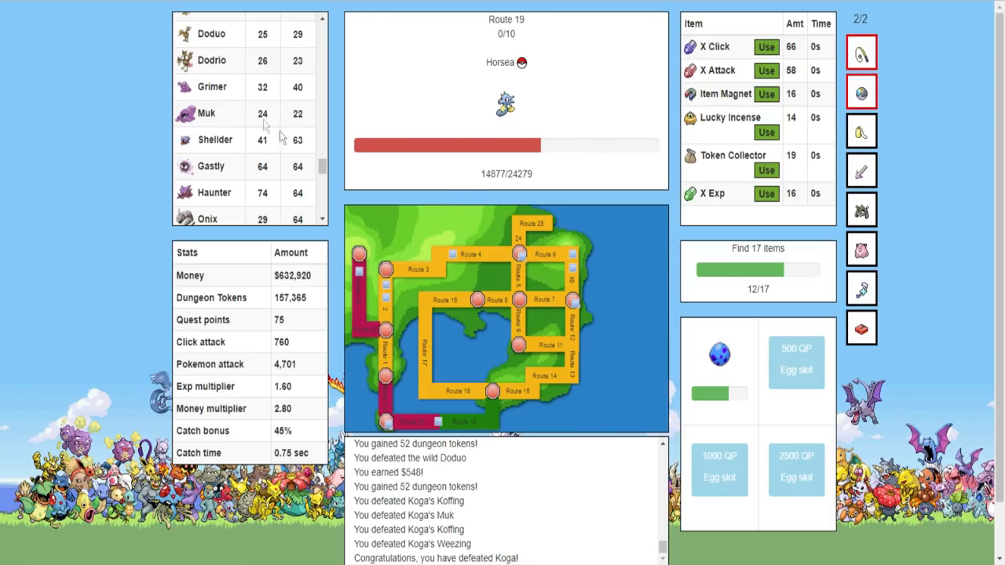
scroll(down, 3)
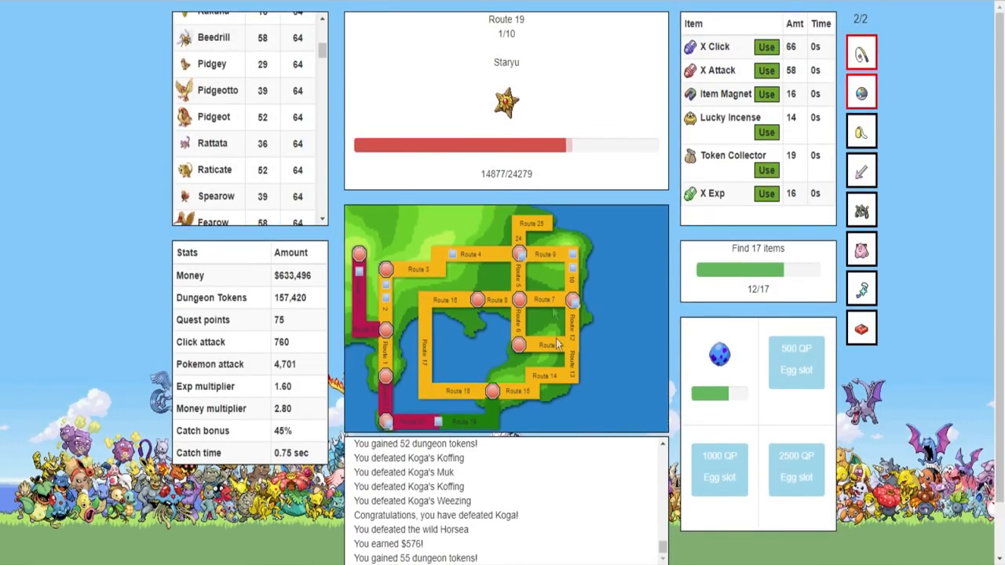
scroll(down, 3)
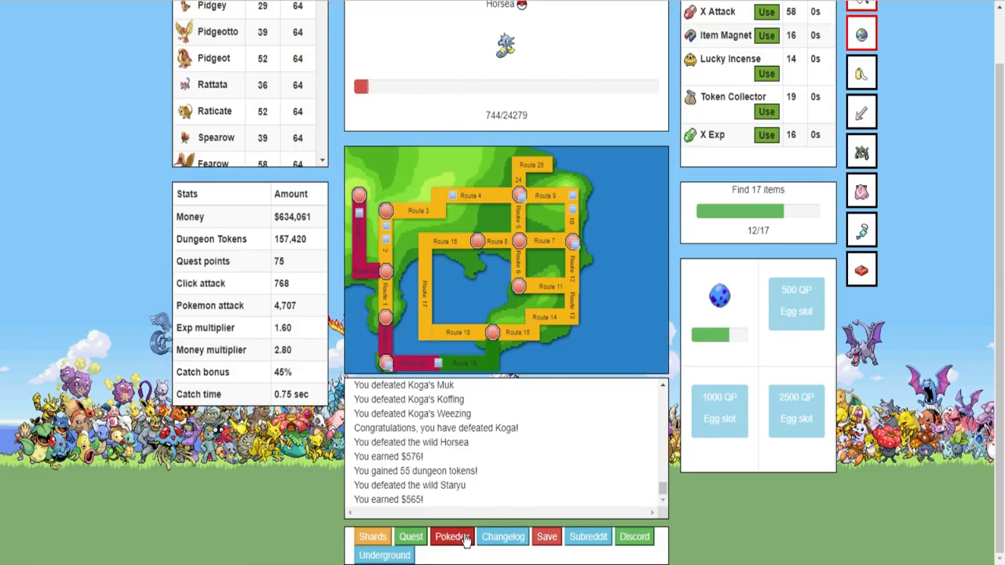
Open the Pokédex and scroll through the captured entries
click(451, 536)
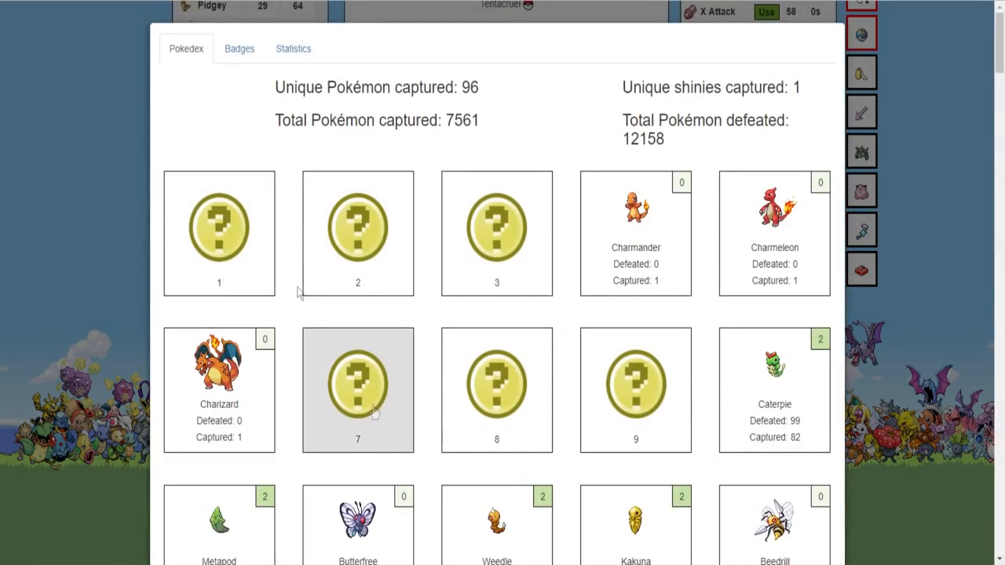
mouse_move(333, 414)
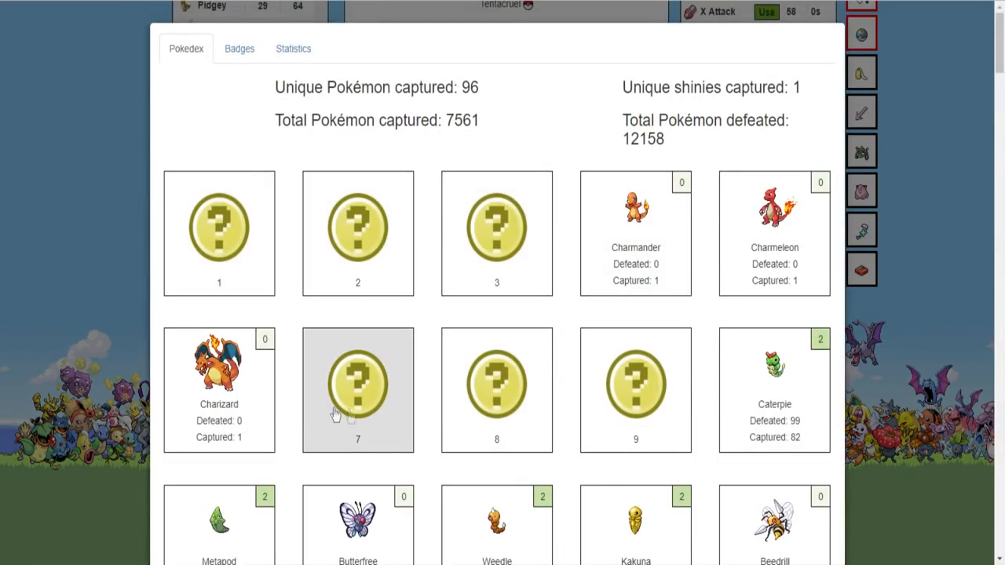
scroll(down, 3)
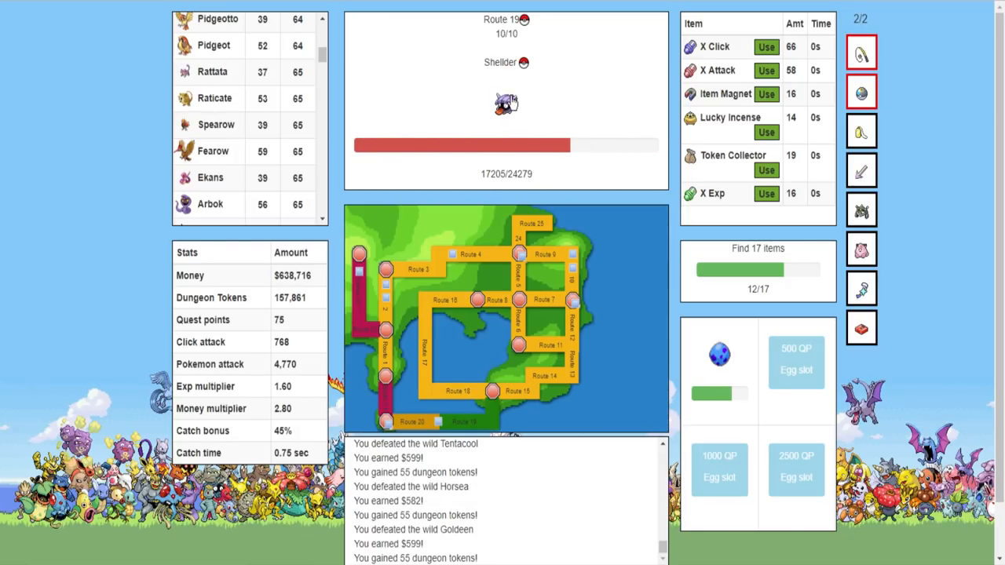
Attack the Route 19 Shellder, visit the Power Plant, then start the Seafoam Islands dungeon
click(507, 106)
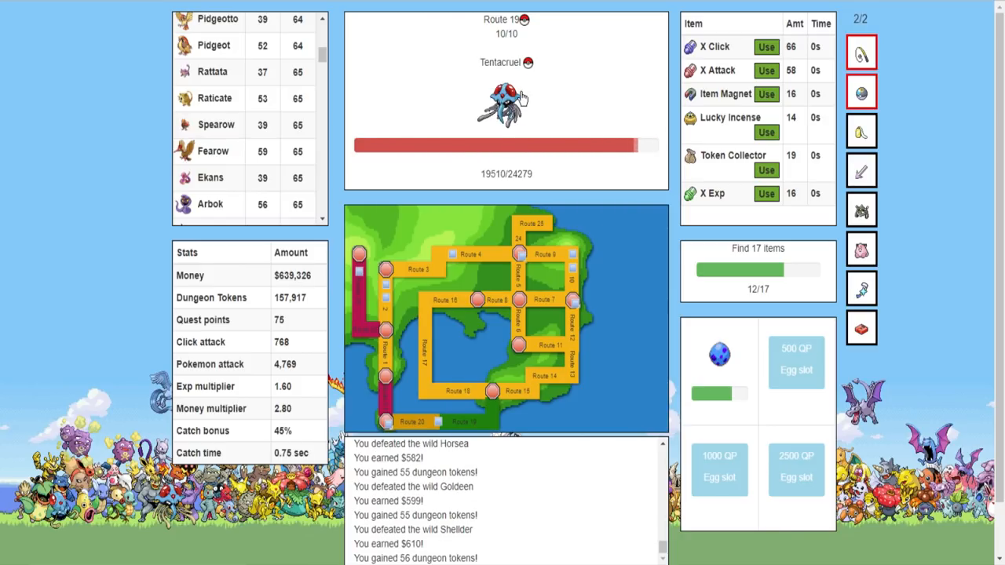
click(506, 106)
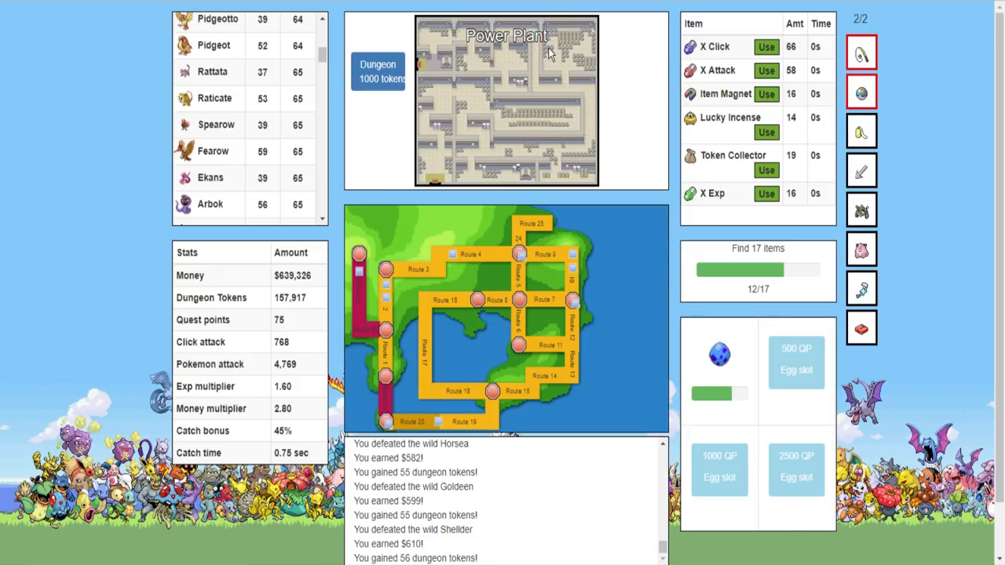
mouse_move(495, 157)
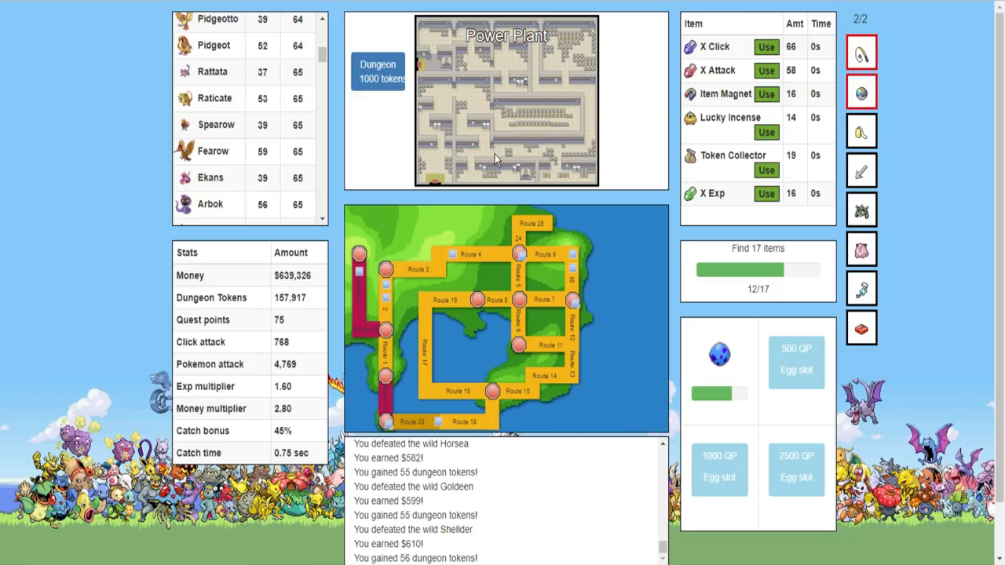
mouse_move(497, 131)
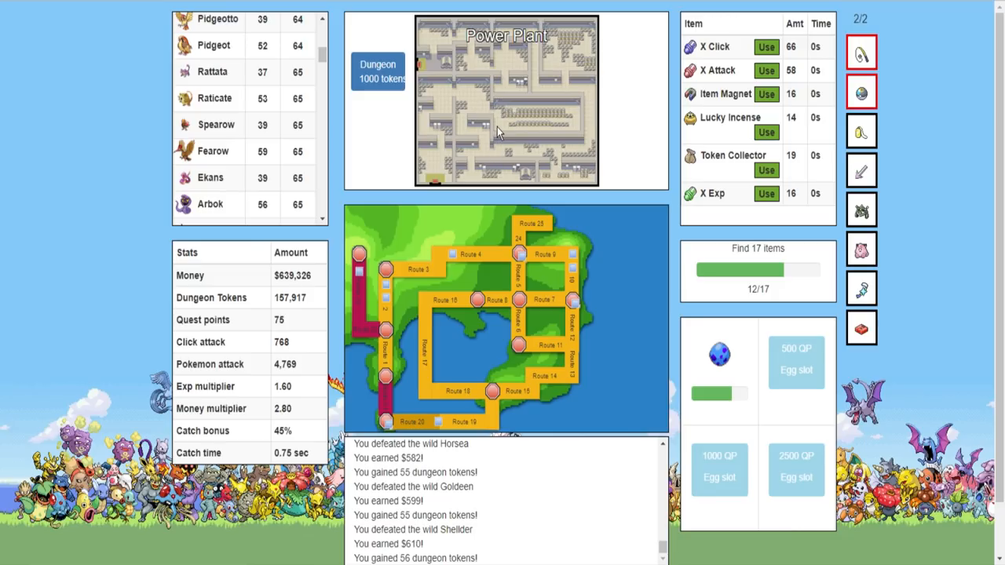
mouse_move(657, 281)
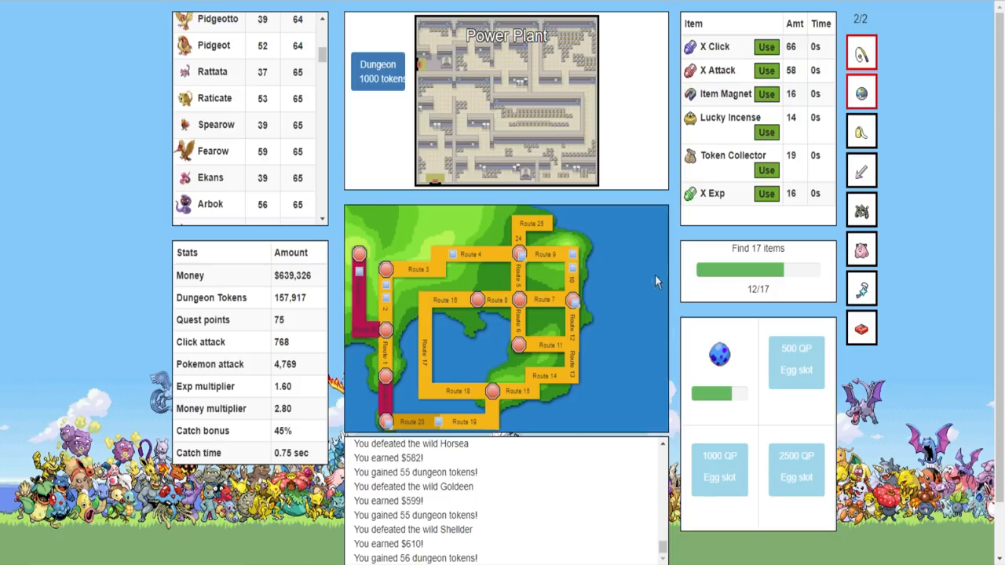
mouse_move(585, 276)
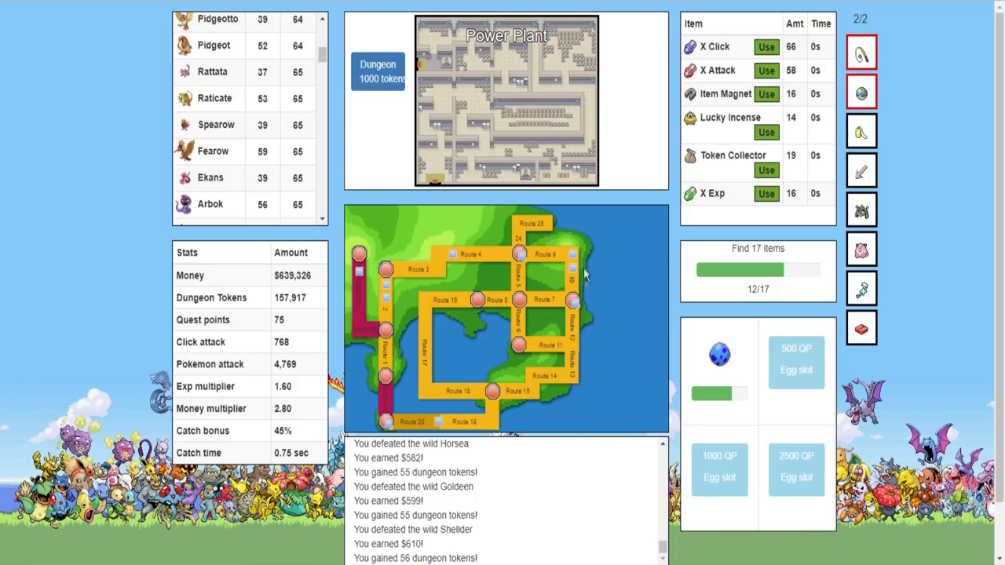
mouse_move(441, 420)
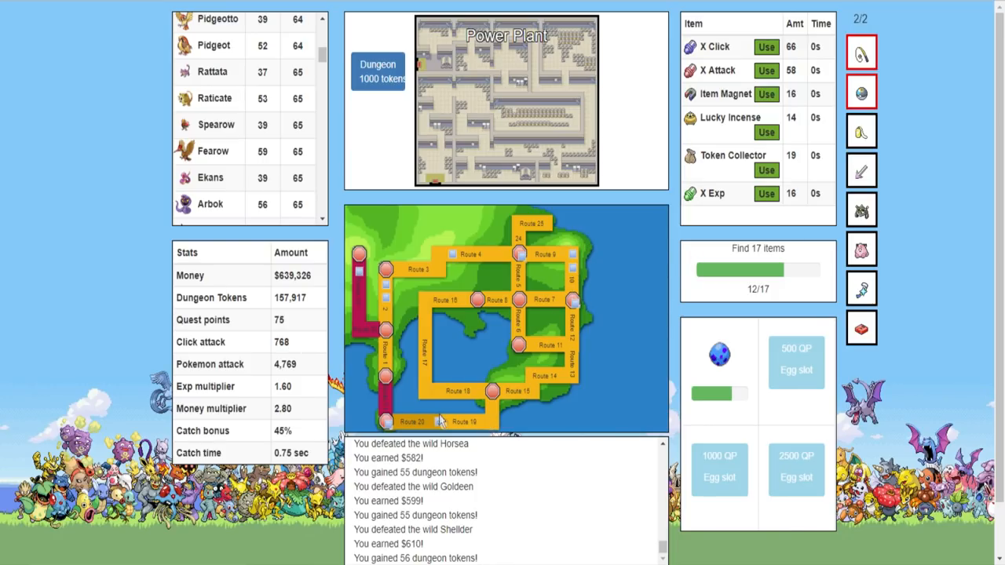
click(415, 422)
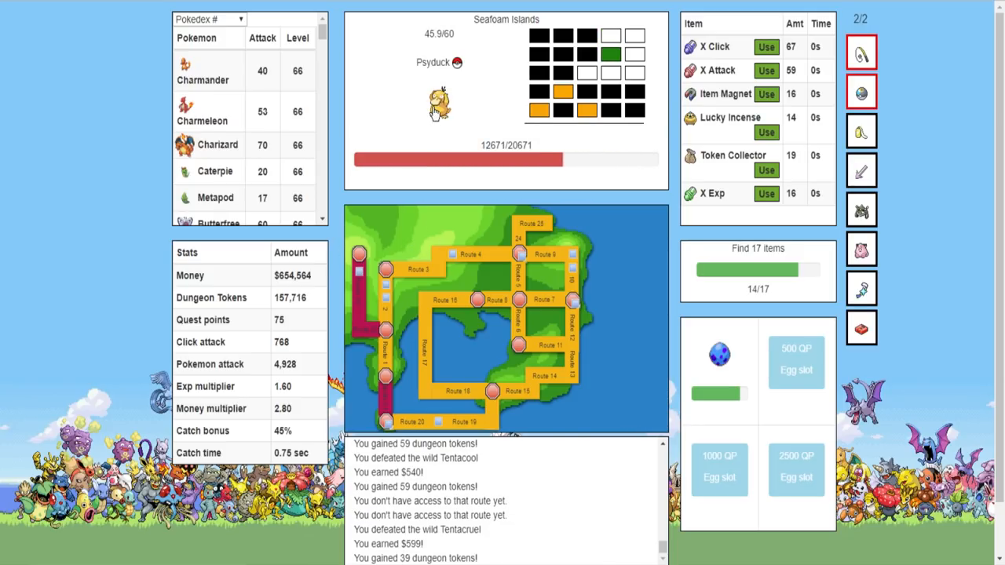
Fight through Psyduck, Shellder, Zubat, Staryu and the Seel boss in Seafoam Islands
click(439, 110)
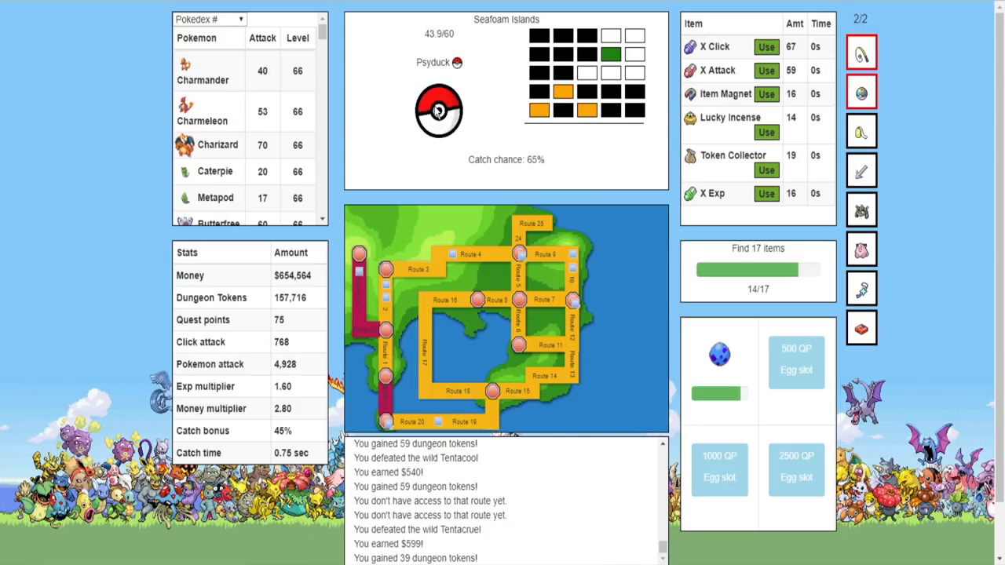
click(438, 110)
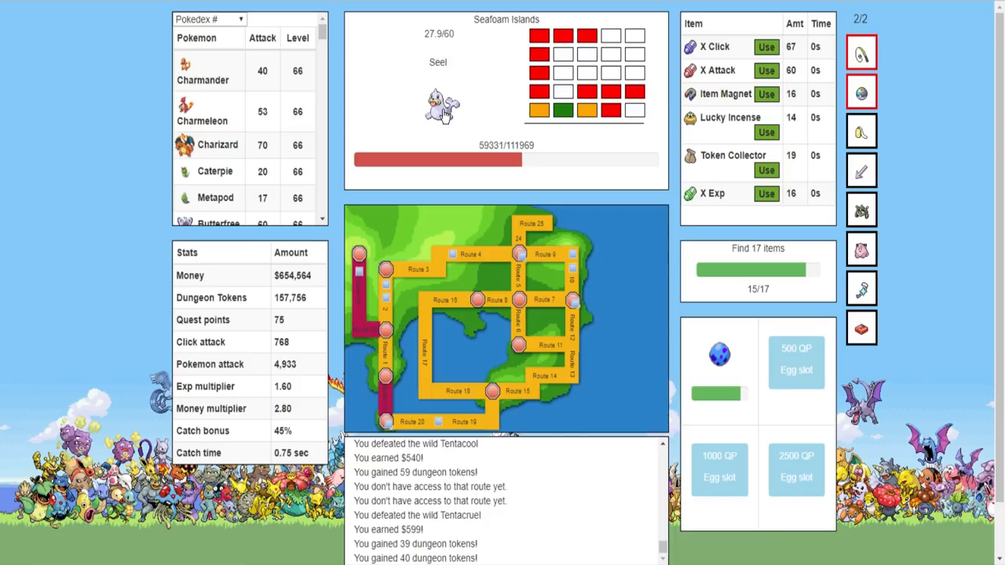
click(441, 110)
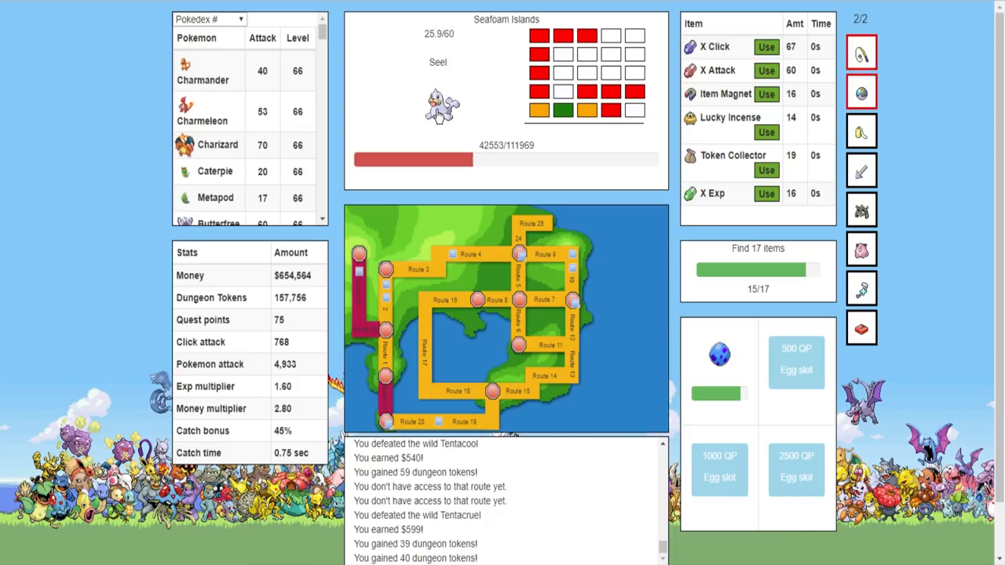
click(441, 106)
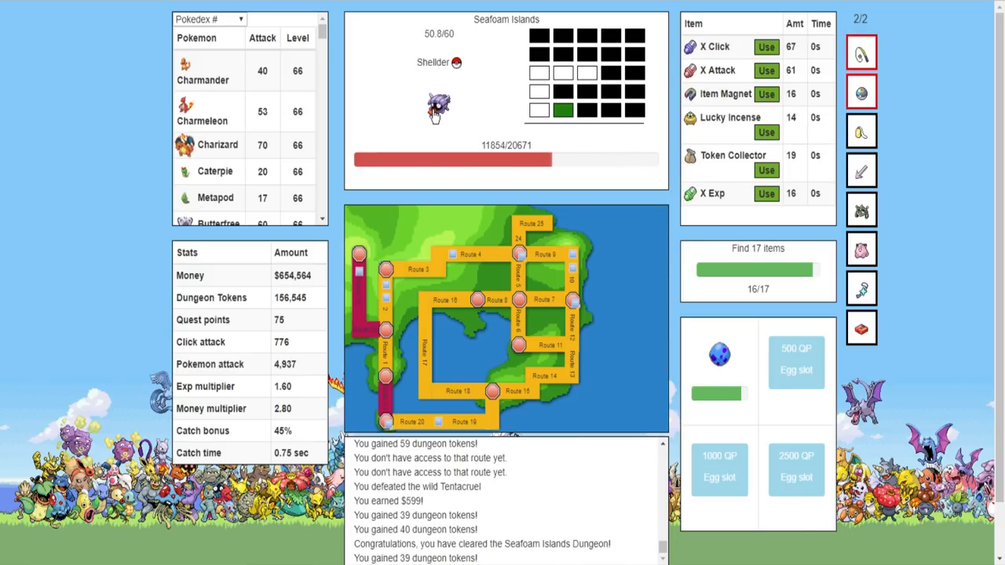
click(438, 110)
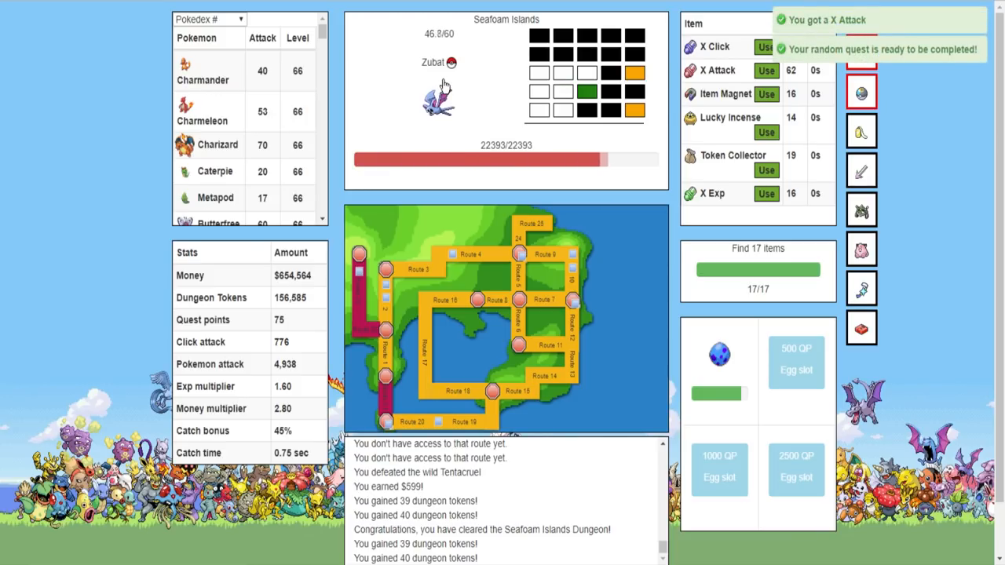
click(438, 102)
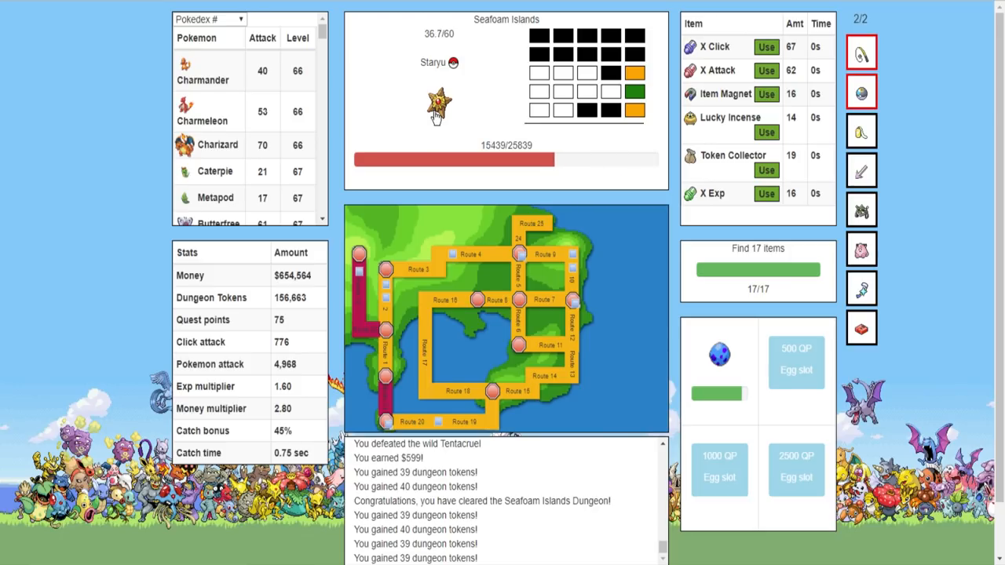
click(438, 106)
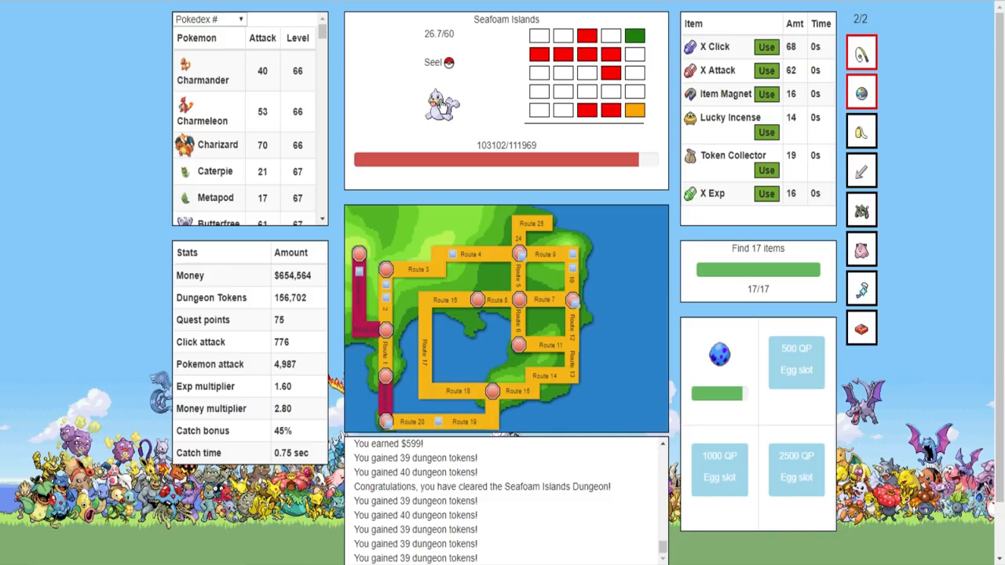
click(441, 104)
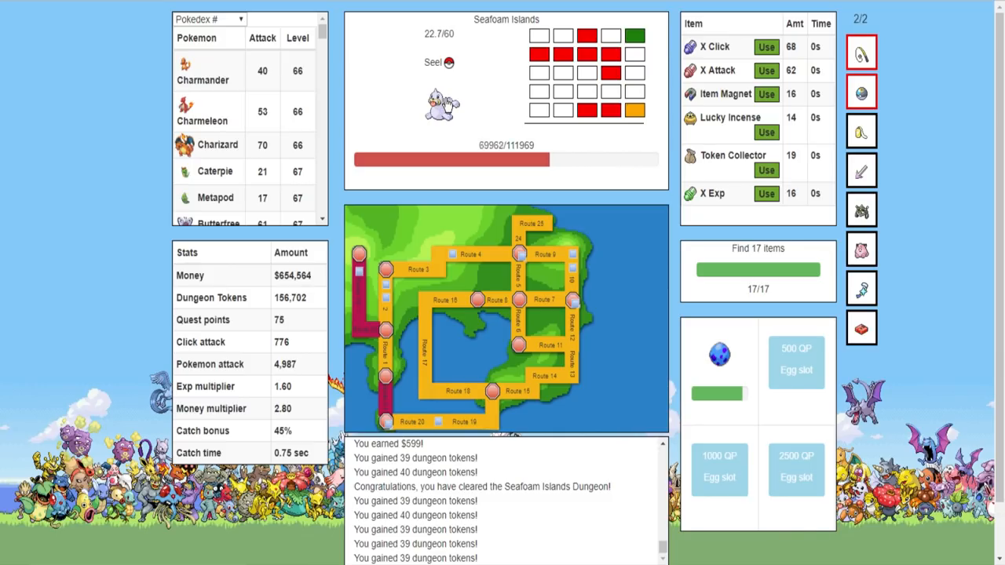
click(442, 105)
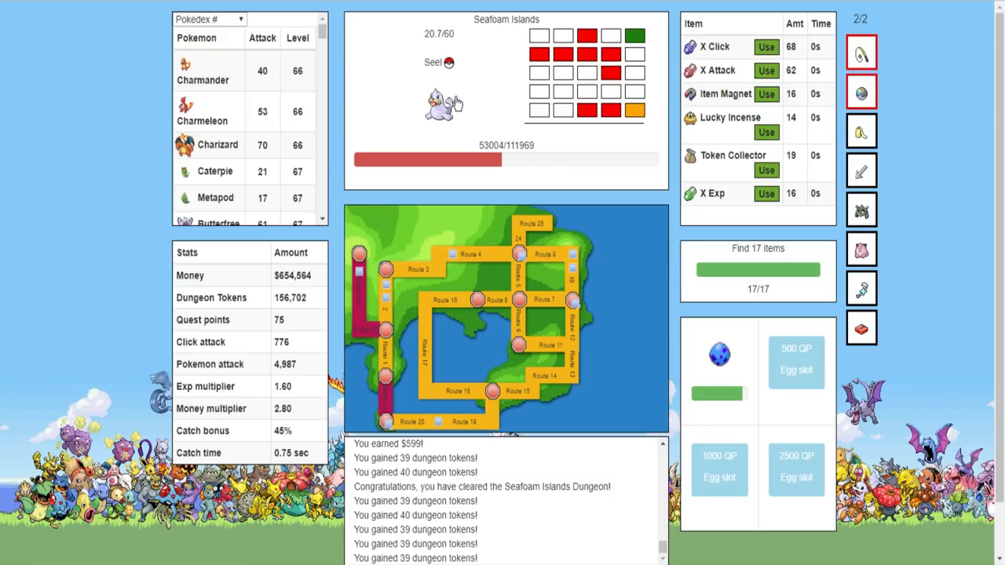
click(444, 102)
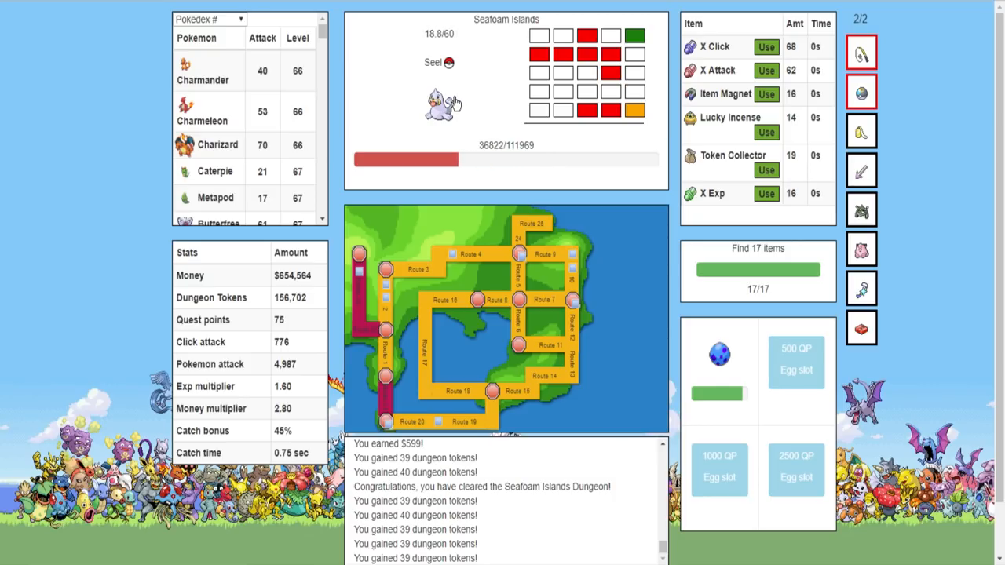
click(443, 104)
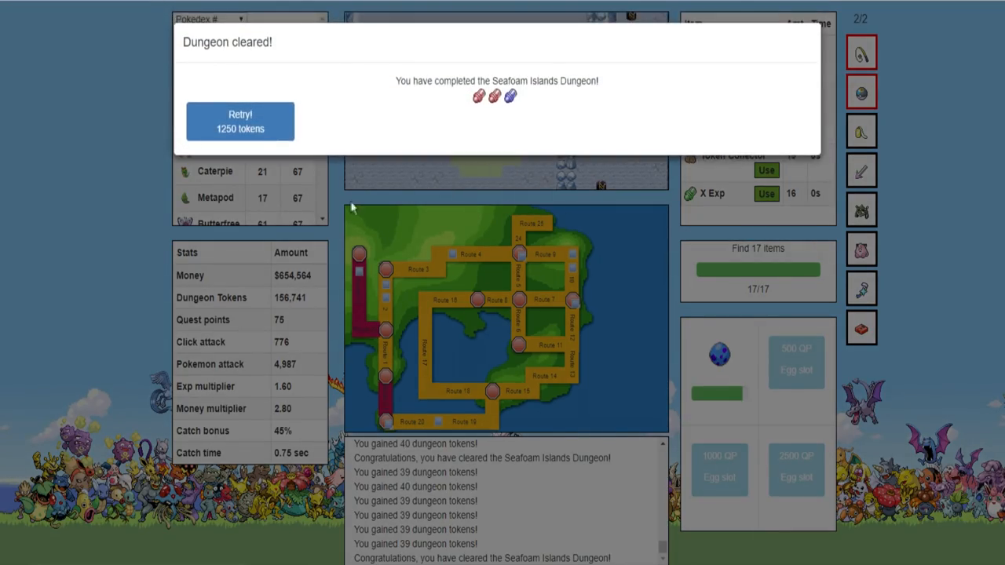
Dismiss the Seafoam clear message, then defeat Koffing and Vulpix in the Pokemon Mansion
click(241, 120)
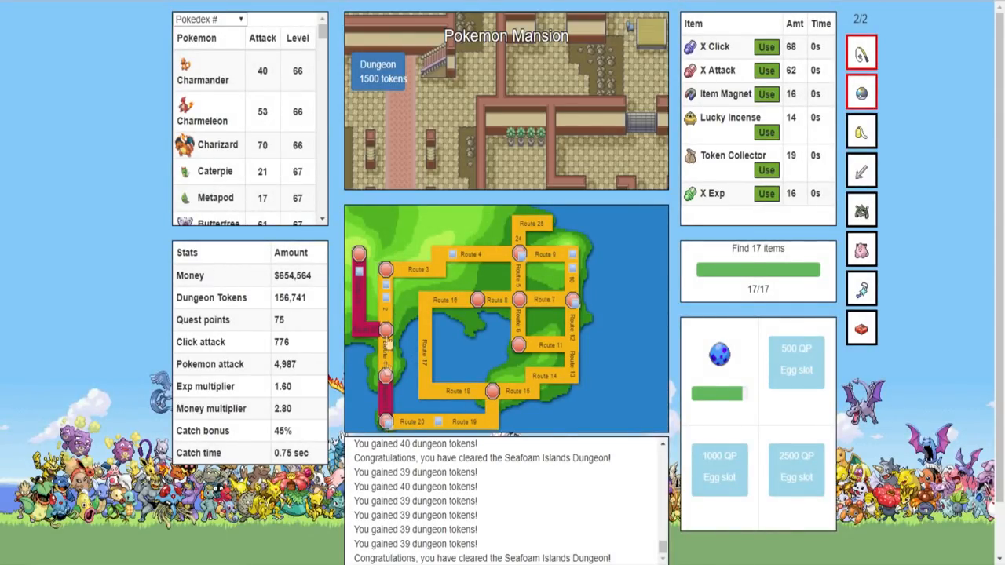
click(382, 70)
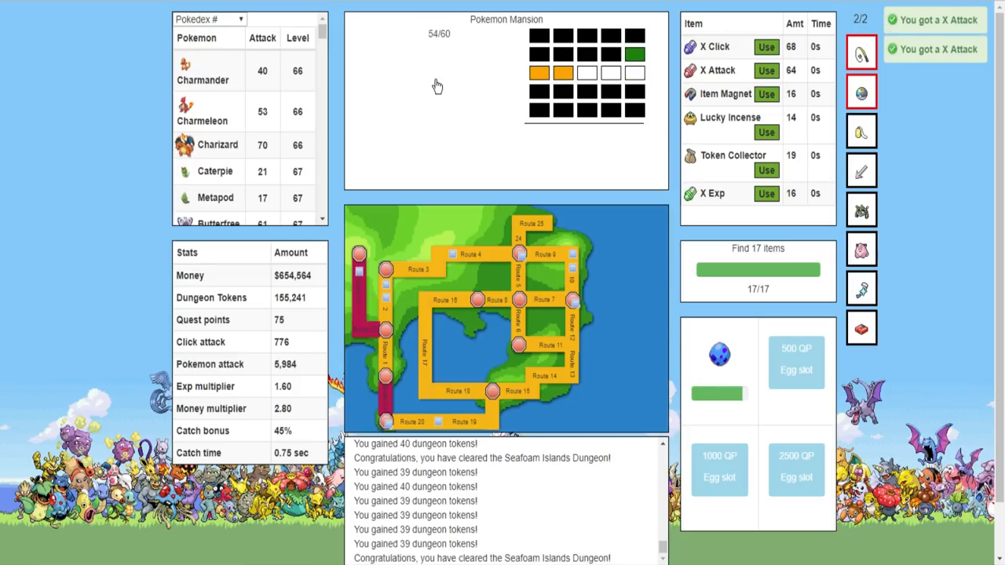
click(437, 102)
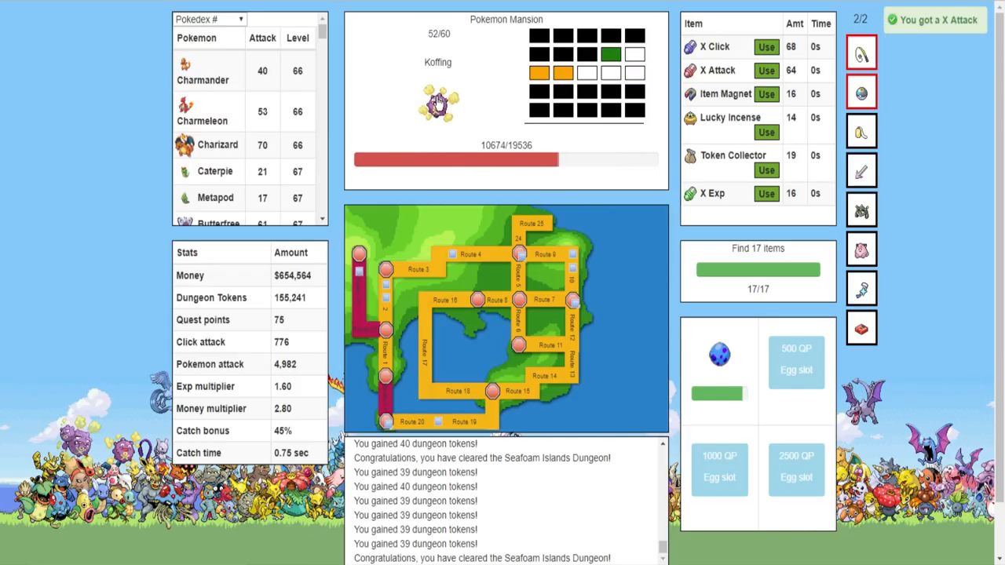
click(438, 108)
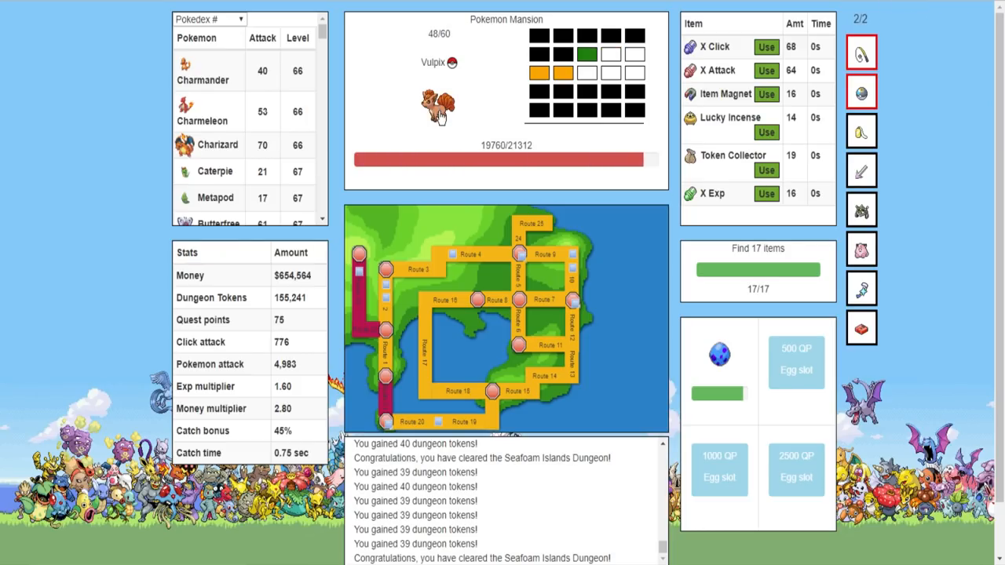
click(437, 106)
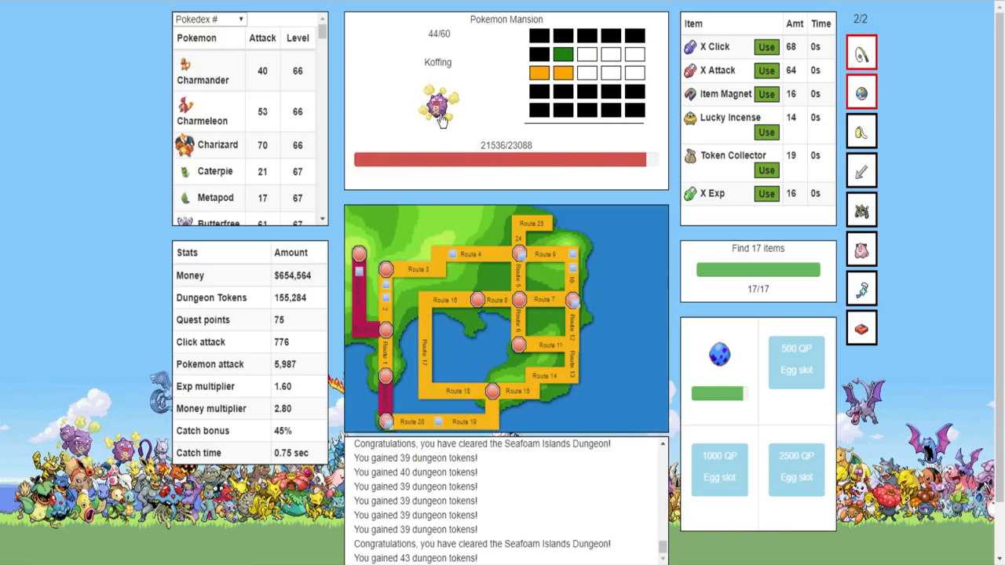
click(442, 116)
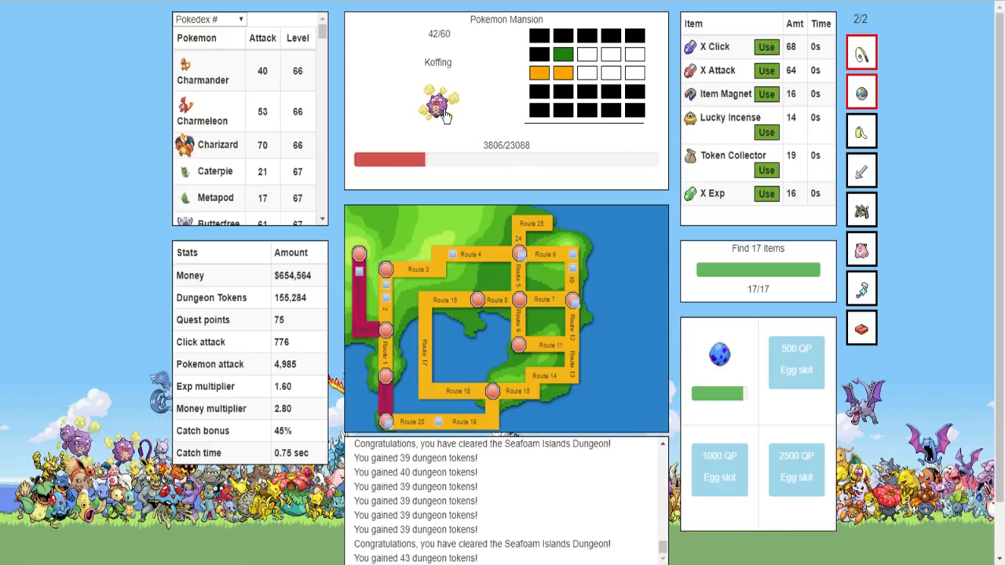
click(437, 106)
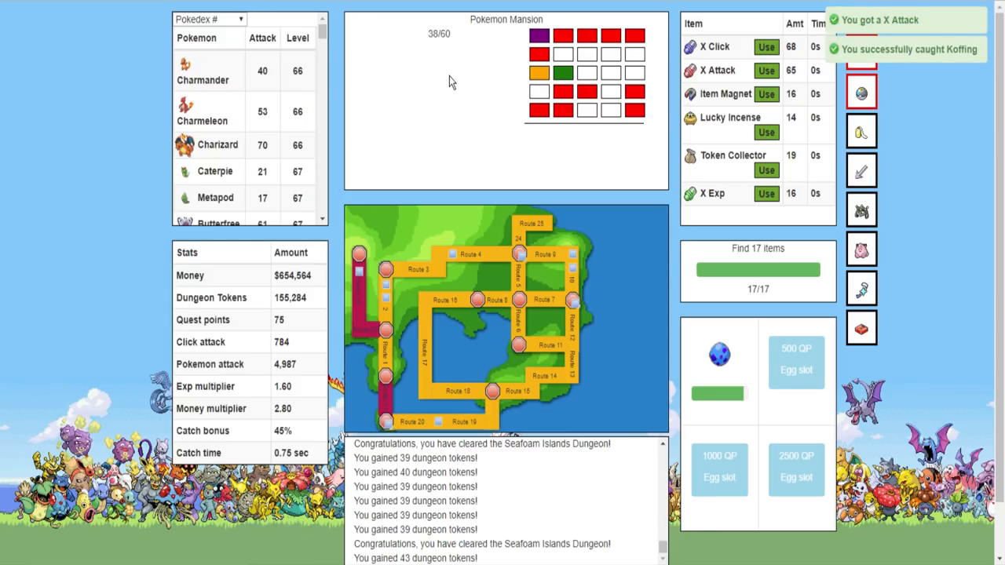
Defeat the Grimer and Koffing, then bring down the Magmar boss
click(437, 106)
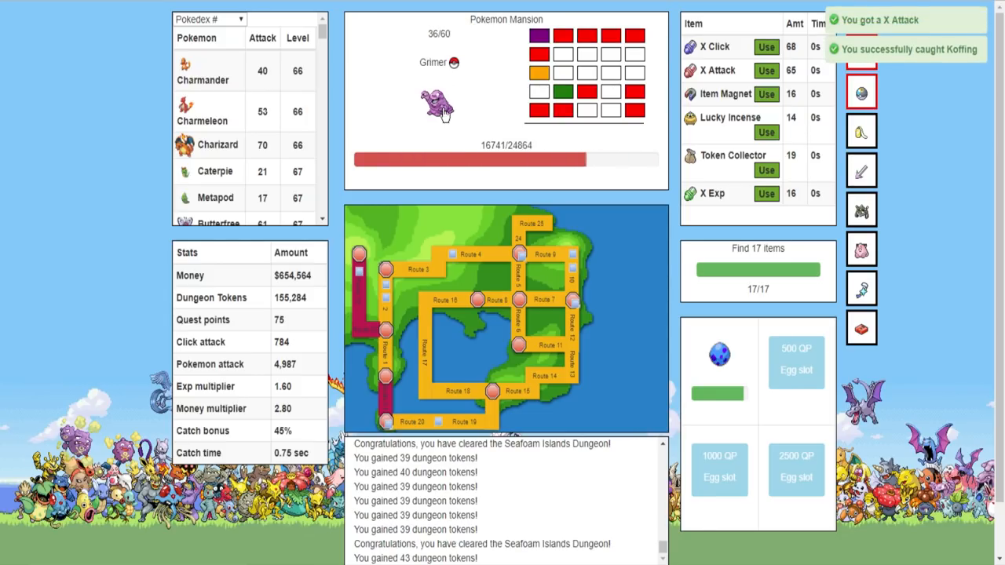
click(438, 108)
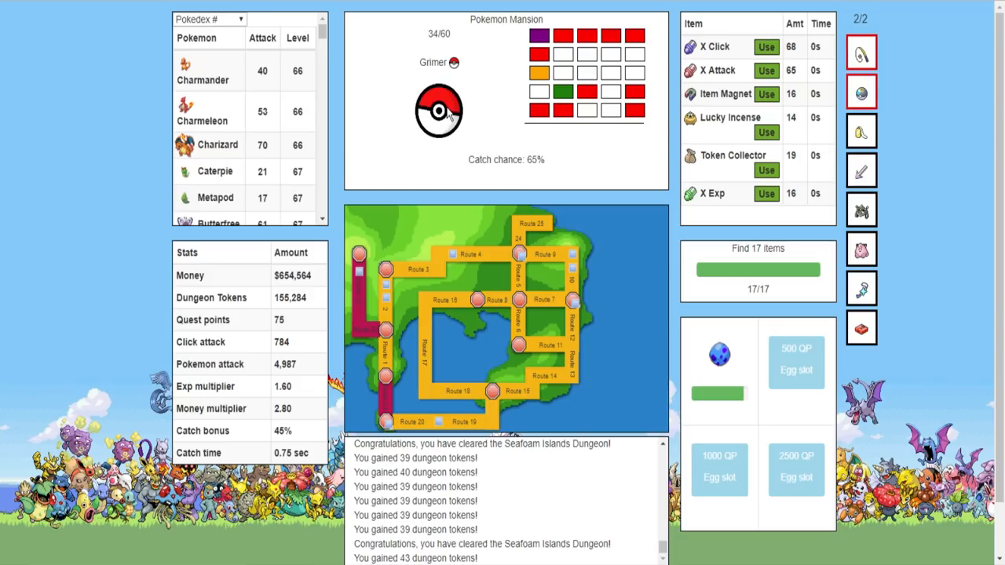
click(438, 110)
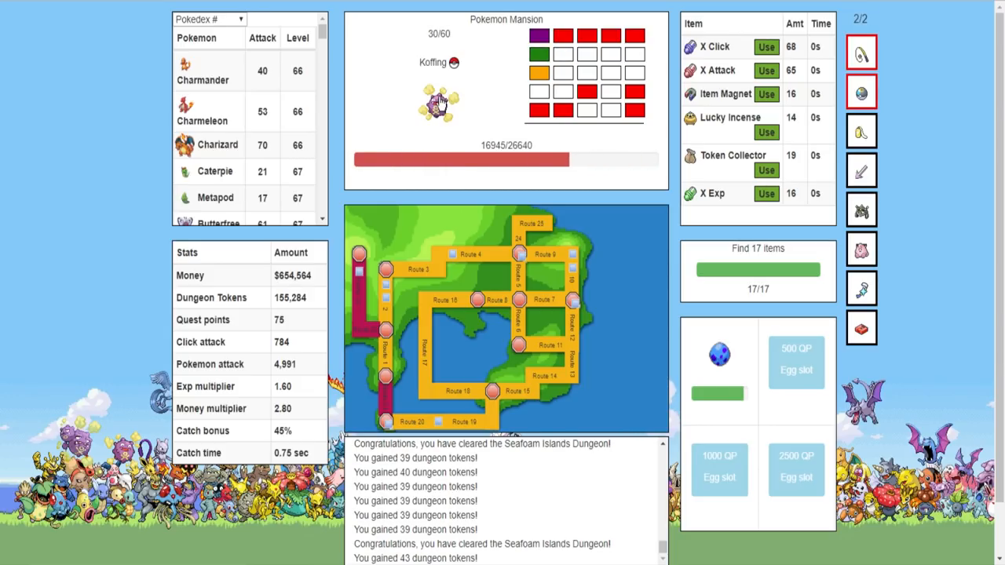
click(438, 110)
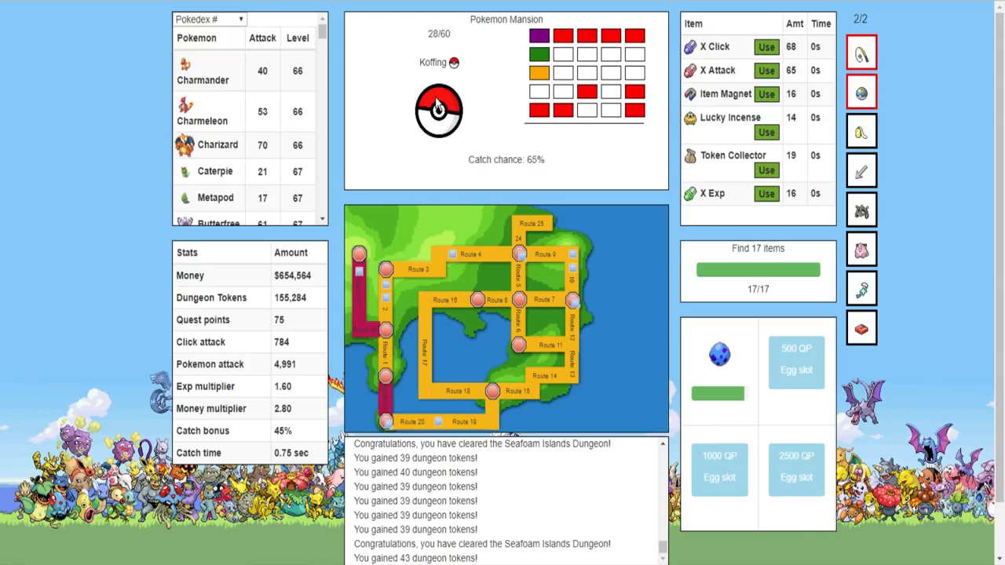
click(439, 110)
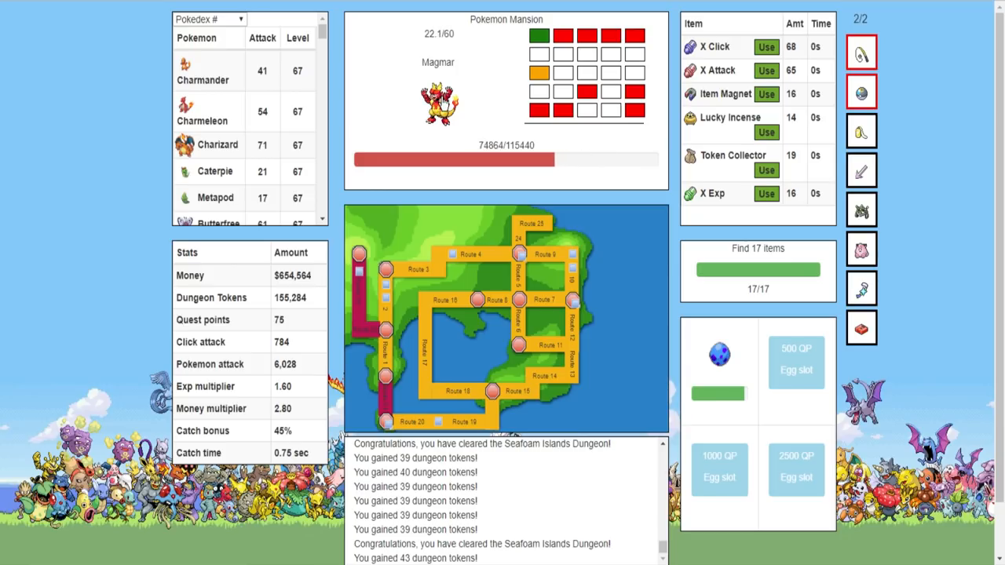
click(438, 102)
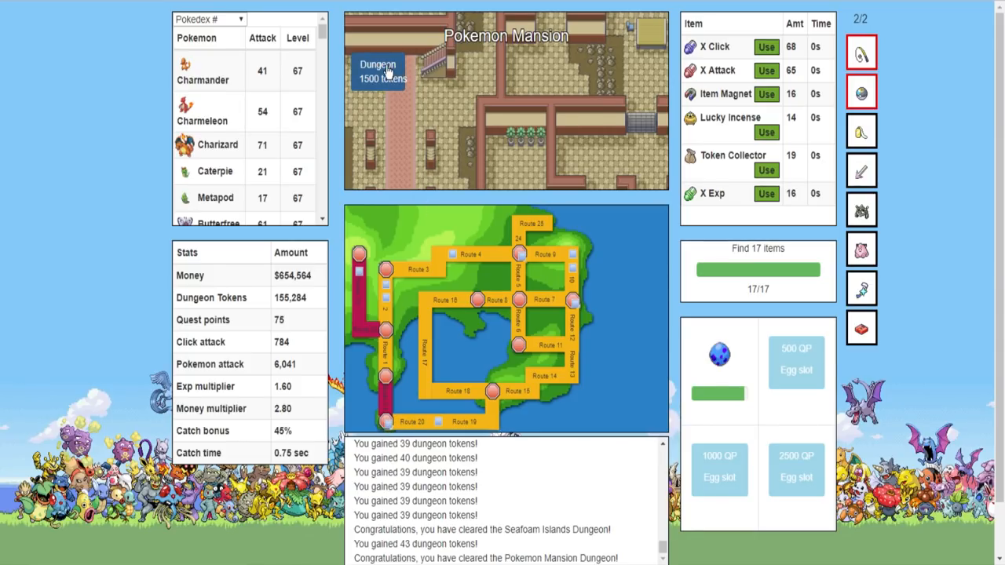
mouse_move(392, 361)
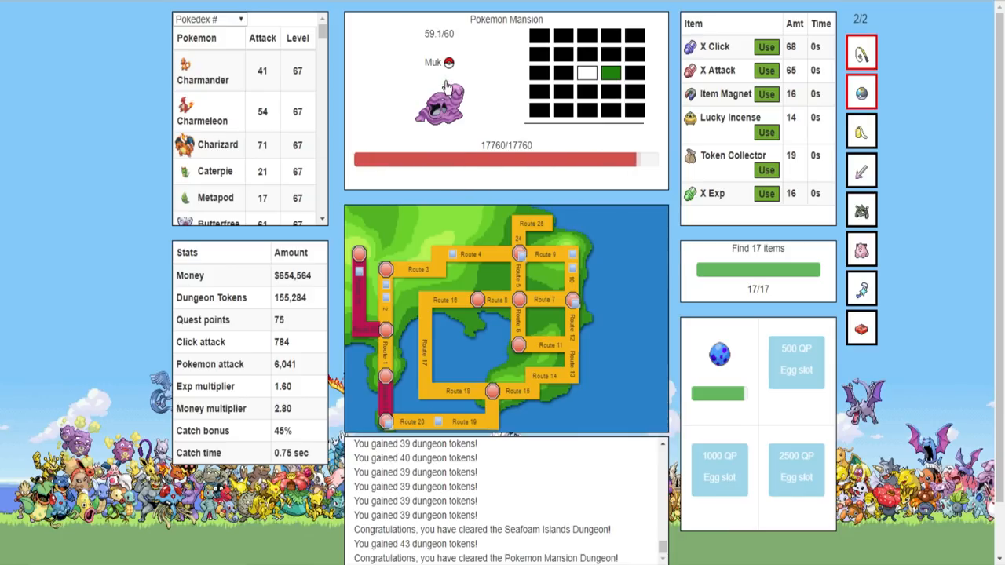
Battle Muk, Koffing, Vulpix and Weezing during a second Pokemon Mansion run
click(439, 106)
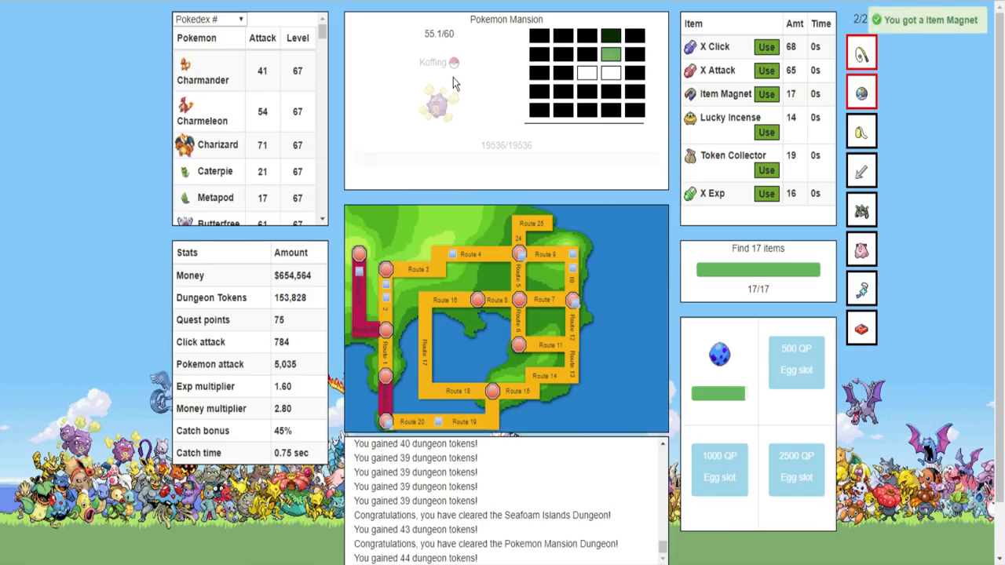
click(439, 102)
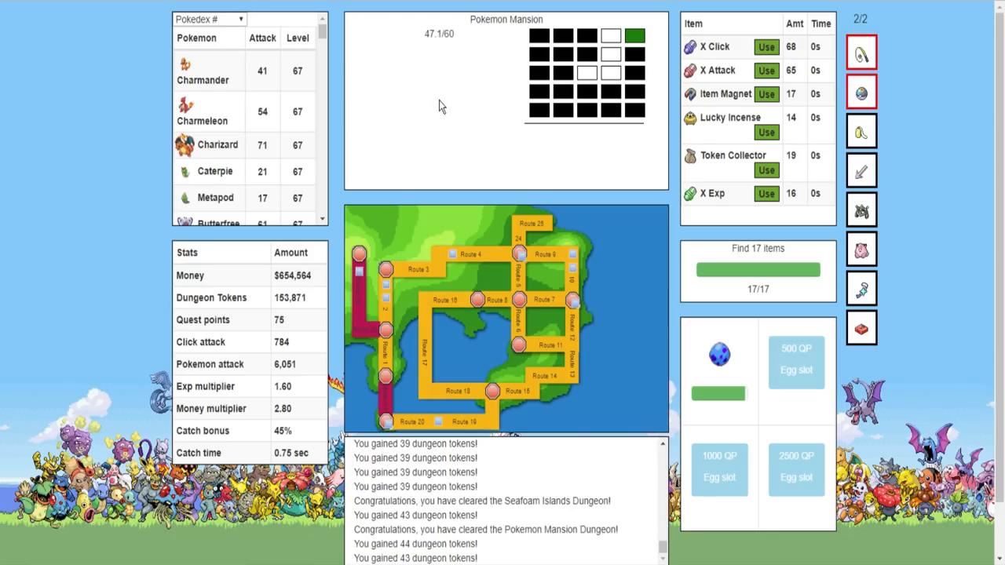
click(766, 94)
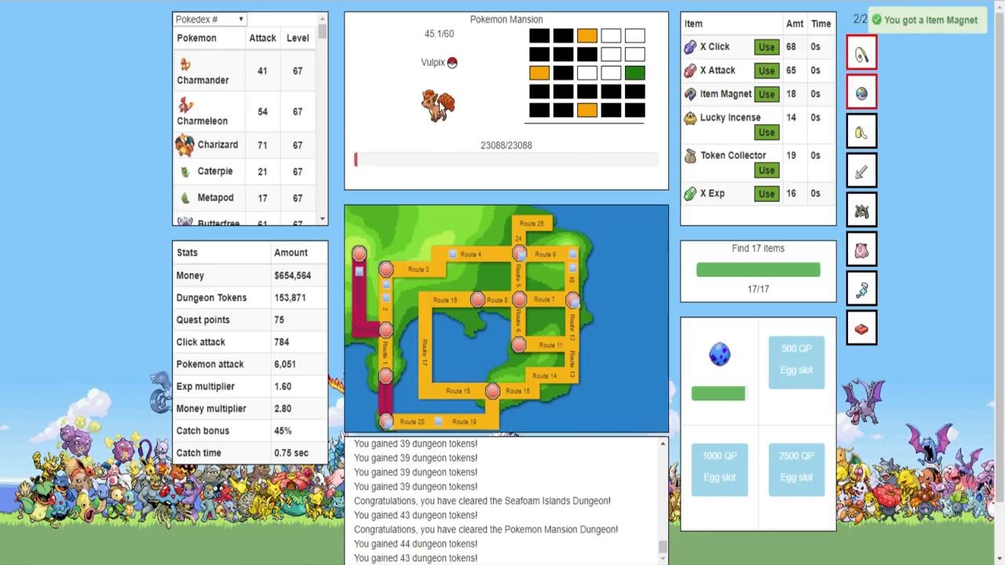
click(437, 106)
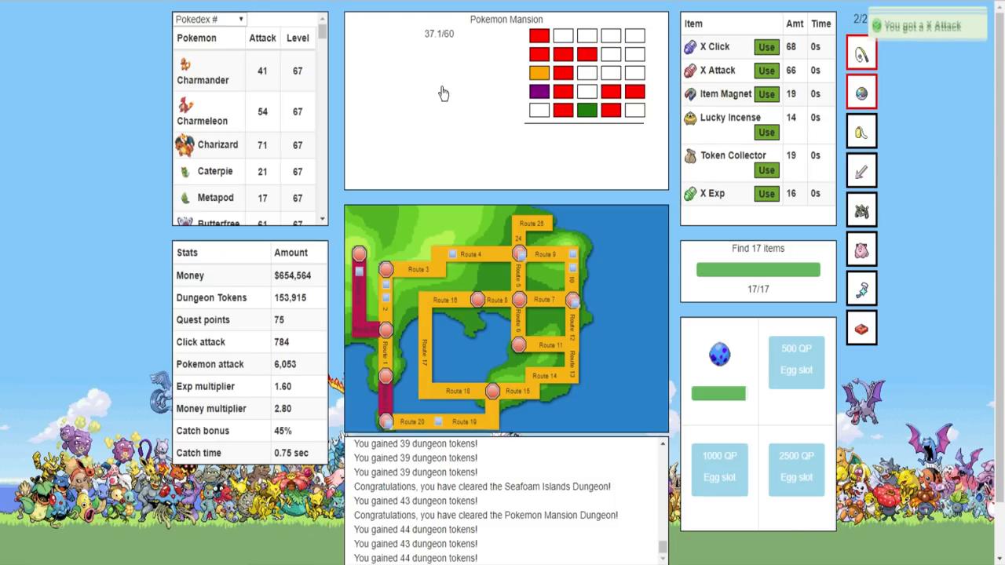
click(439, 102)
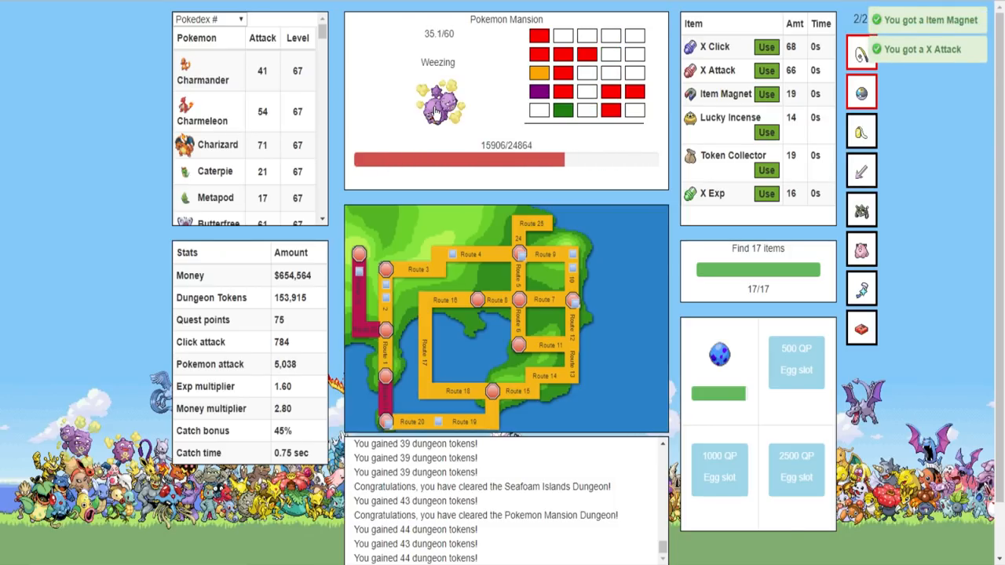
click(438, 106)
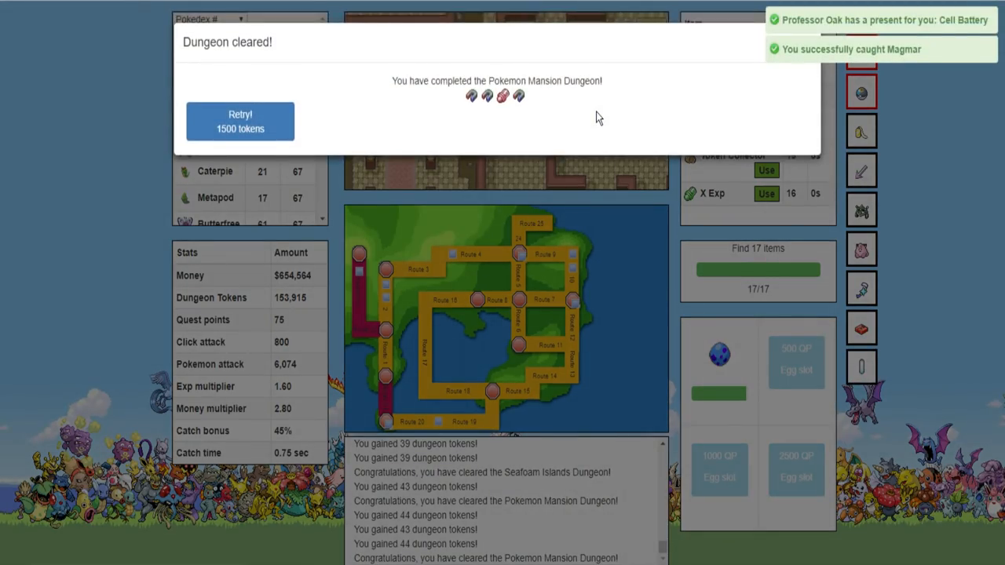
mouse_move(357, 274)
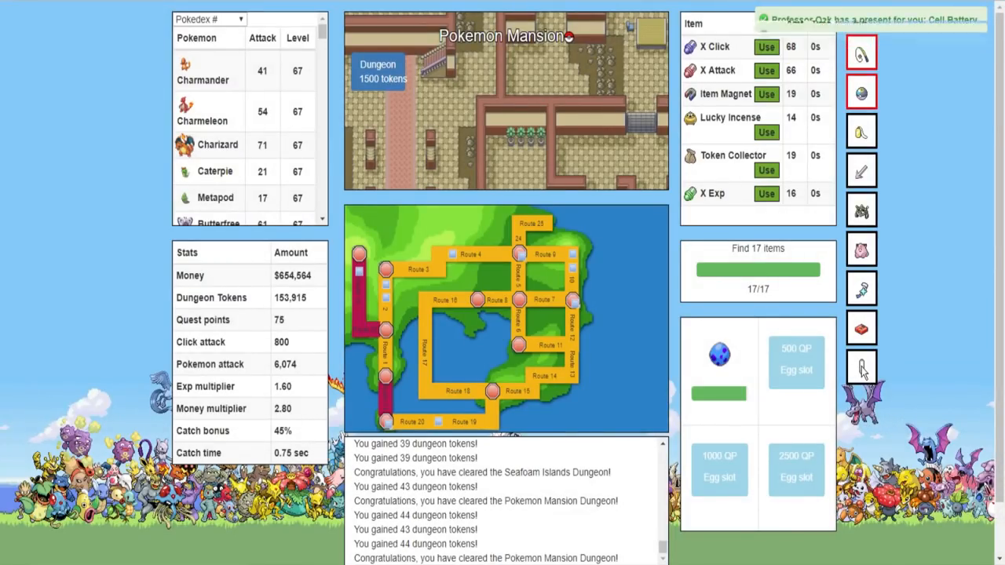
mouse_move(861, 366)
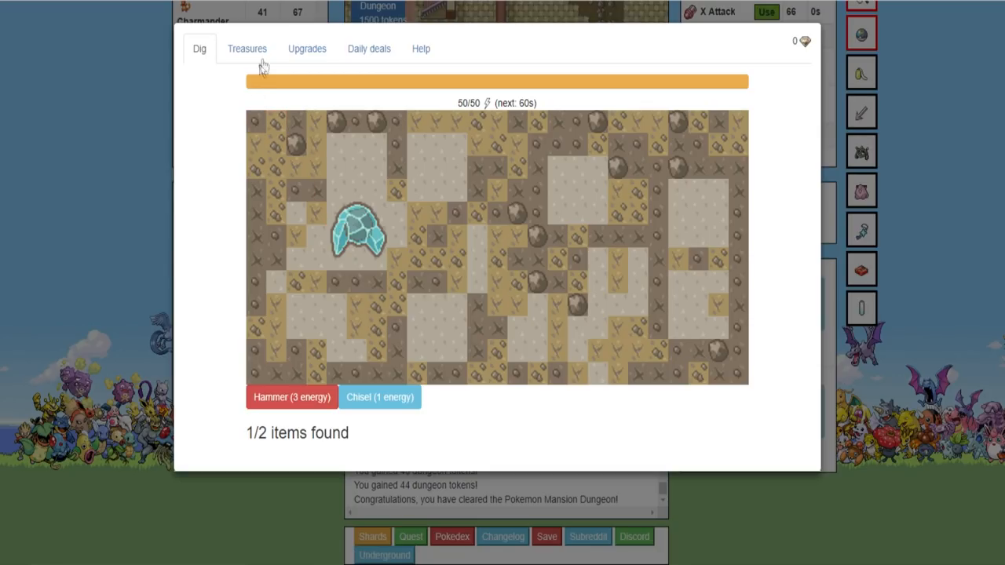
Browse Underground upgrades, hammer five board spots down to 2/50 energy, then close the window
click(247, 47)
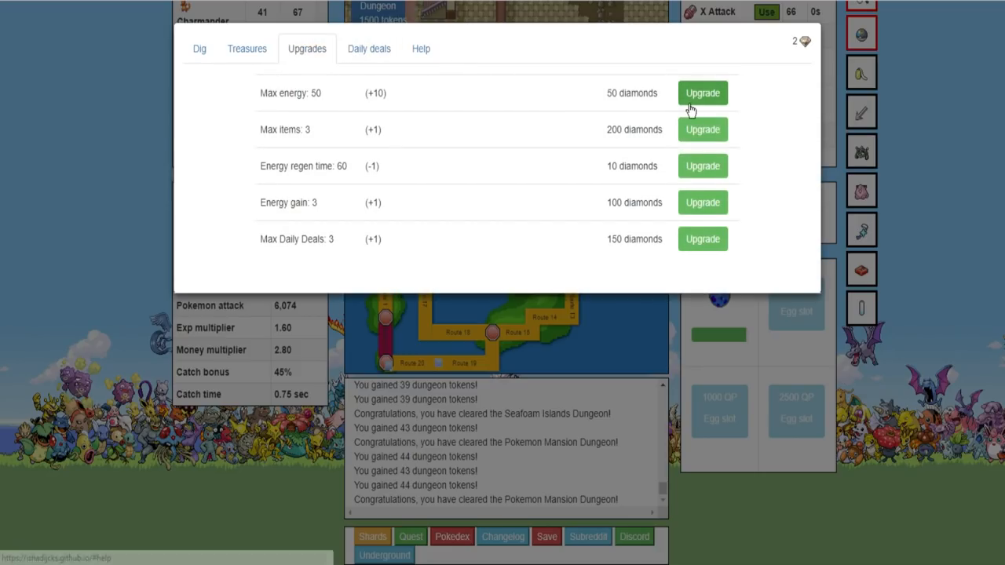
mouse_move(526, 279)
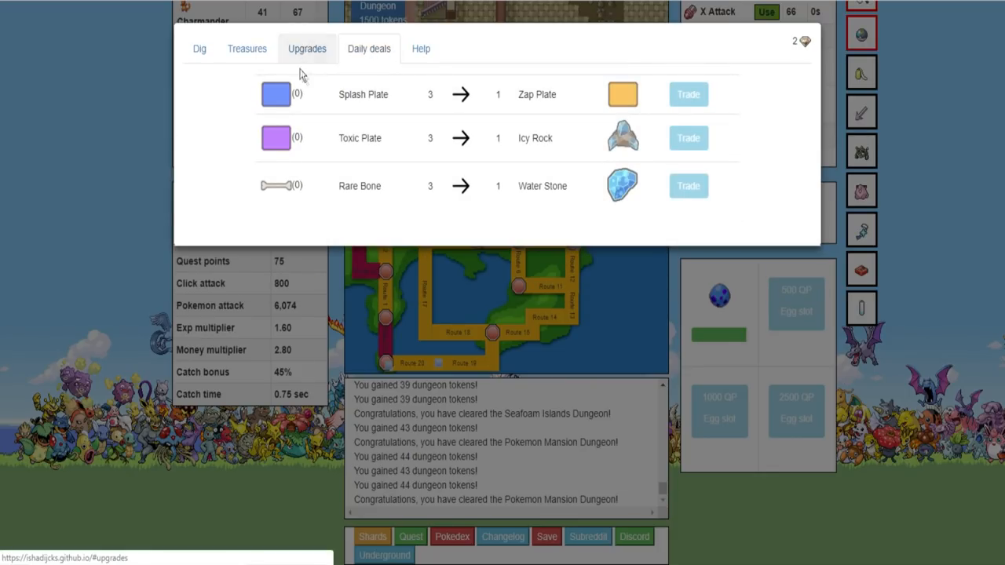
click(199, 49)
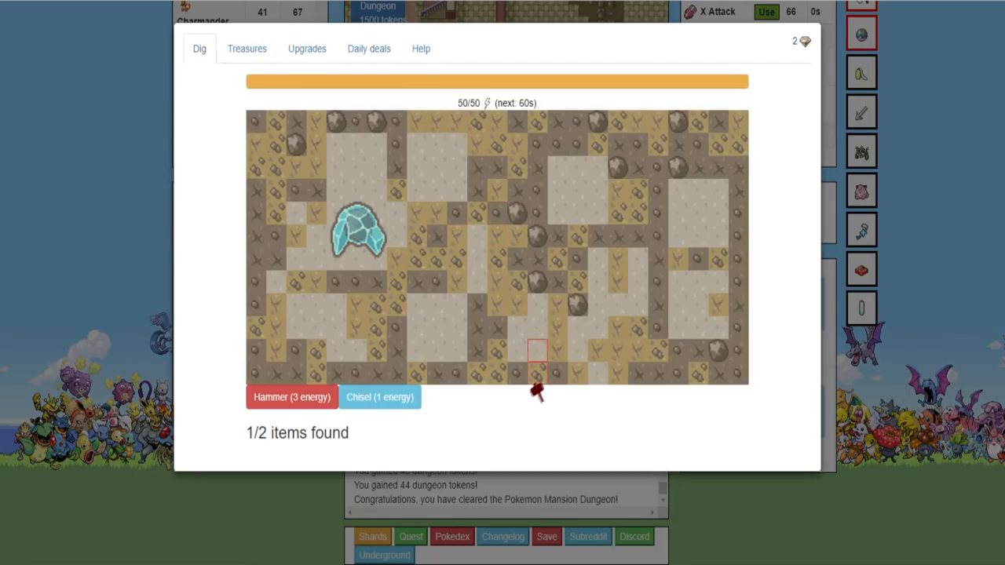
click(702, 145)
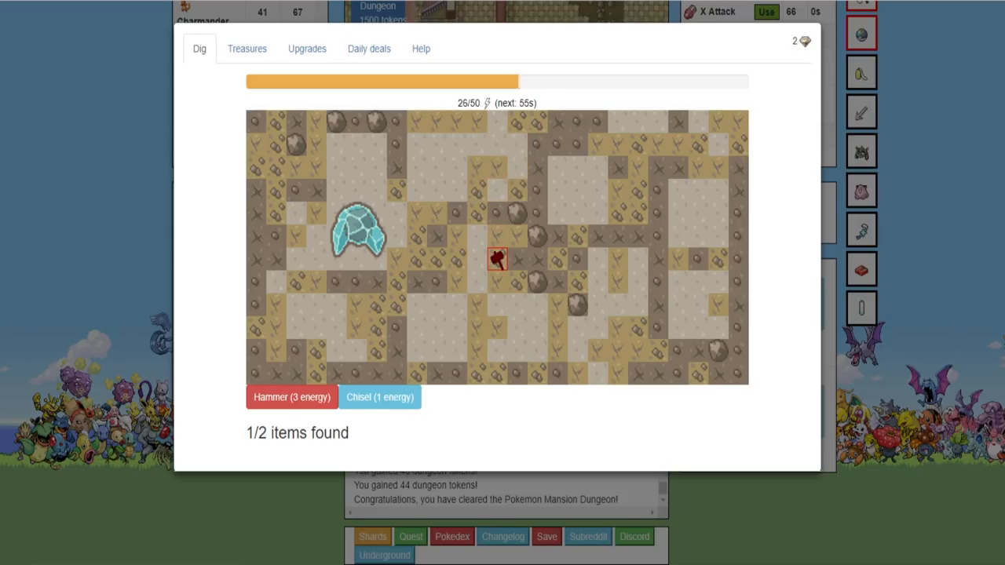
click(336, 327)
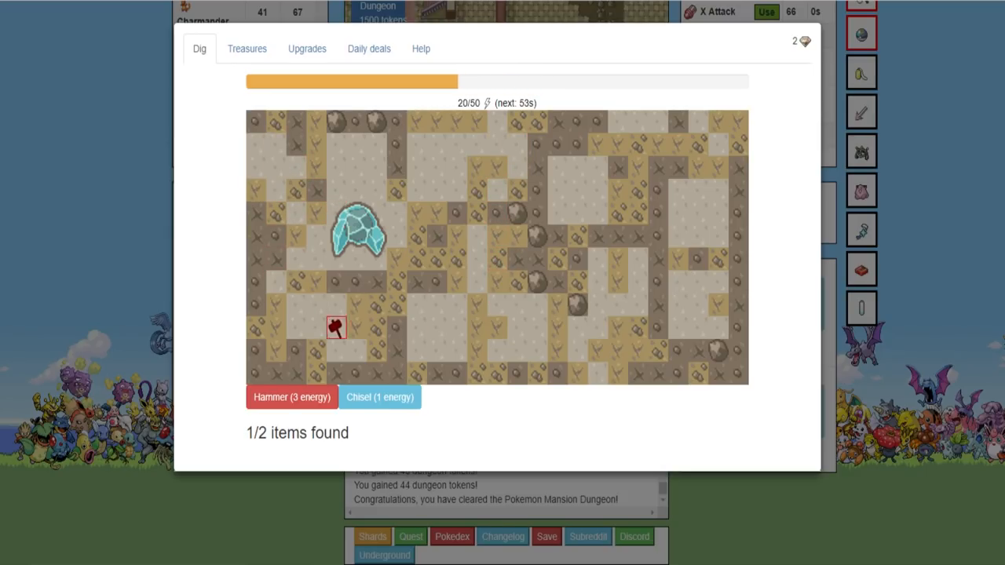
click(677, 372)
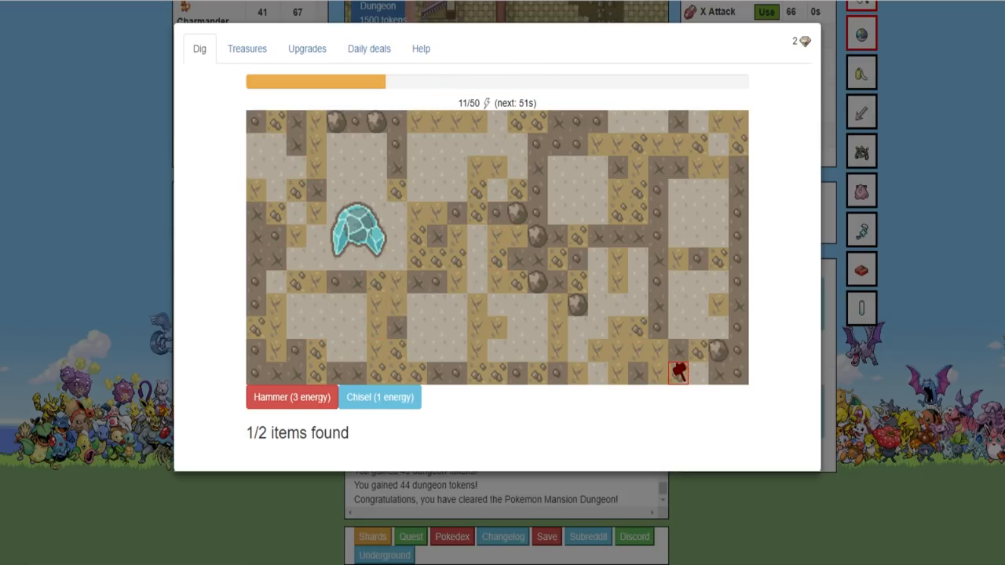
click(549, 279)
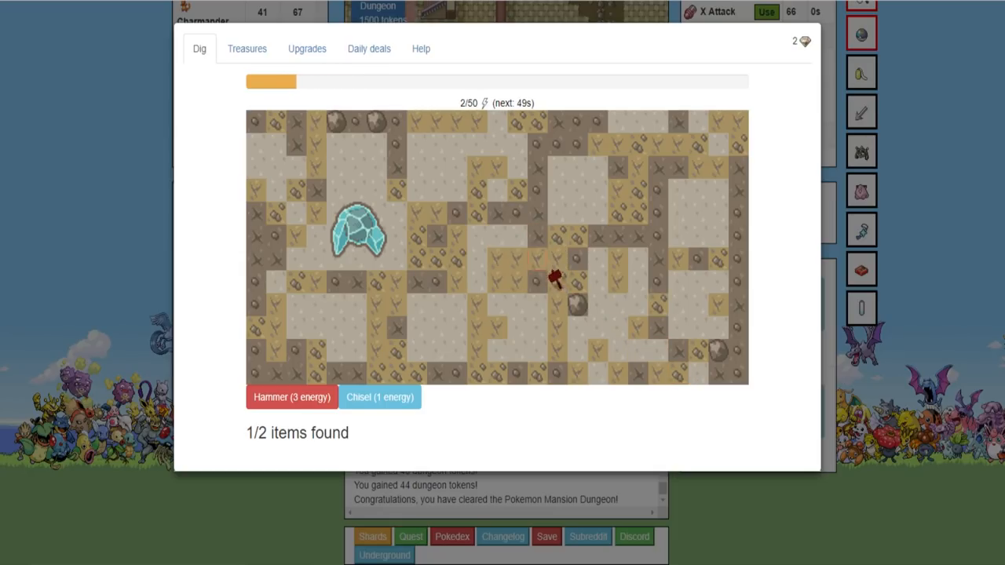
click(557, 279)
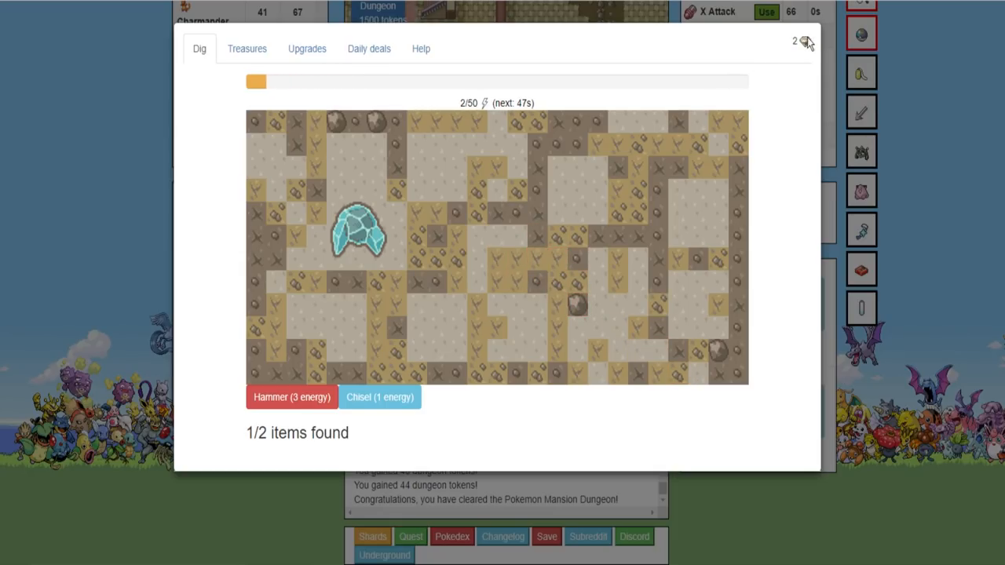
click(802, 40)
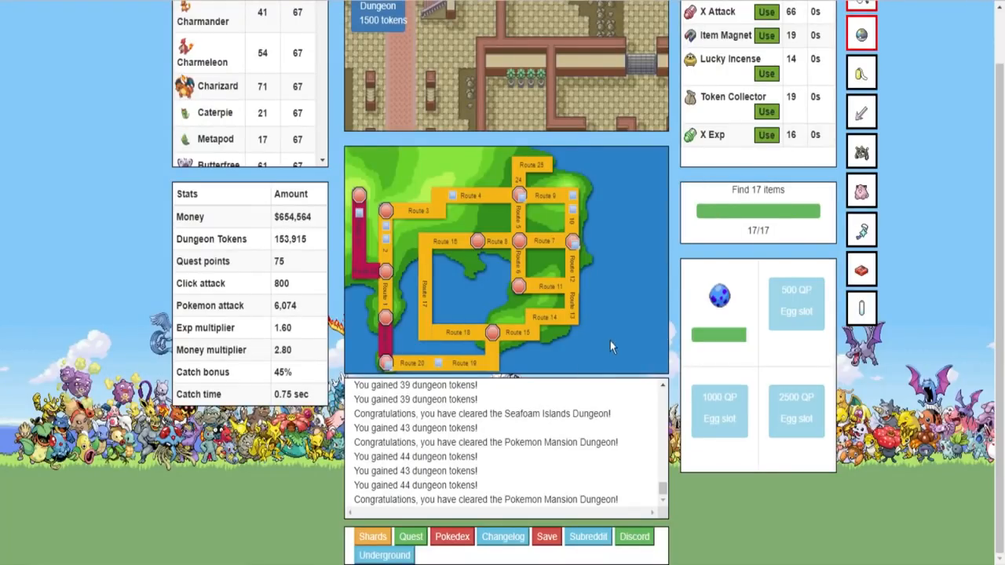
Open the Pokédex and browse its entries down to the end and back up
scroll(up, 3)
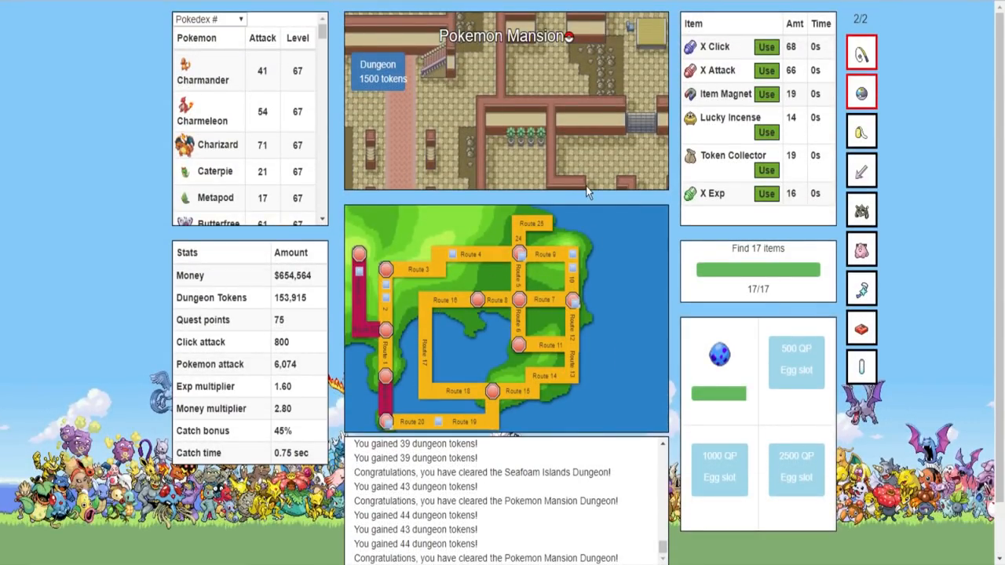
mouse_move(324, 157)
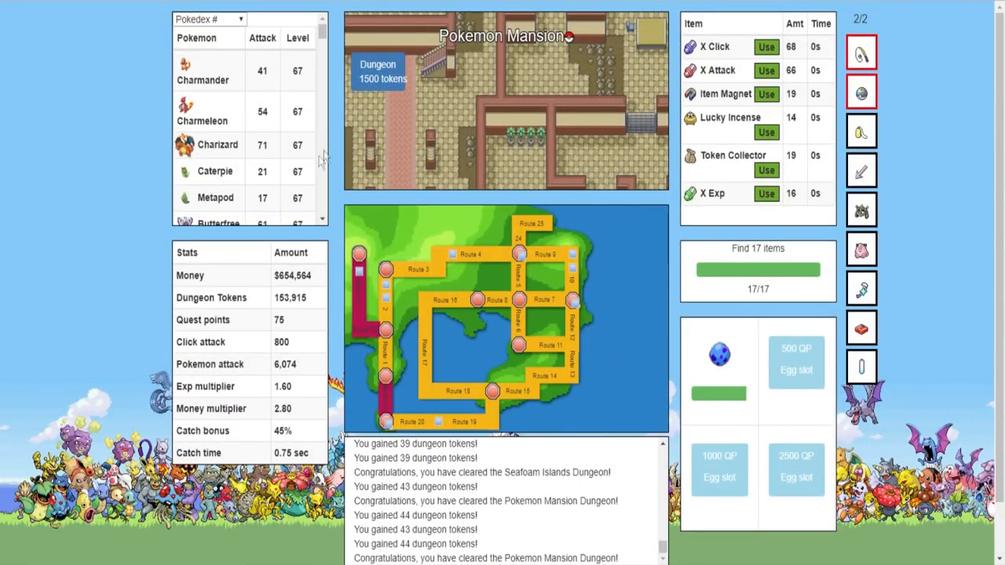
mouse_move(384, 420)
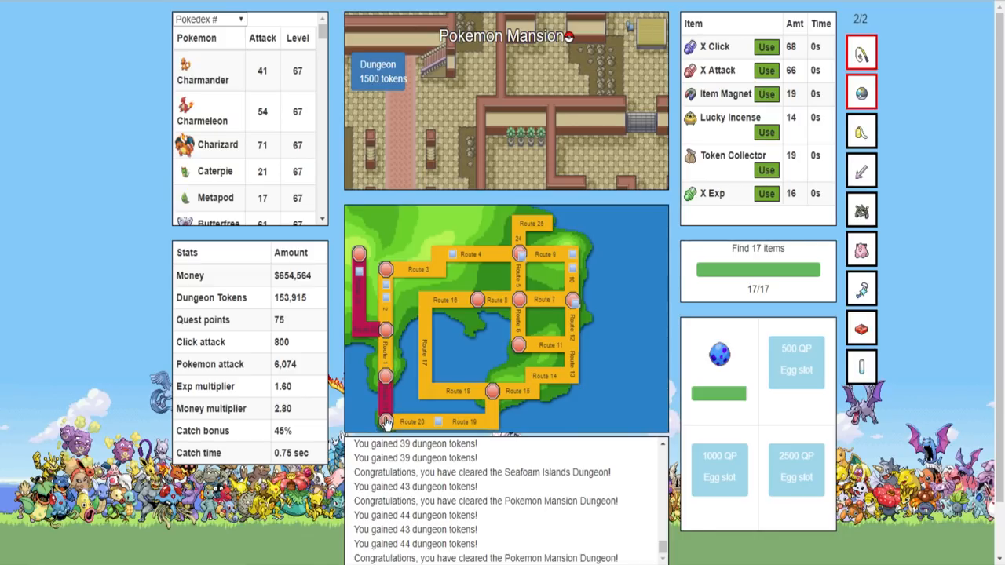
mouse_move(412, 322)
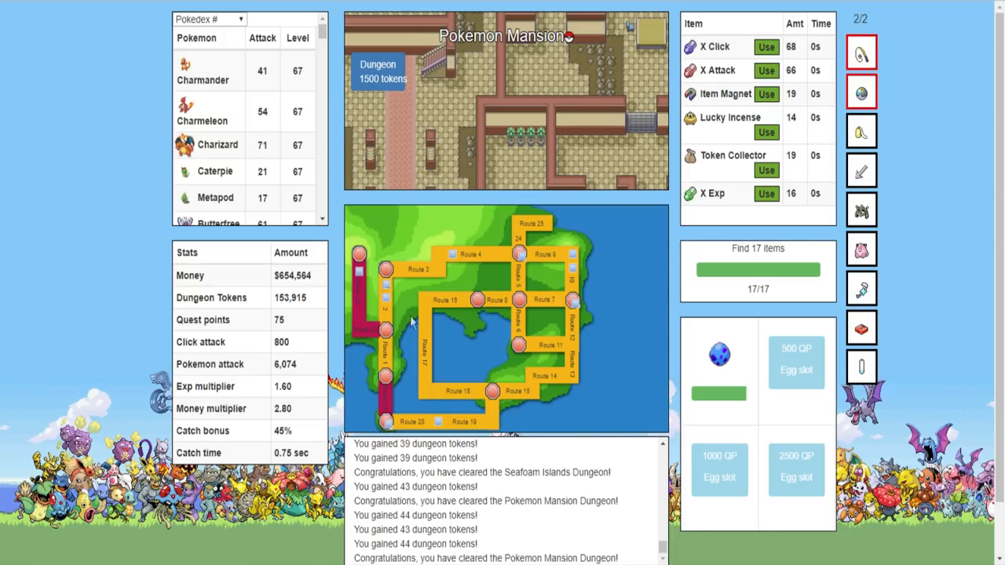
scroll(down, 3)
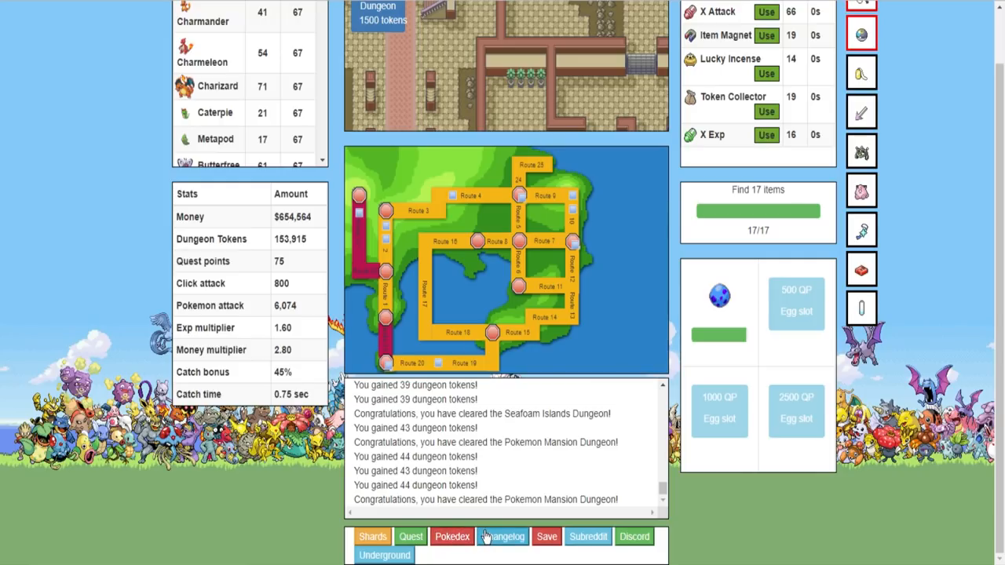
click(451, 536)
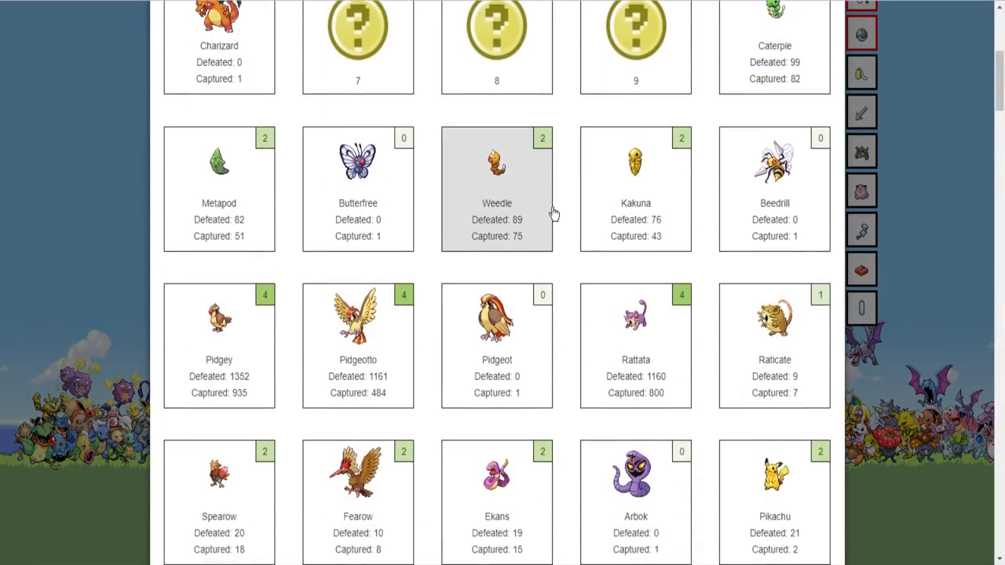
scroll(down, 3)
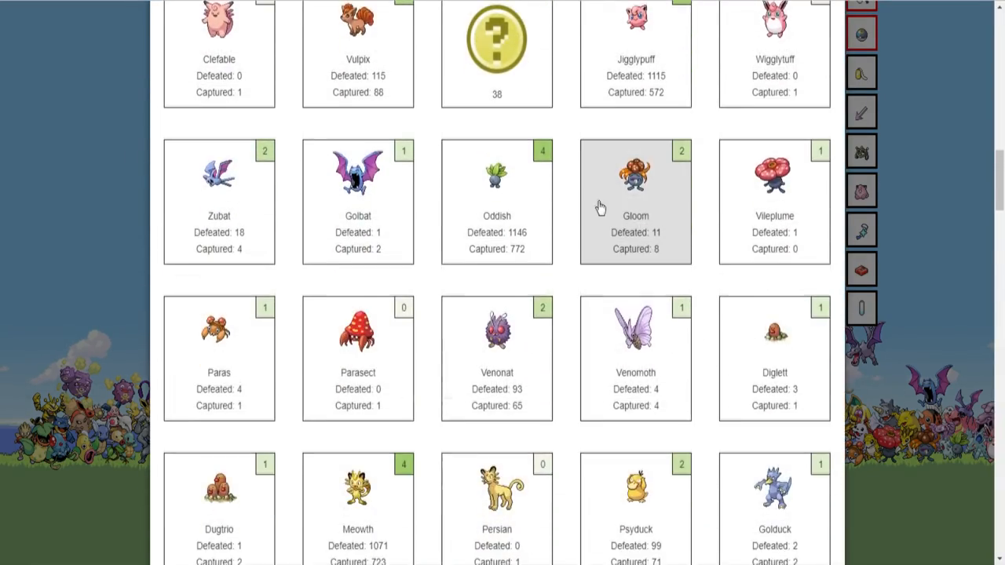
scroll(down, 3)
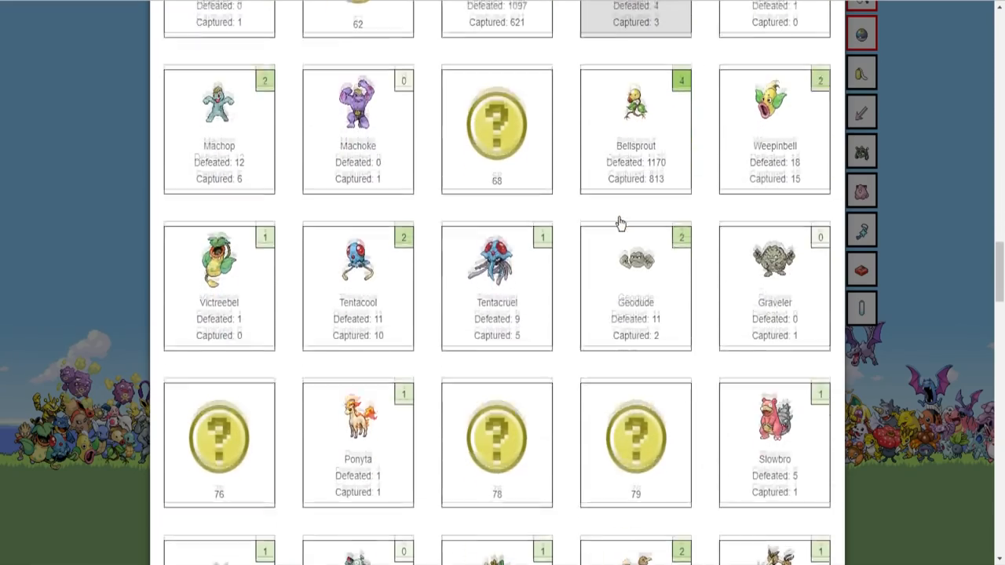
scroll(down, 3)
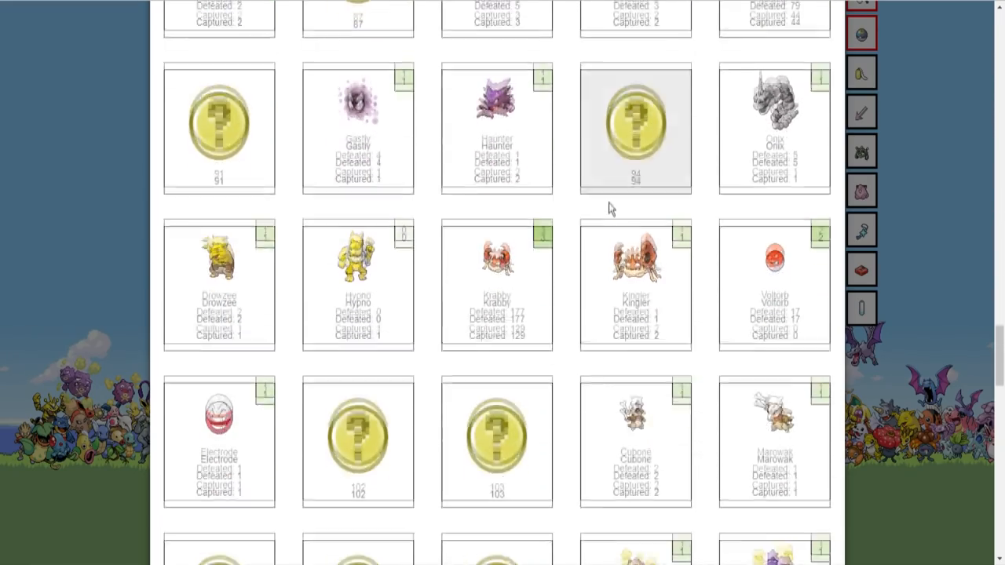
scroll(down, 3)
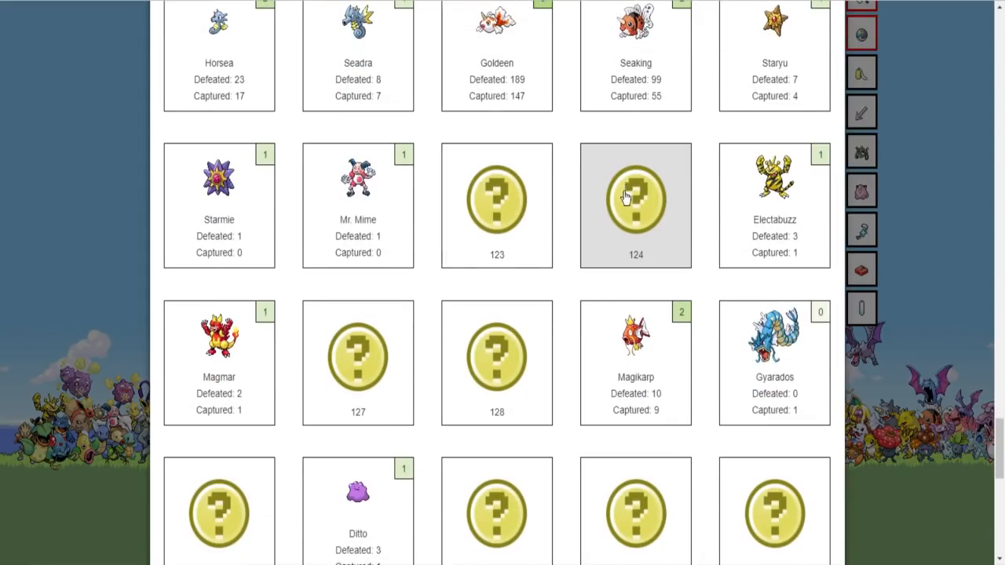
scroll(down, 3)
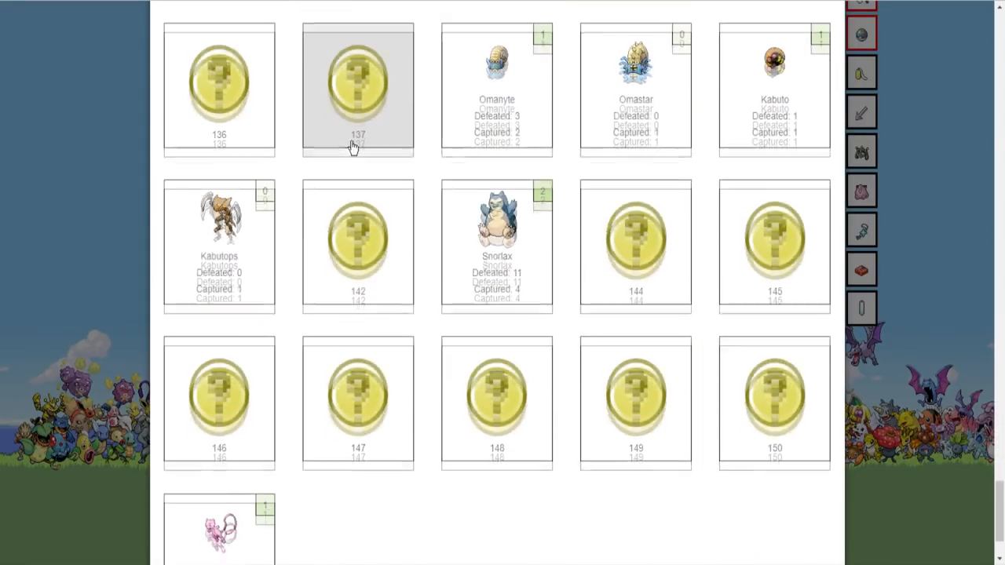
scroll(up, 3)
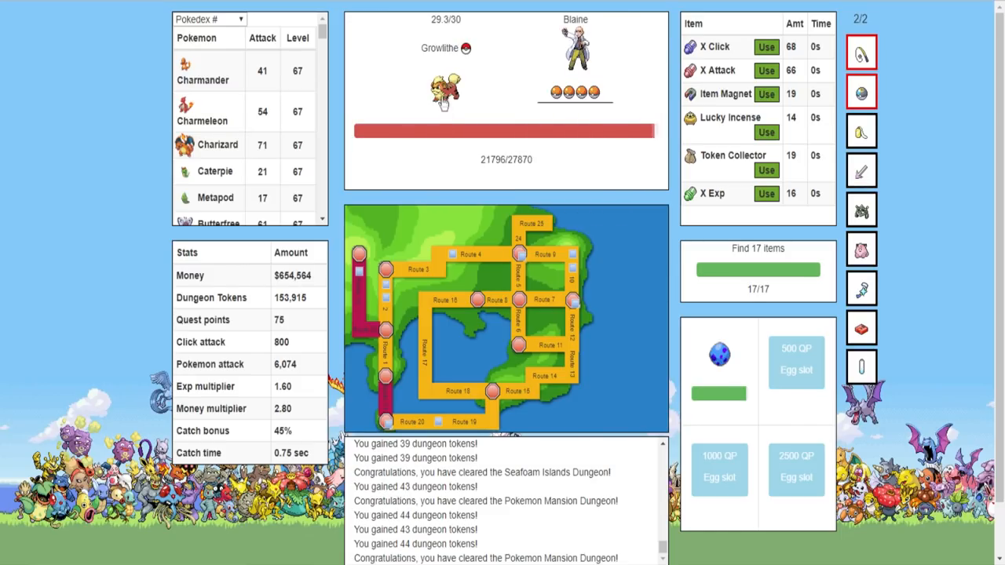
Finish off Blaine's last Pokémon and dismiss the Gym leader defeated popup
click(446, 90)
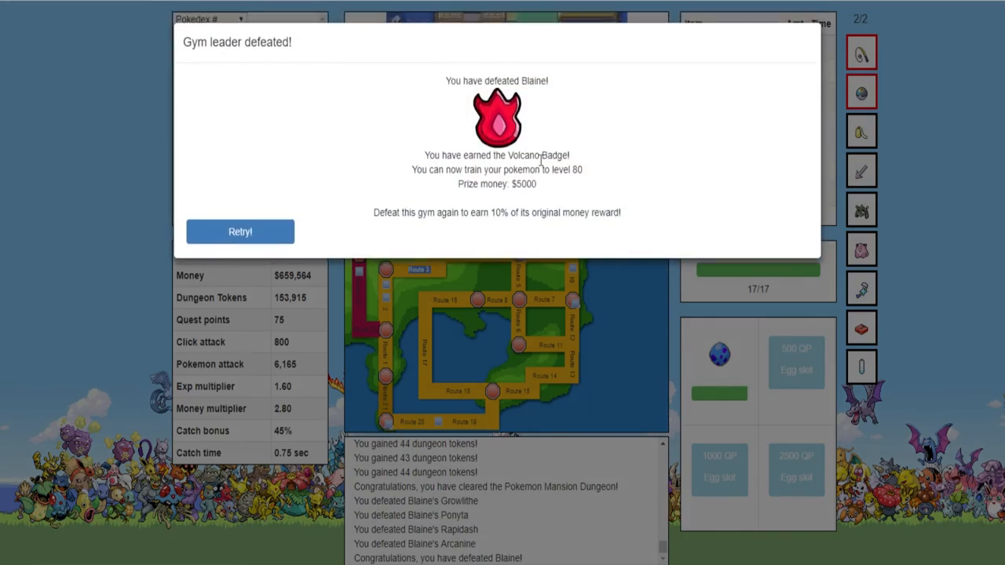
mouse_move(605, 179)
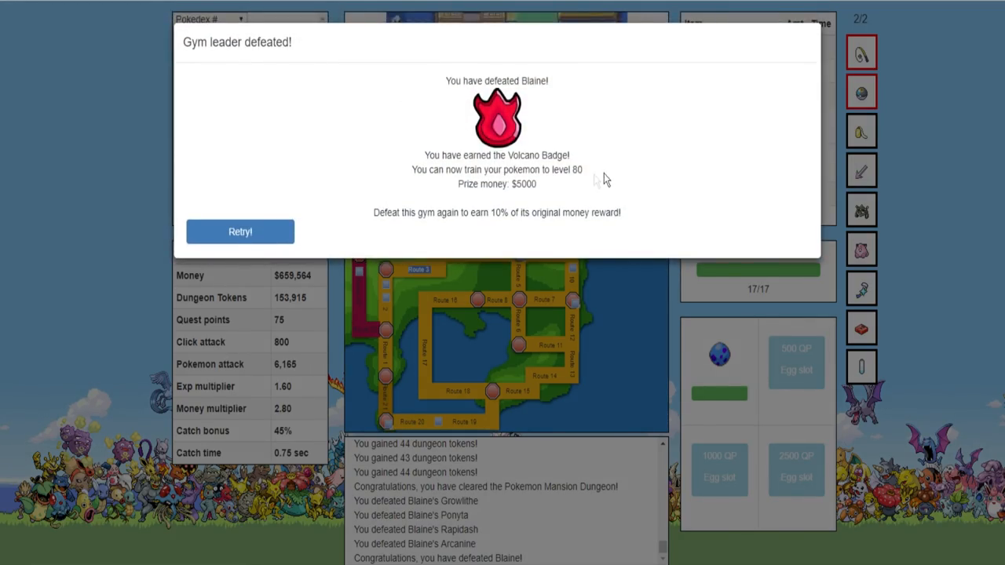
mouse_move(333, 301)
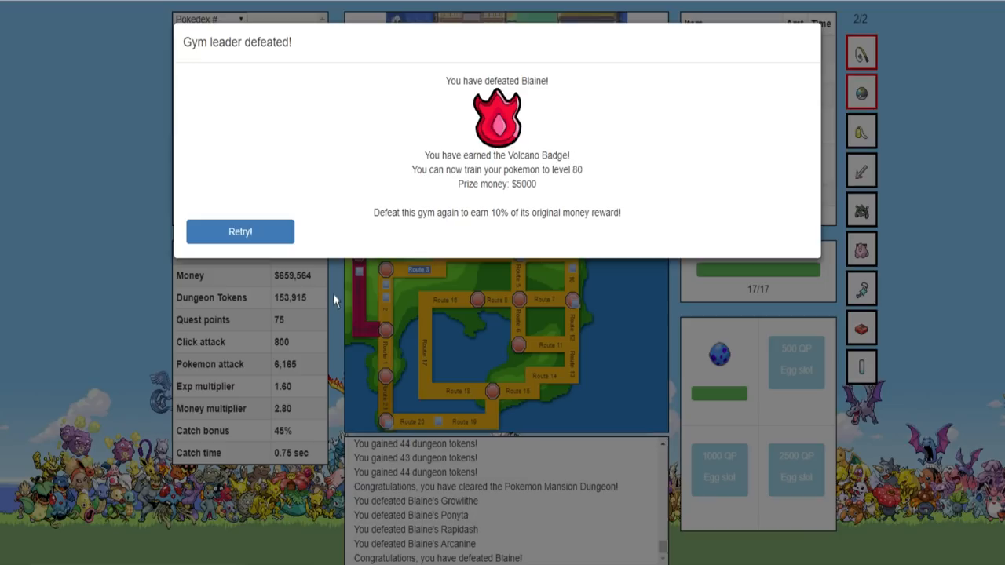
click(241, 231)
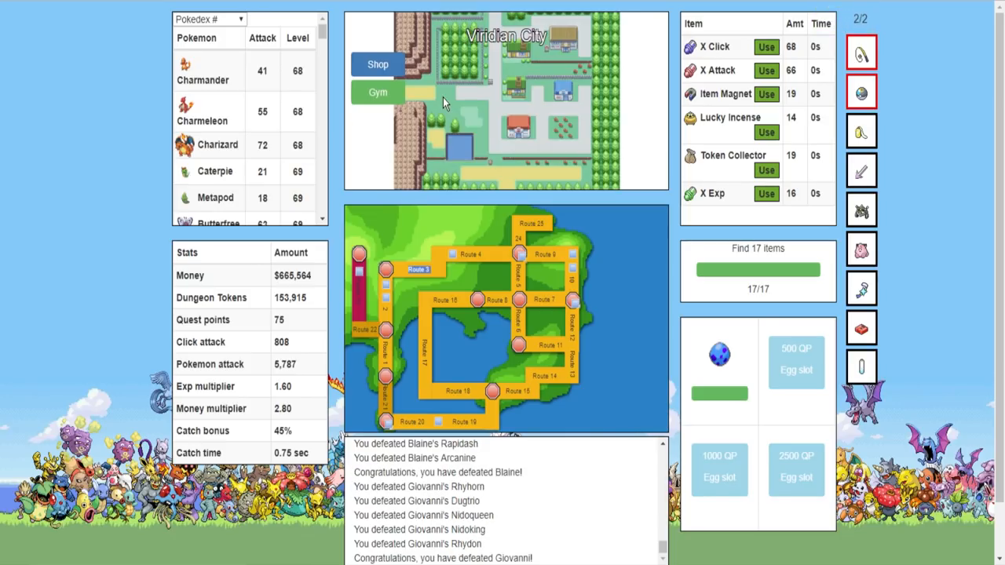
click(377, 92)
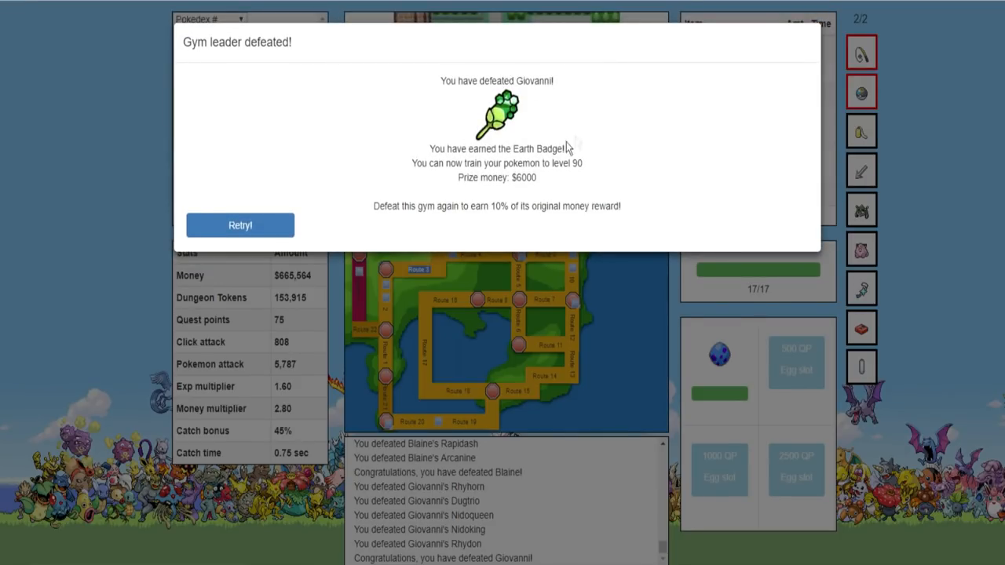
mouse_move(600, 183)
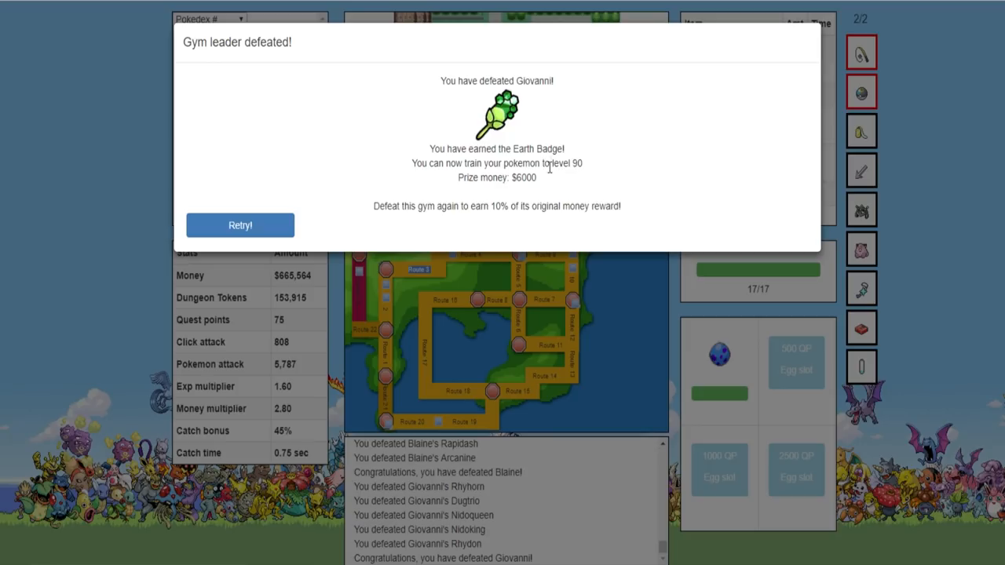
mouse_move(510, 304)
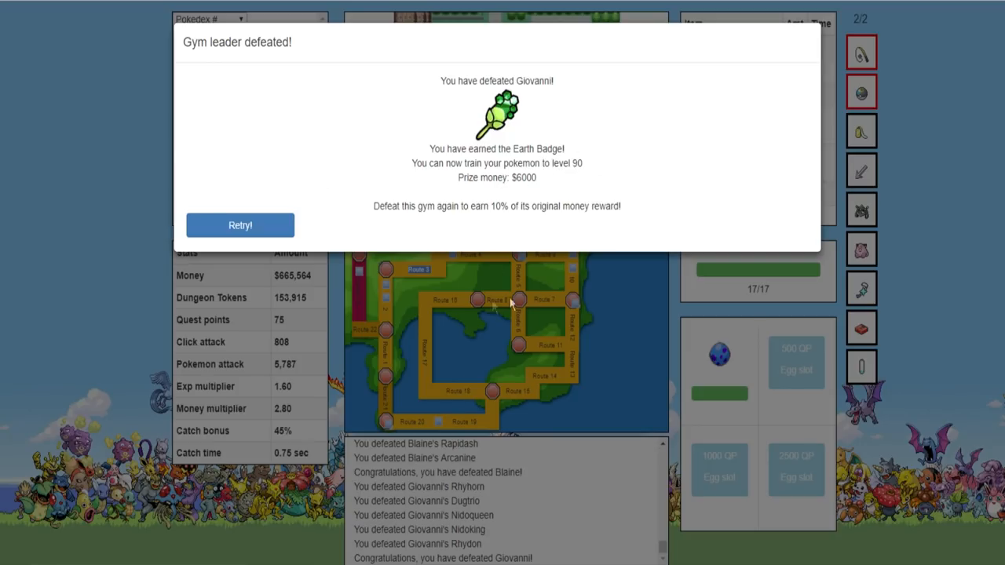
click(240, 225)
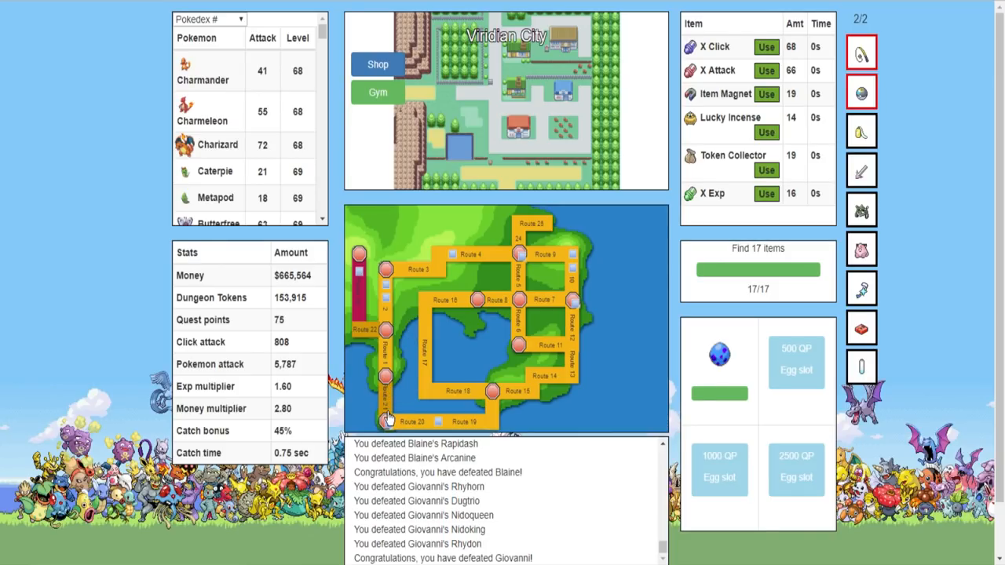
Leave the Cerulean City Shop and start battling a wild Goldeen on Route 21
scroll(down, 3)
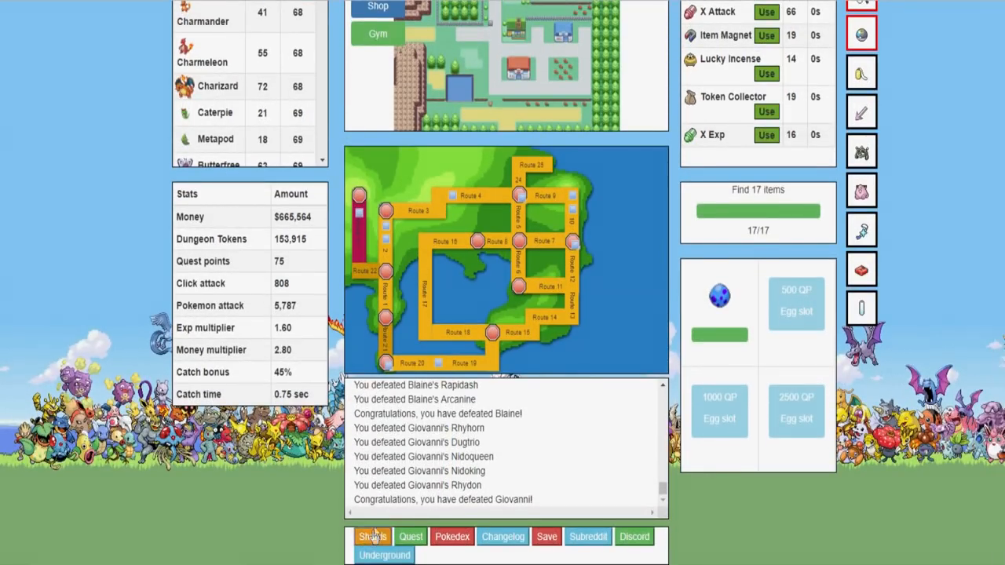
click(372, 536)
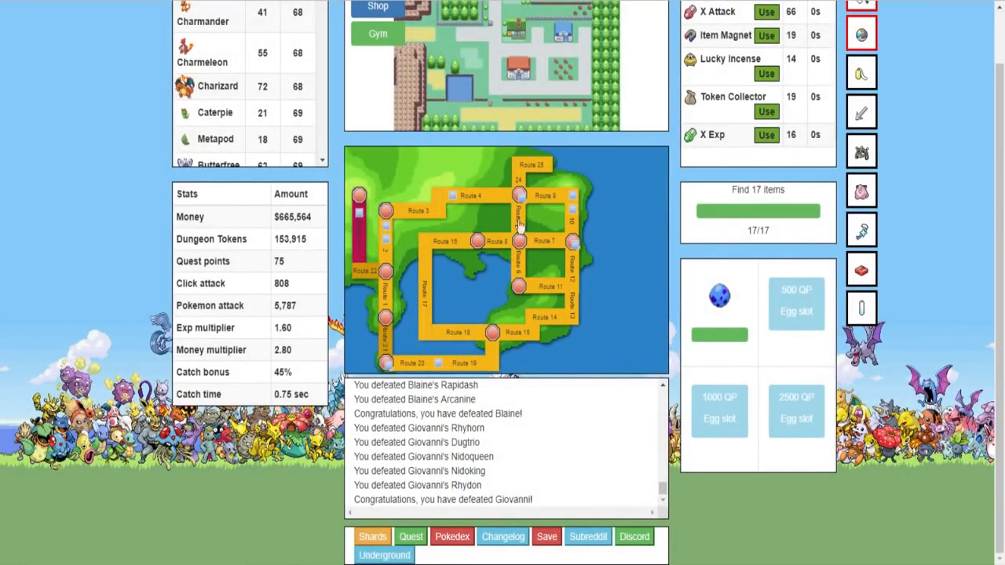
click(377, 6)
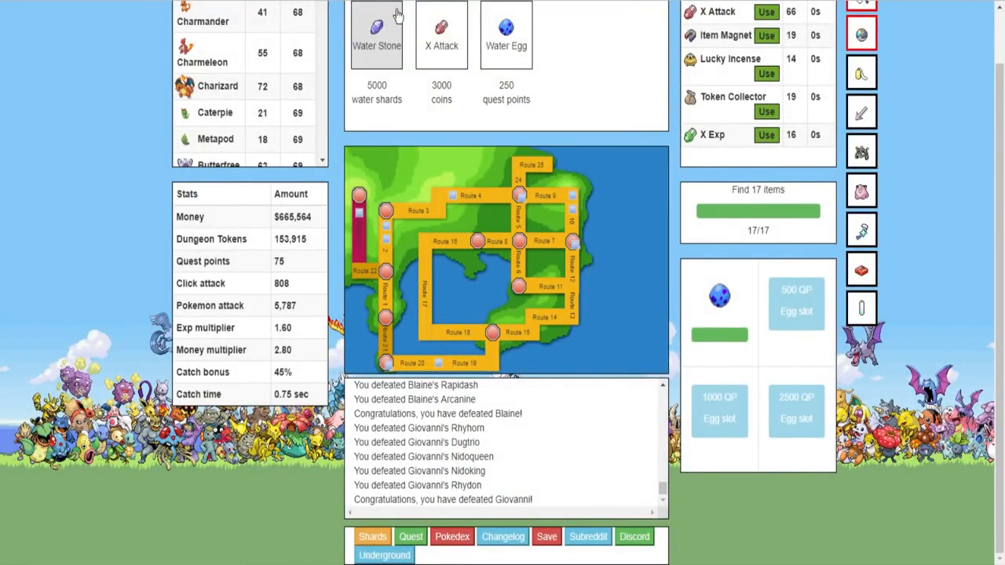
mouse_move(393, 78)
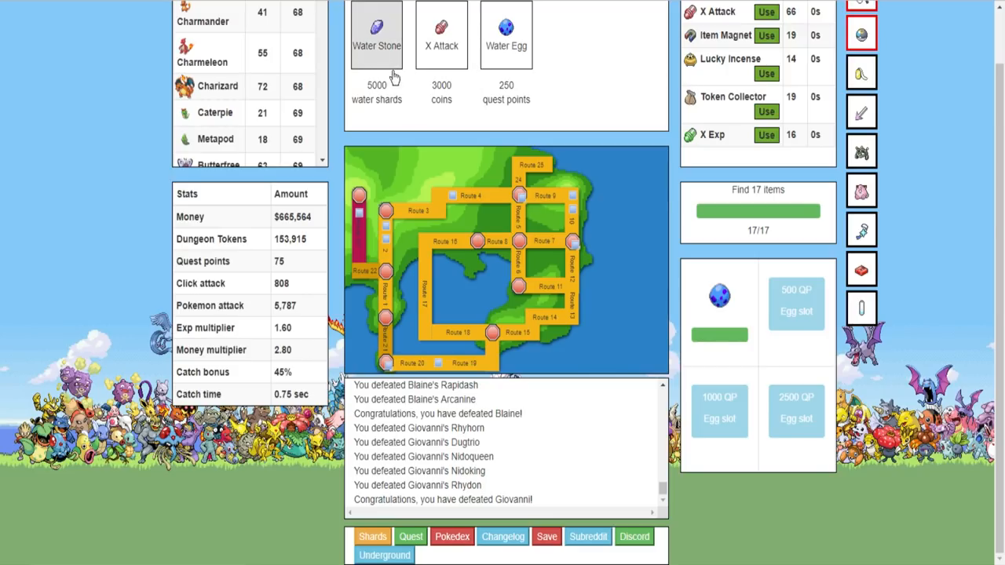
mouse_move(404, 351)
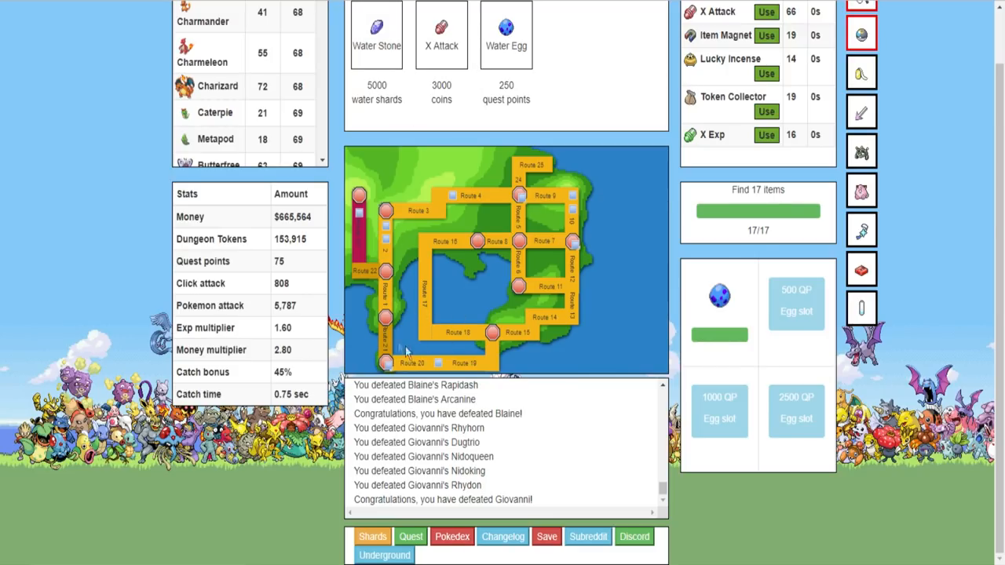
mouse_move(490, 390)
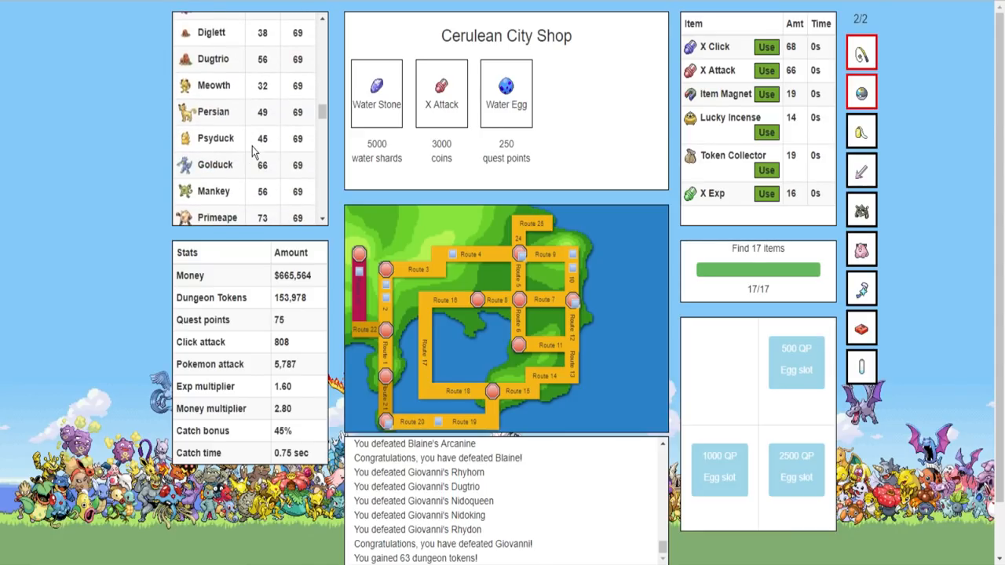
scroll(down, 3)
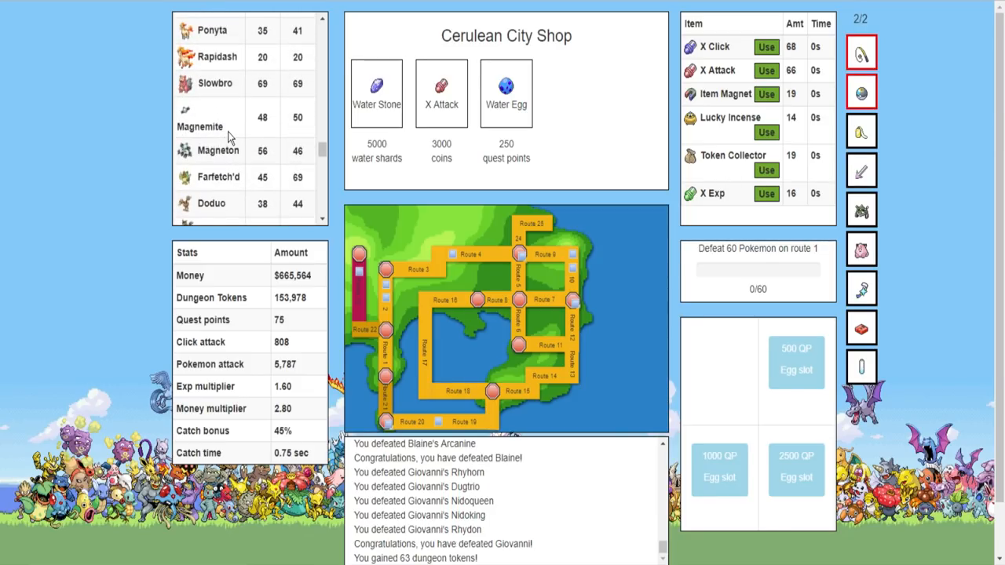
scroll(down, 3)
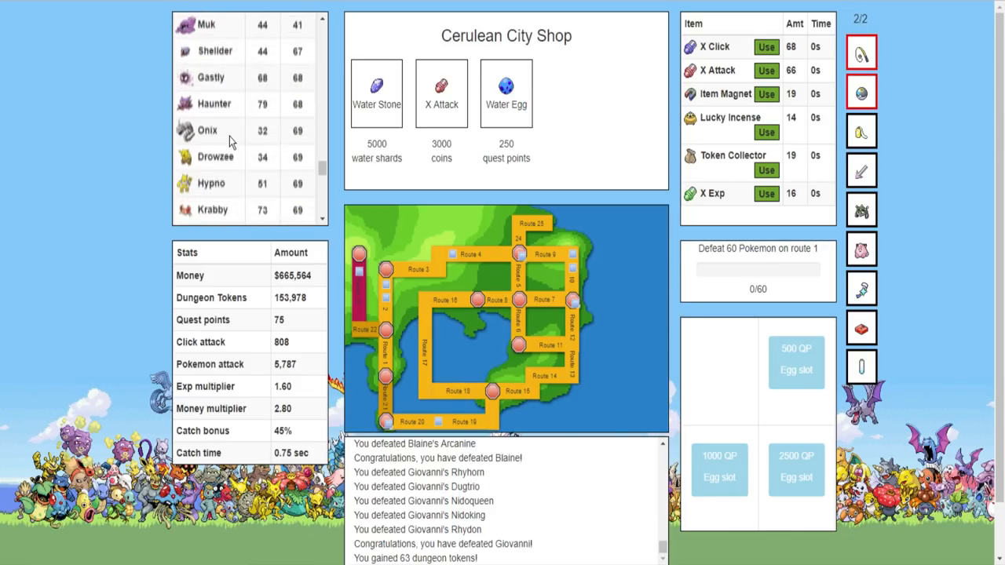
scroll(down, 3)
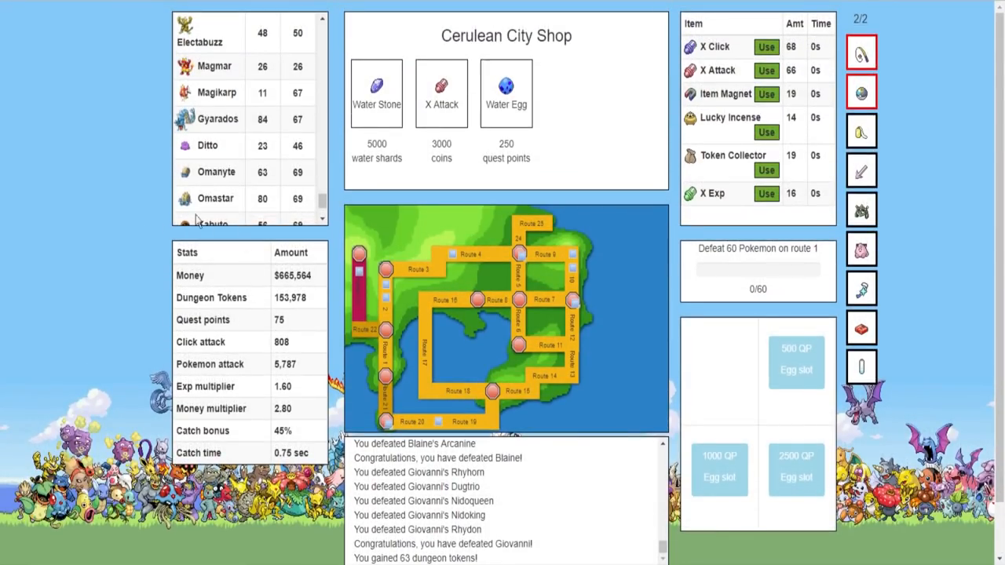
scroll(down, 3)
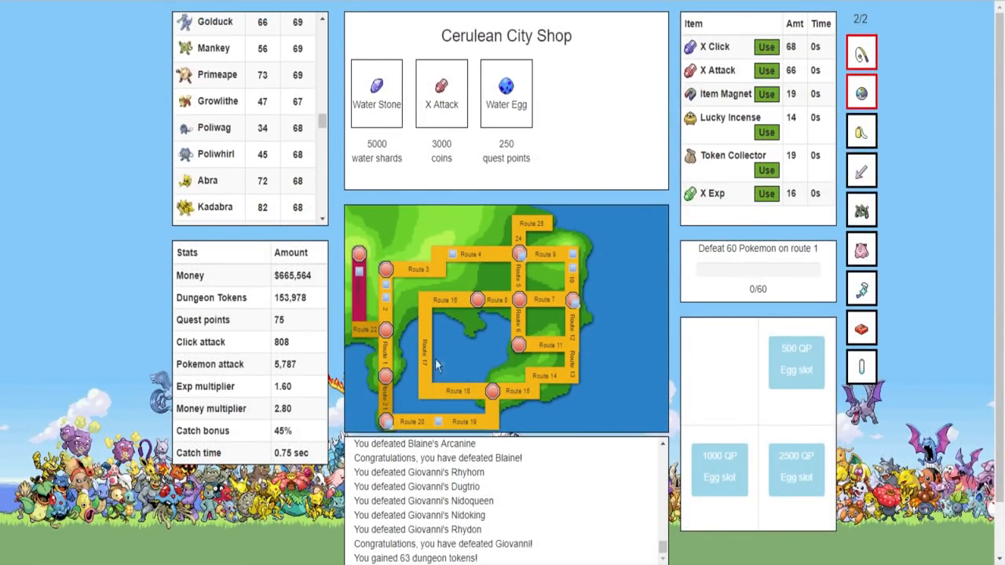
mouse_move(335, 173)
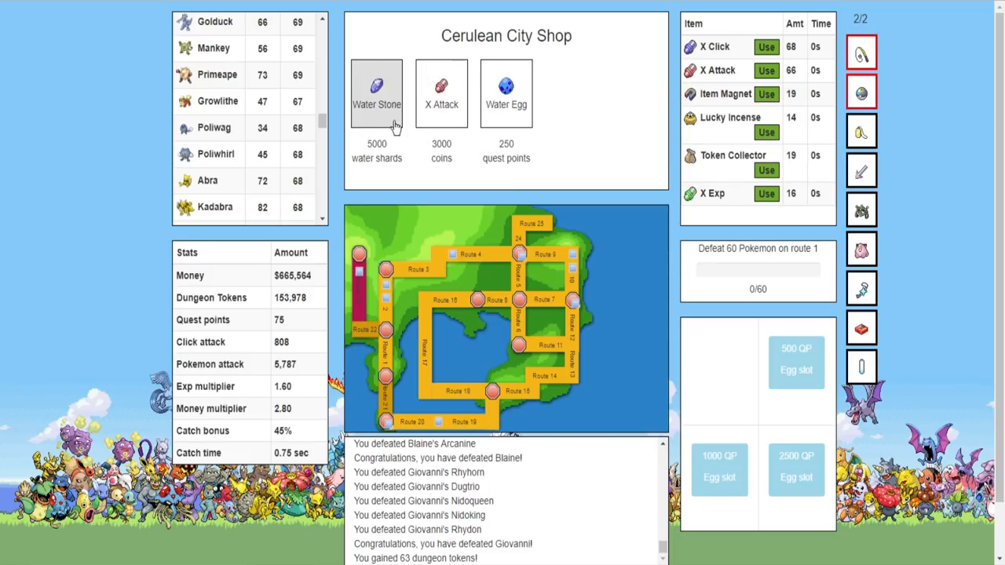
mouse_move(388, 396)
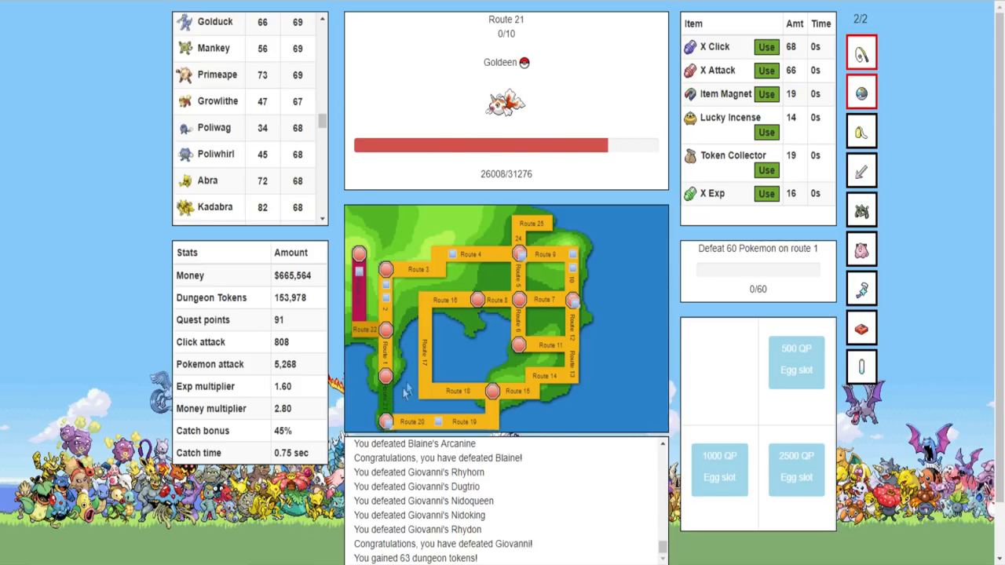
Defeat wild Pokémon on Route 21, including a Magikarp, until the counter reads 10/10
click(506, 104)
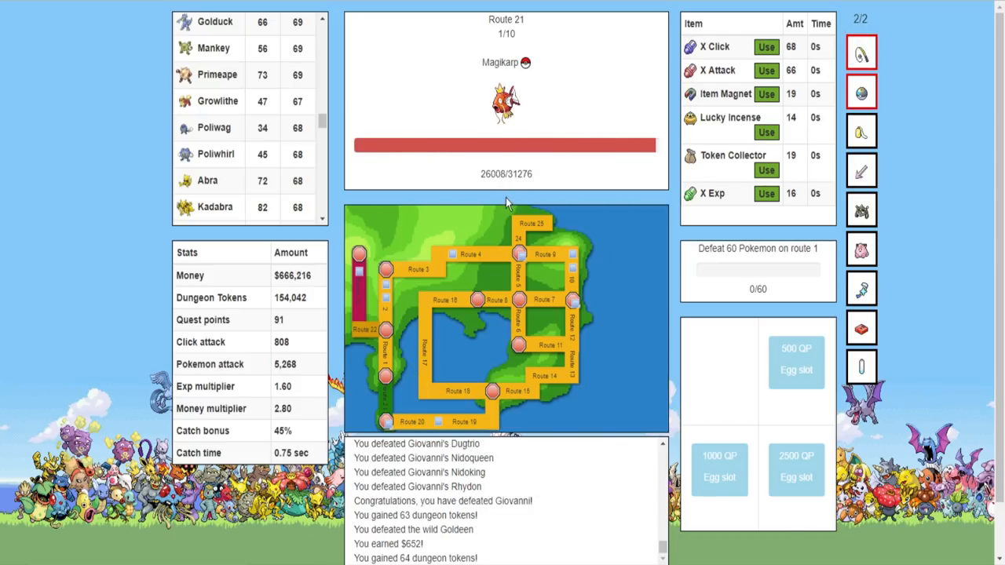
scroll(down, 3)
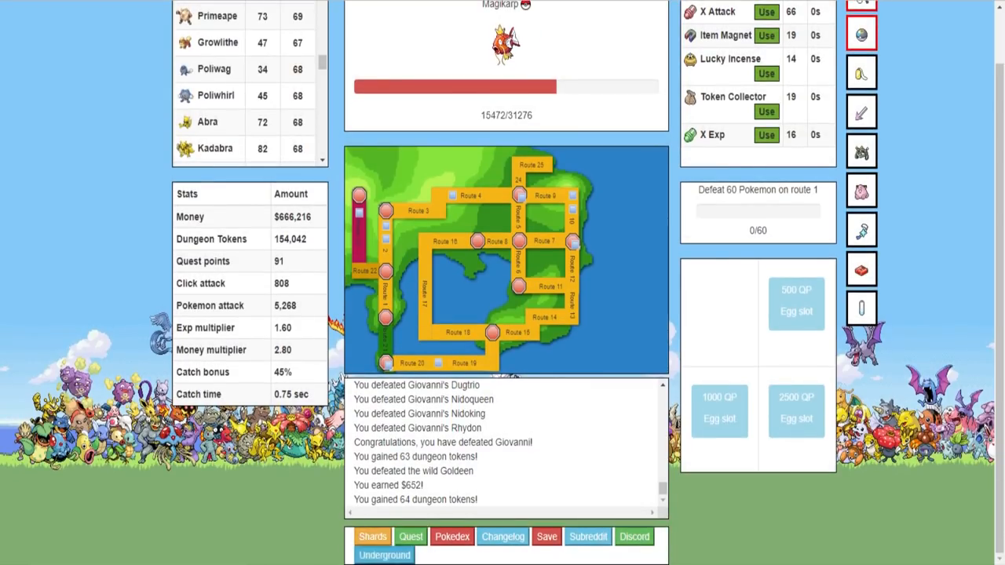
click(372, 536)
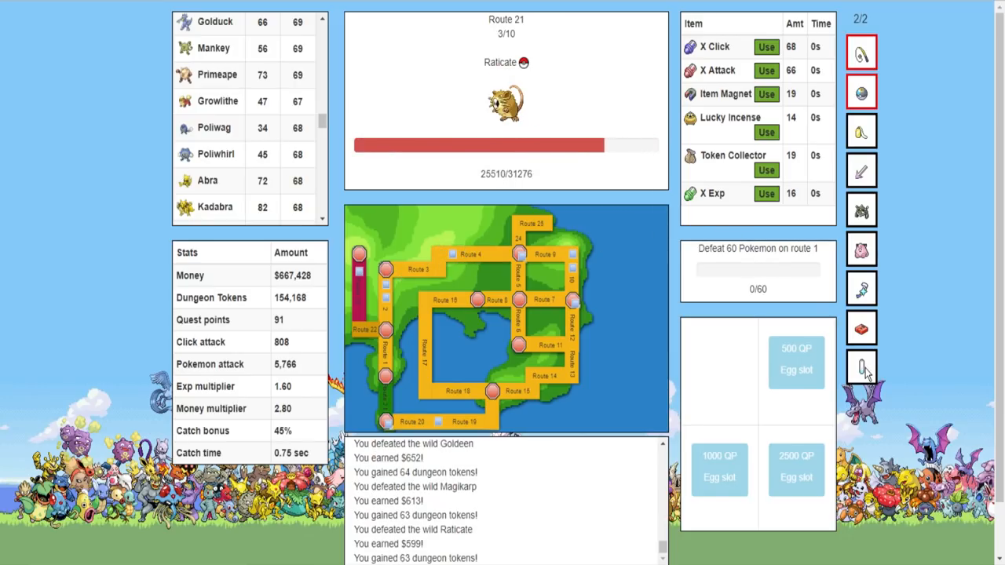
mouse_move(861, 366)
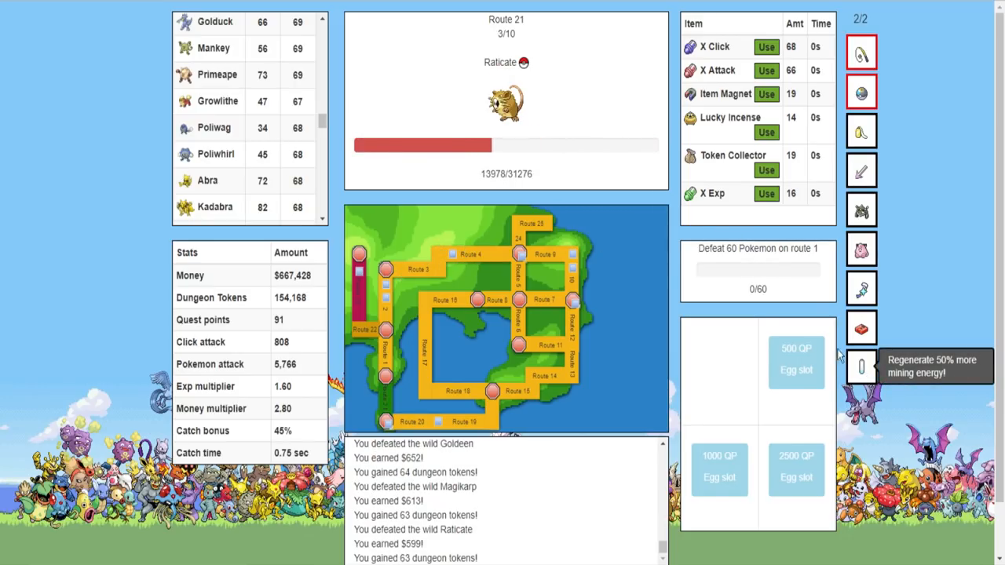
mouse_move(861, 91)
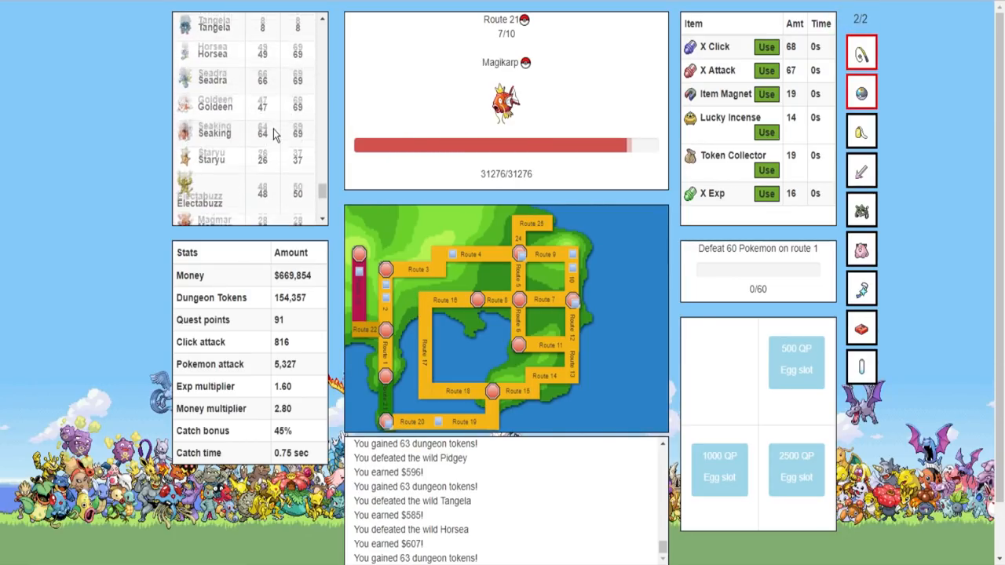
scroll(down, 3)
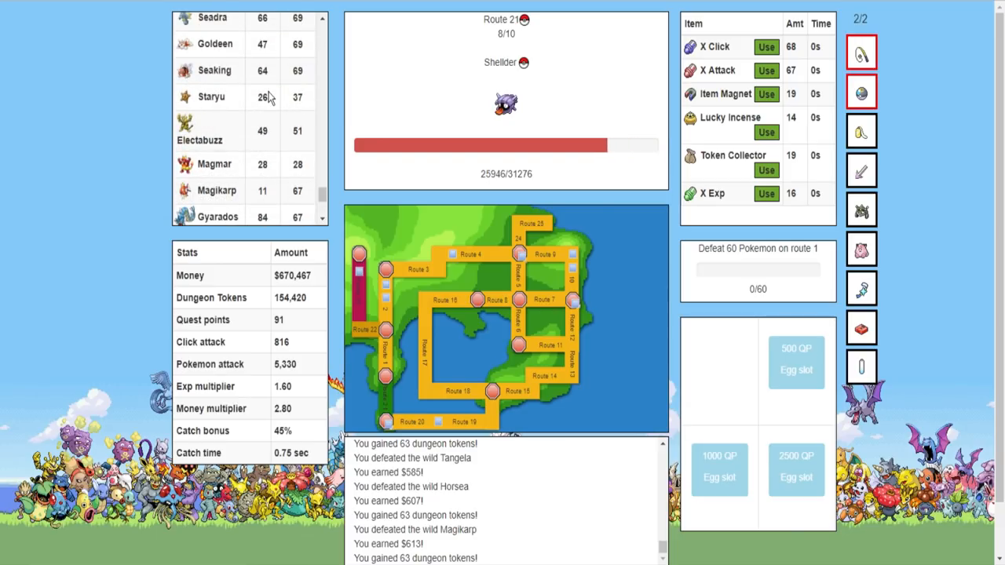
scroll(down, 3)
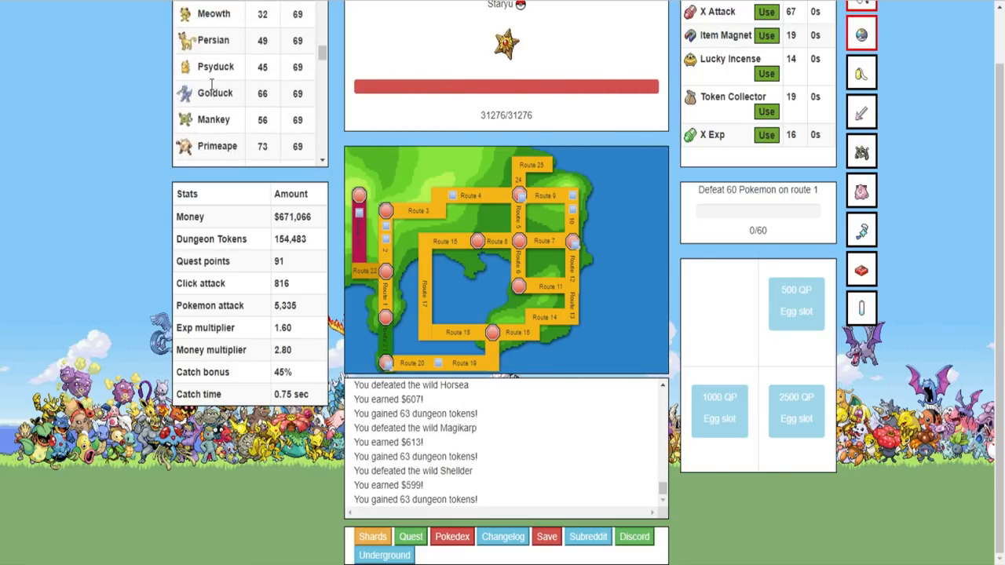
scroll(down, 3)
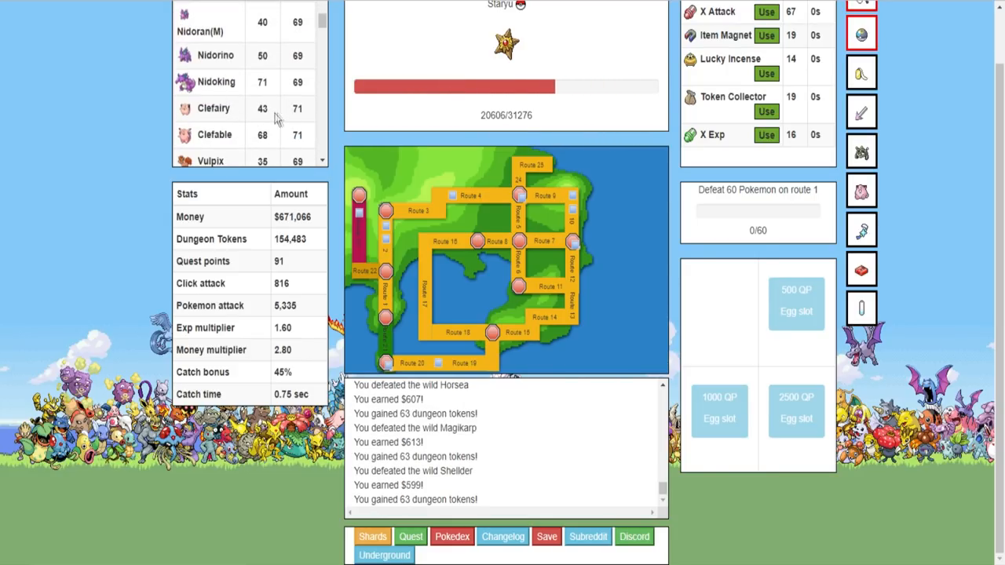
scroll(up, 3)
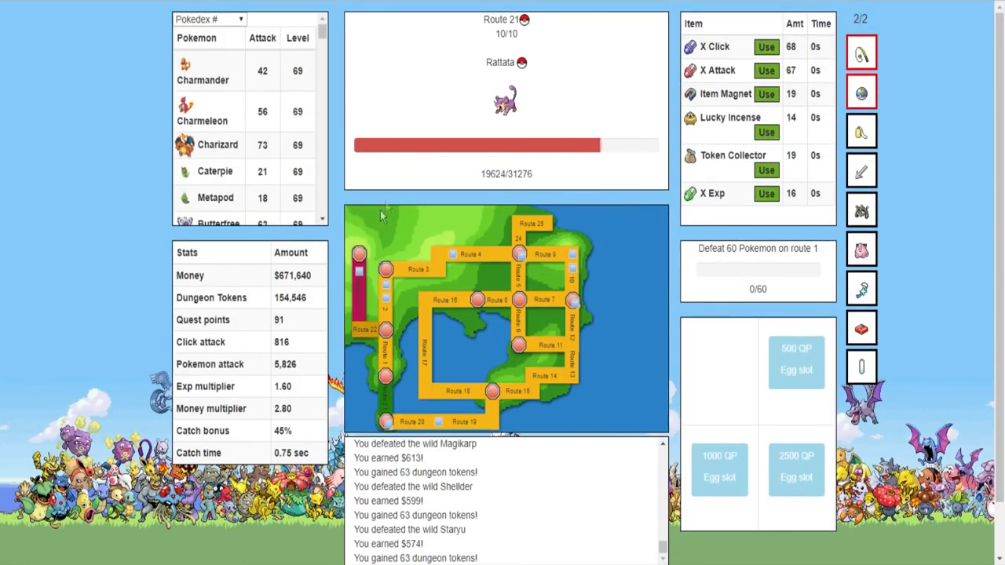
Look at Pokemon Mansion and Viridian City, then fight on Route 1 for the 60-defeat quest
scroll(down, 3)
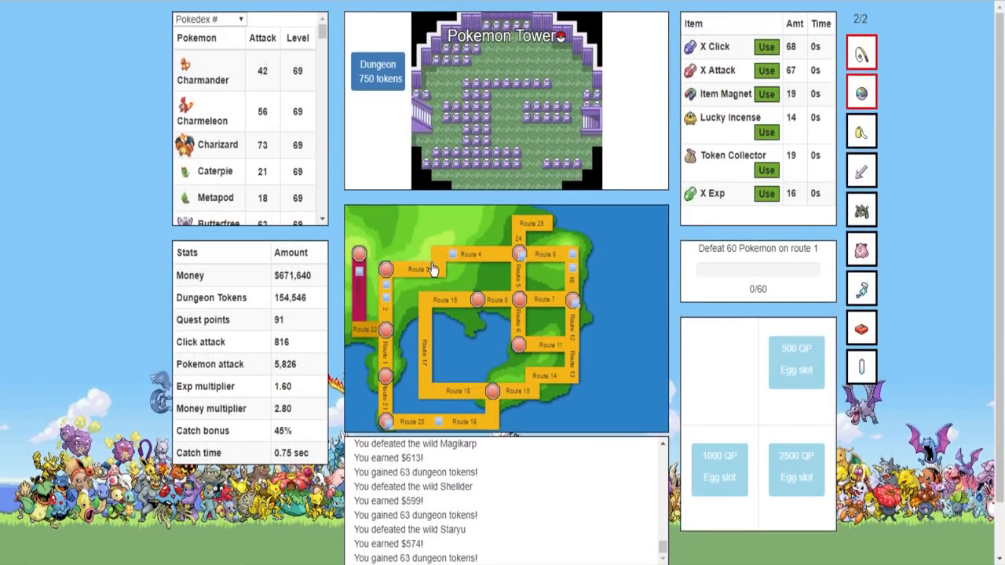
mouse_move(573, 273)
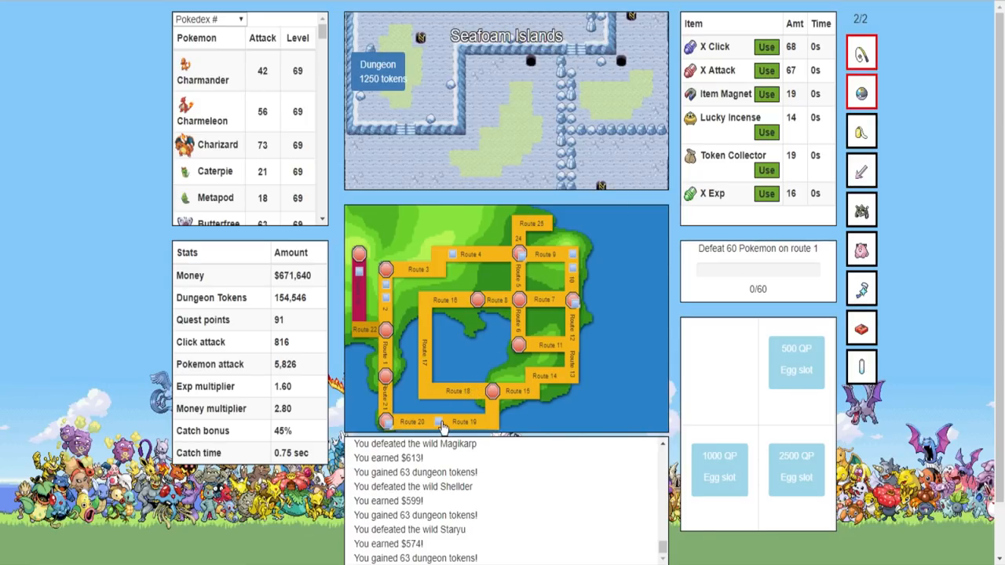
click(385, 422)
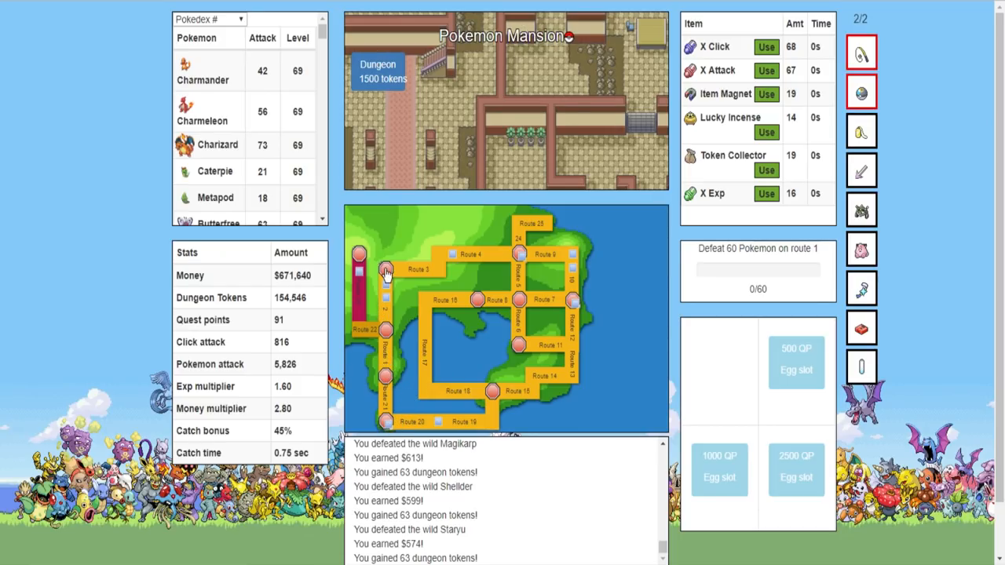
click(386, 328)
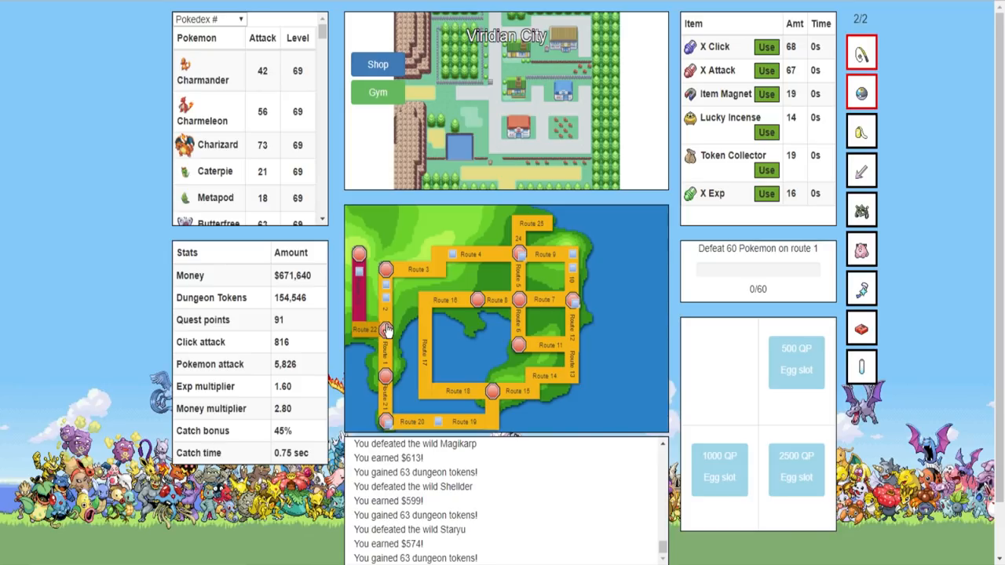
click(377, 64)
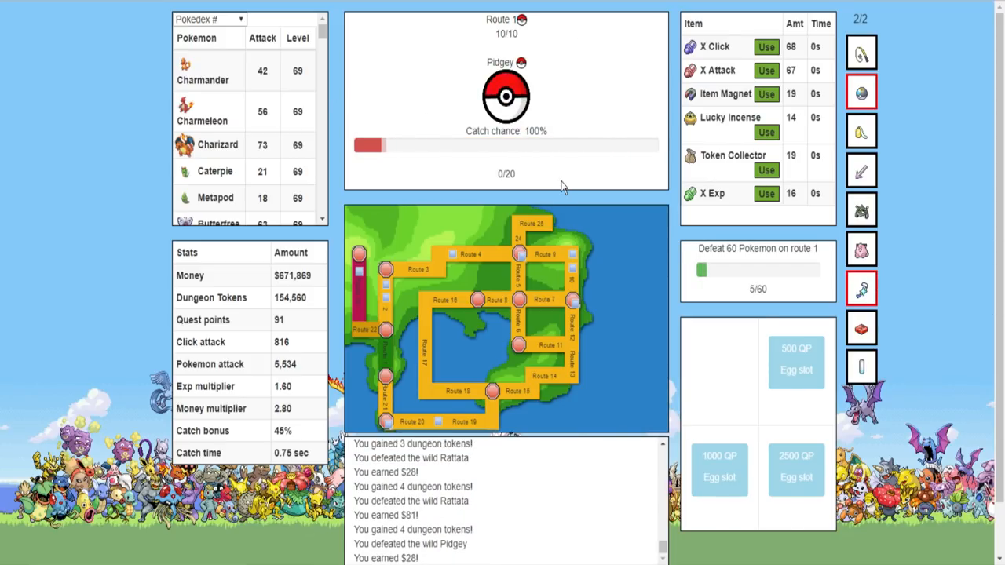
scroll(down, 3)
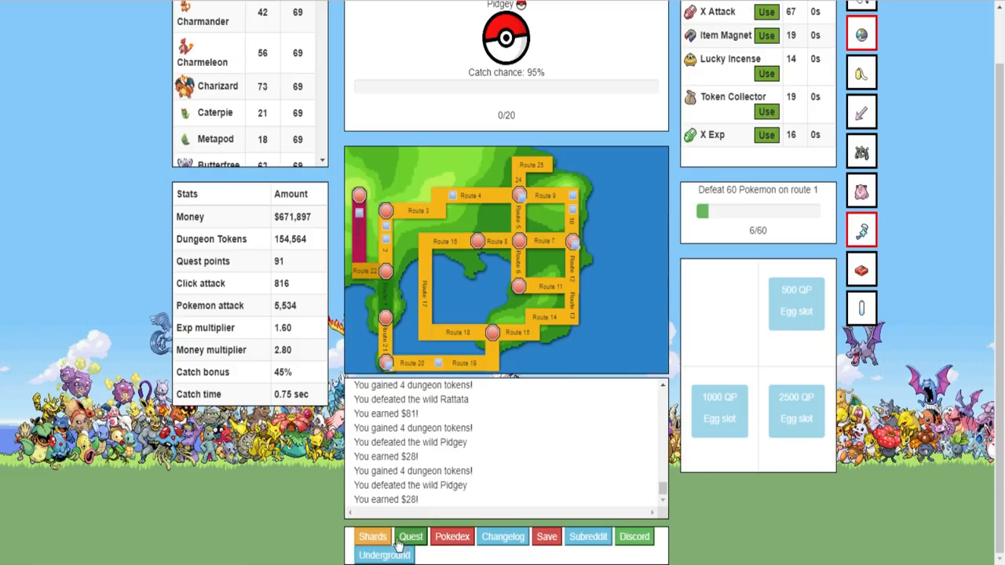
click(372, 536)
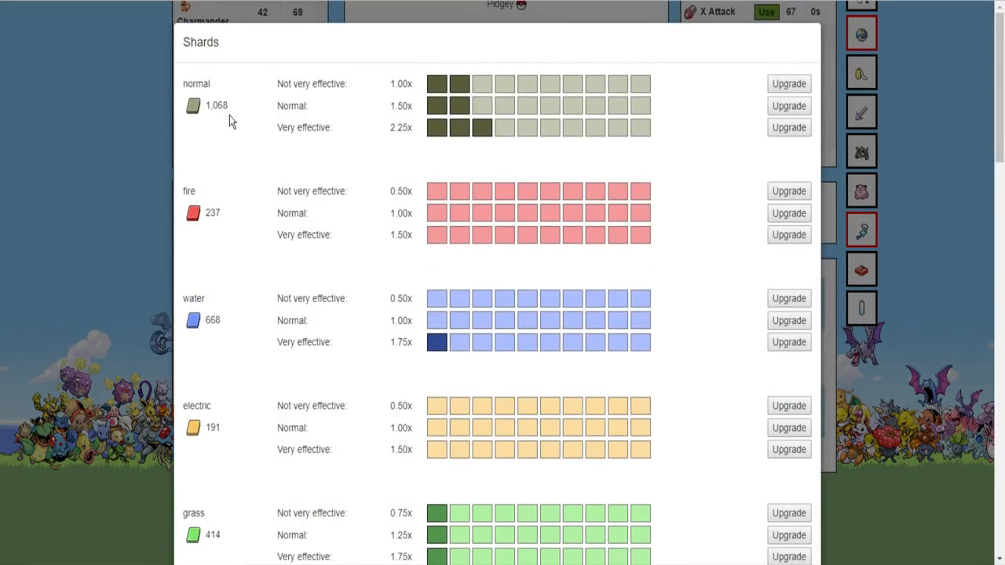
click(371, 536)
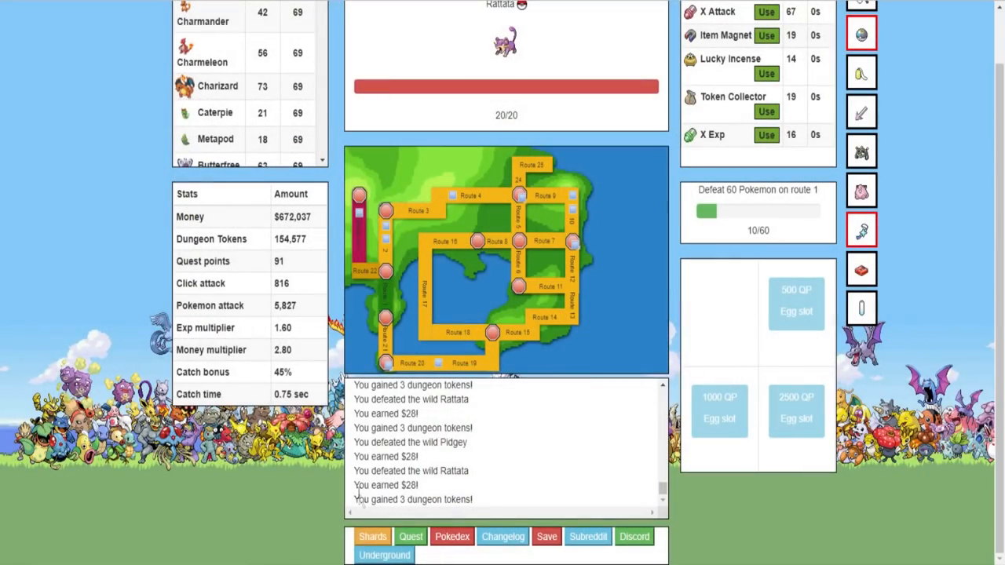
click(372, 536)
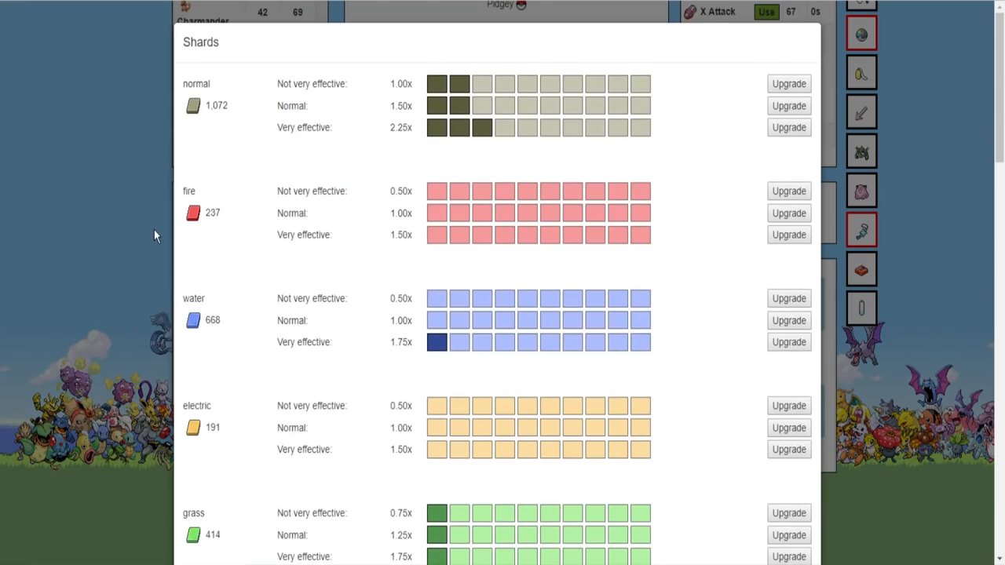
click(372, 536)
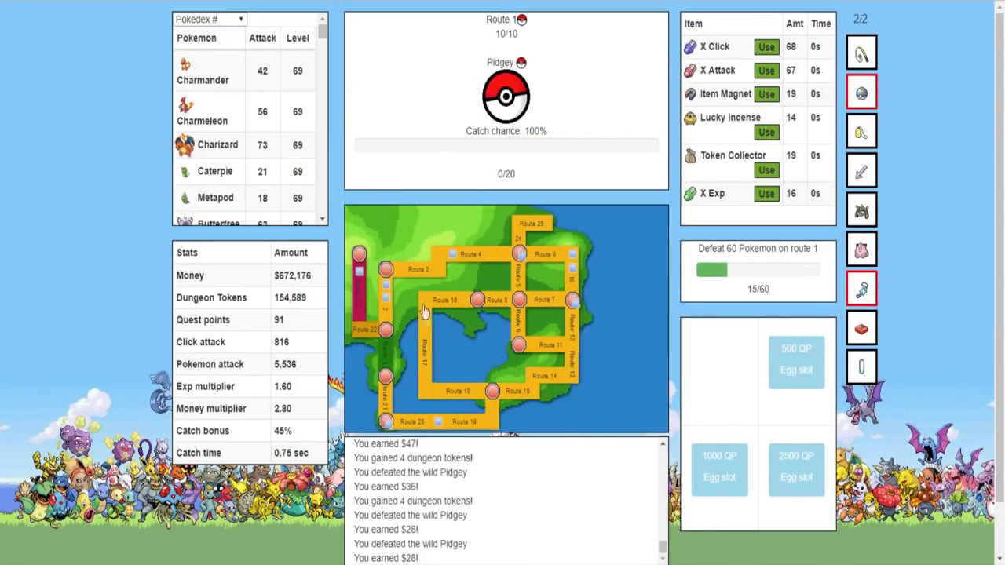
scroll(down, 3)
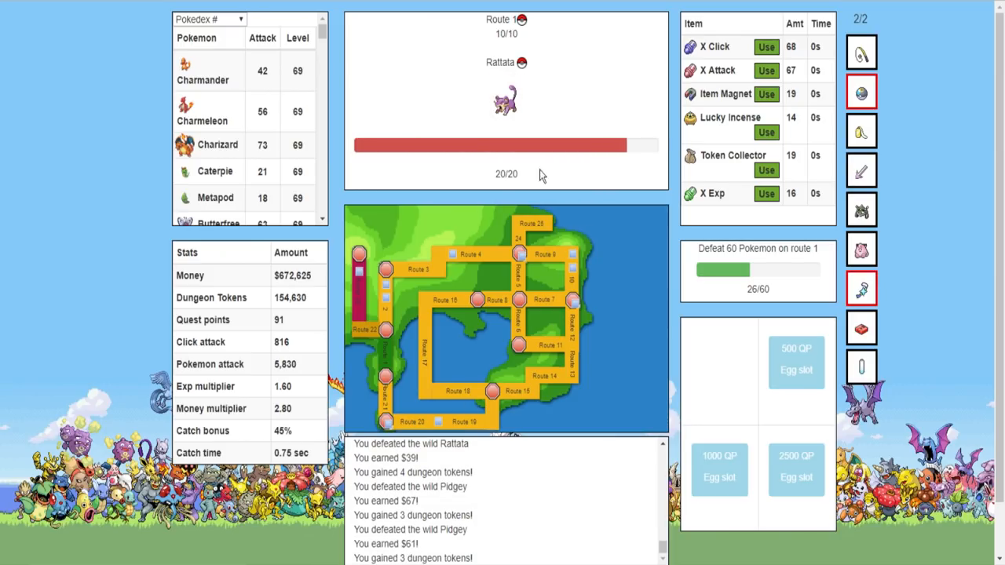
scroll(down, 3)
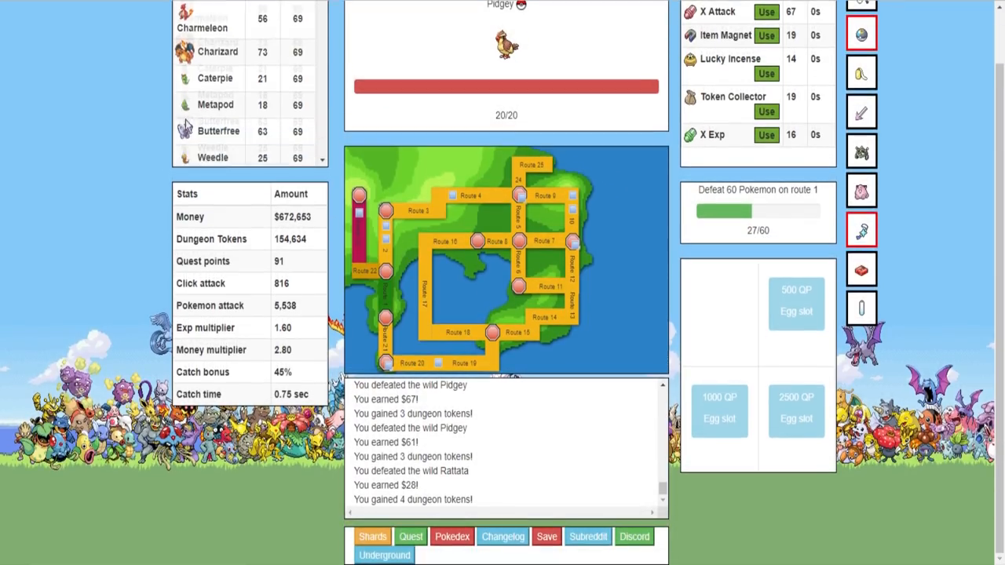